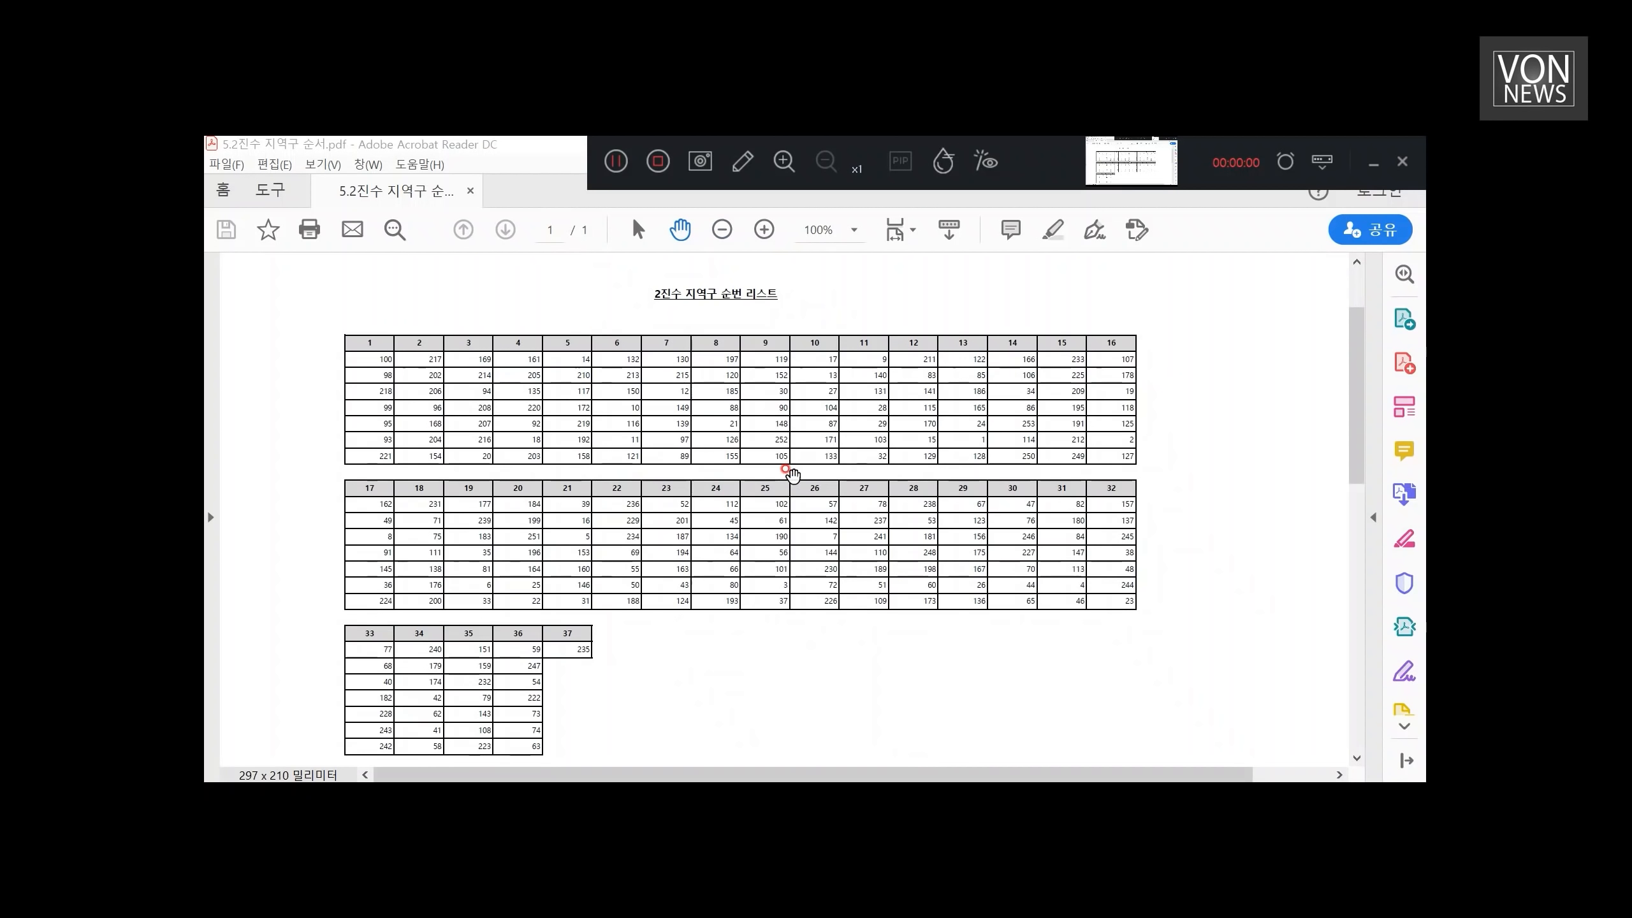
Step: Paste the copied district number and movement value columns into Sheet1 as values with number formatting
scroll("down", 3)
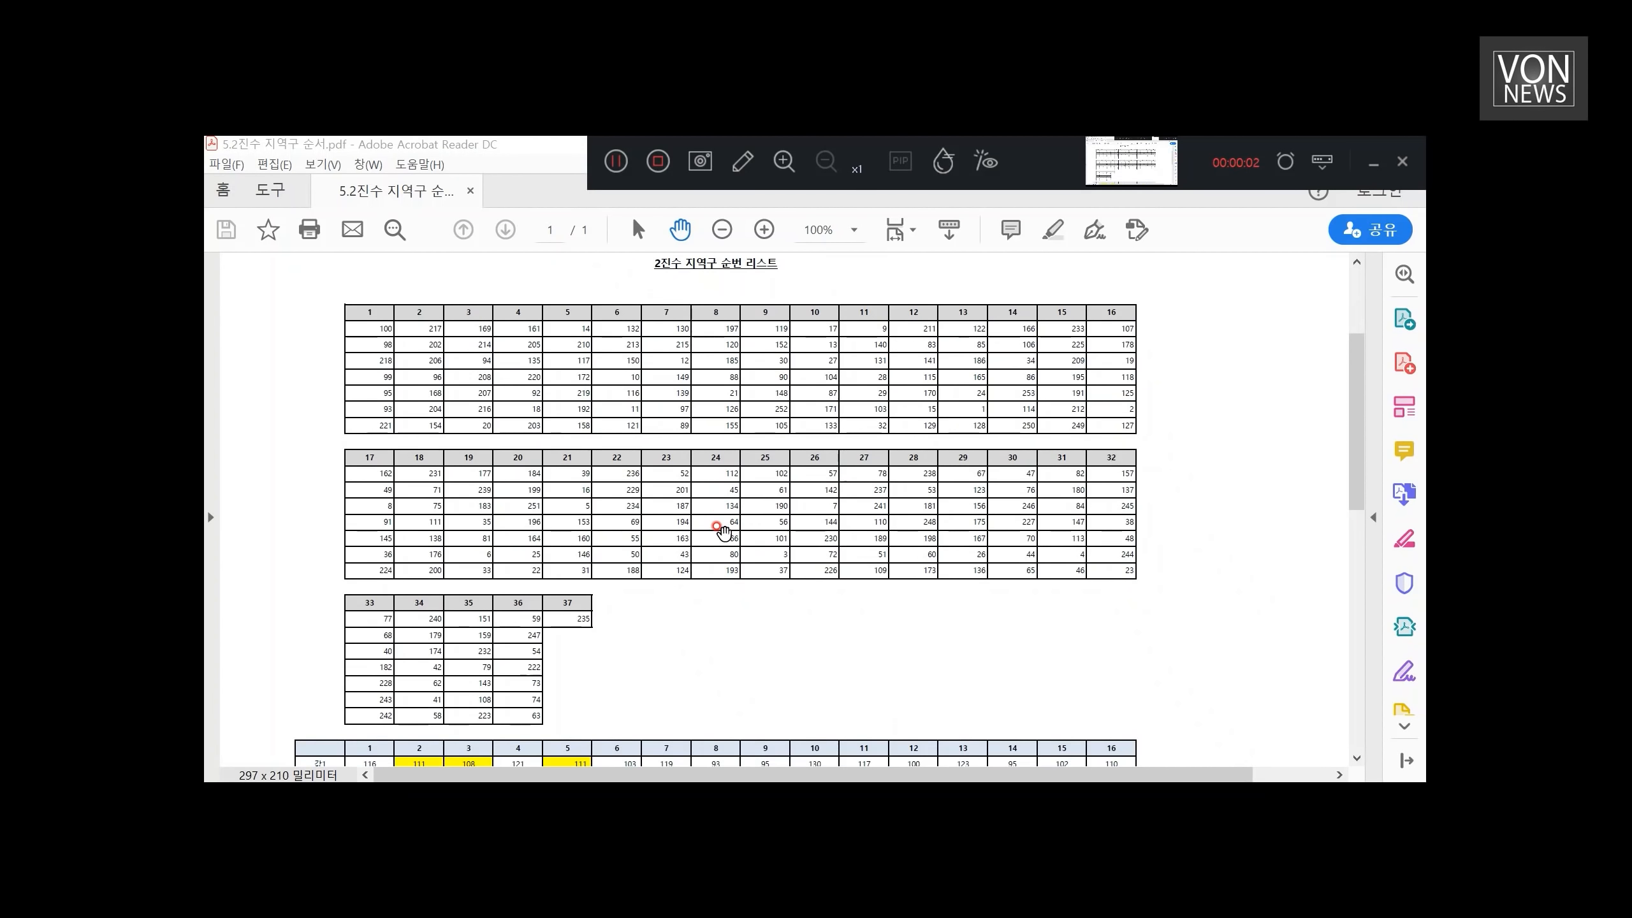
scroll("down", 3)
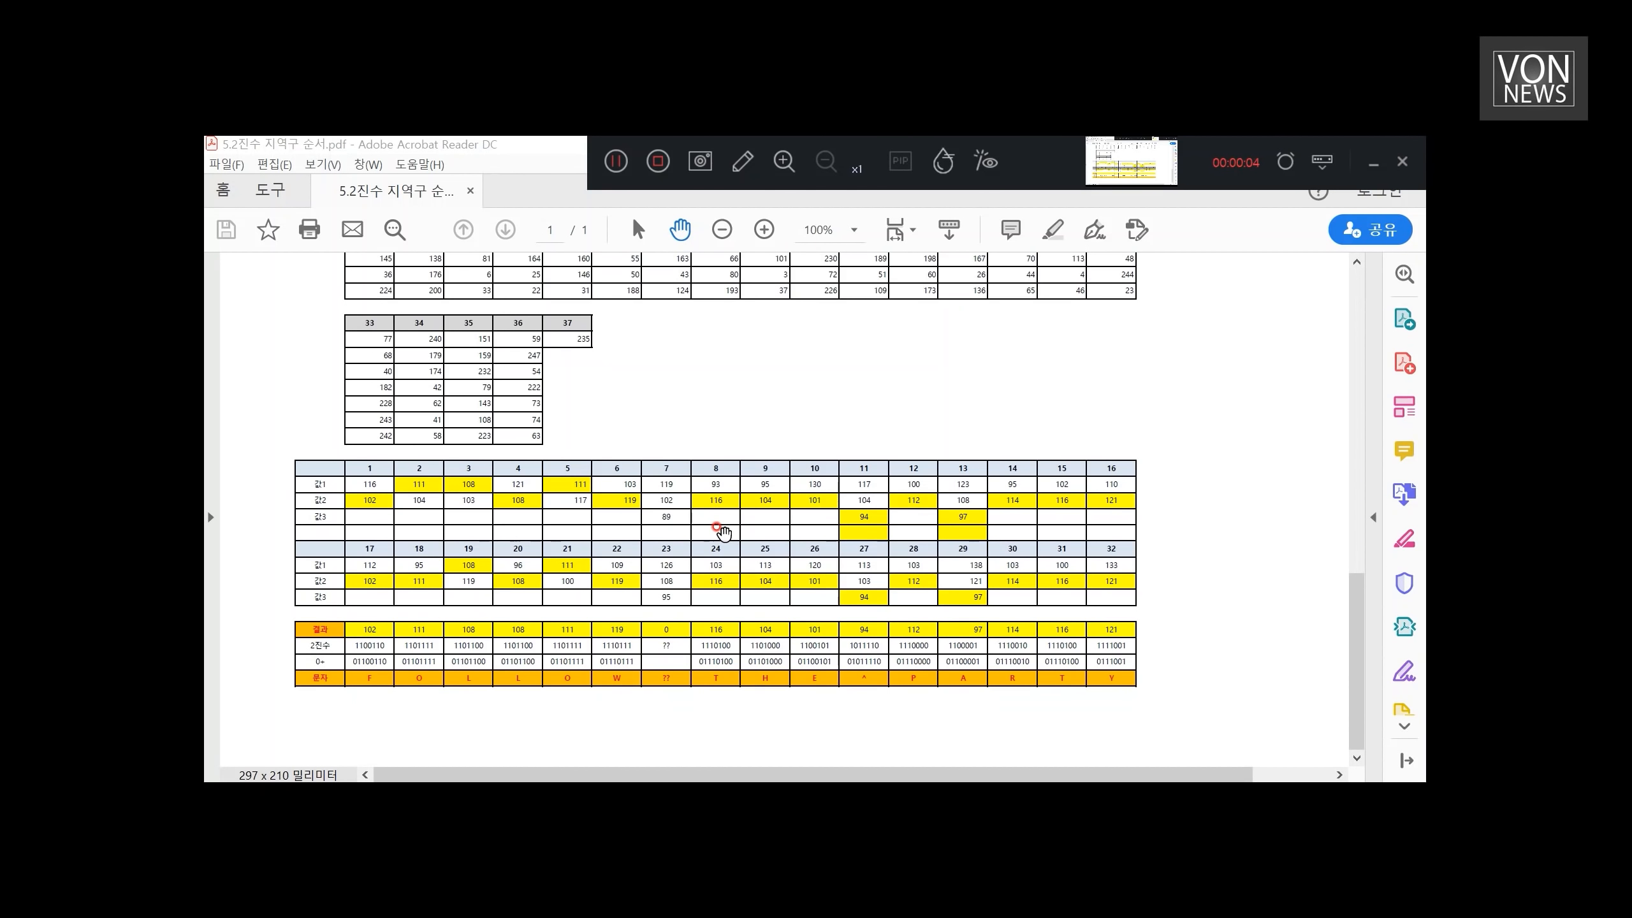
scroll("up", 3)
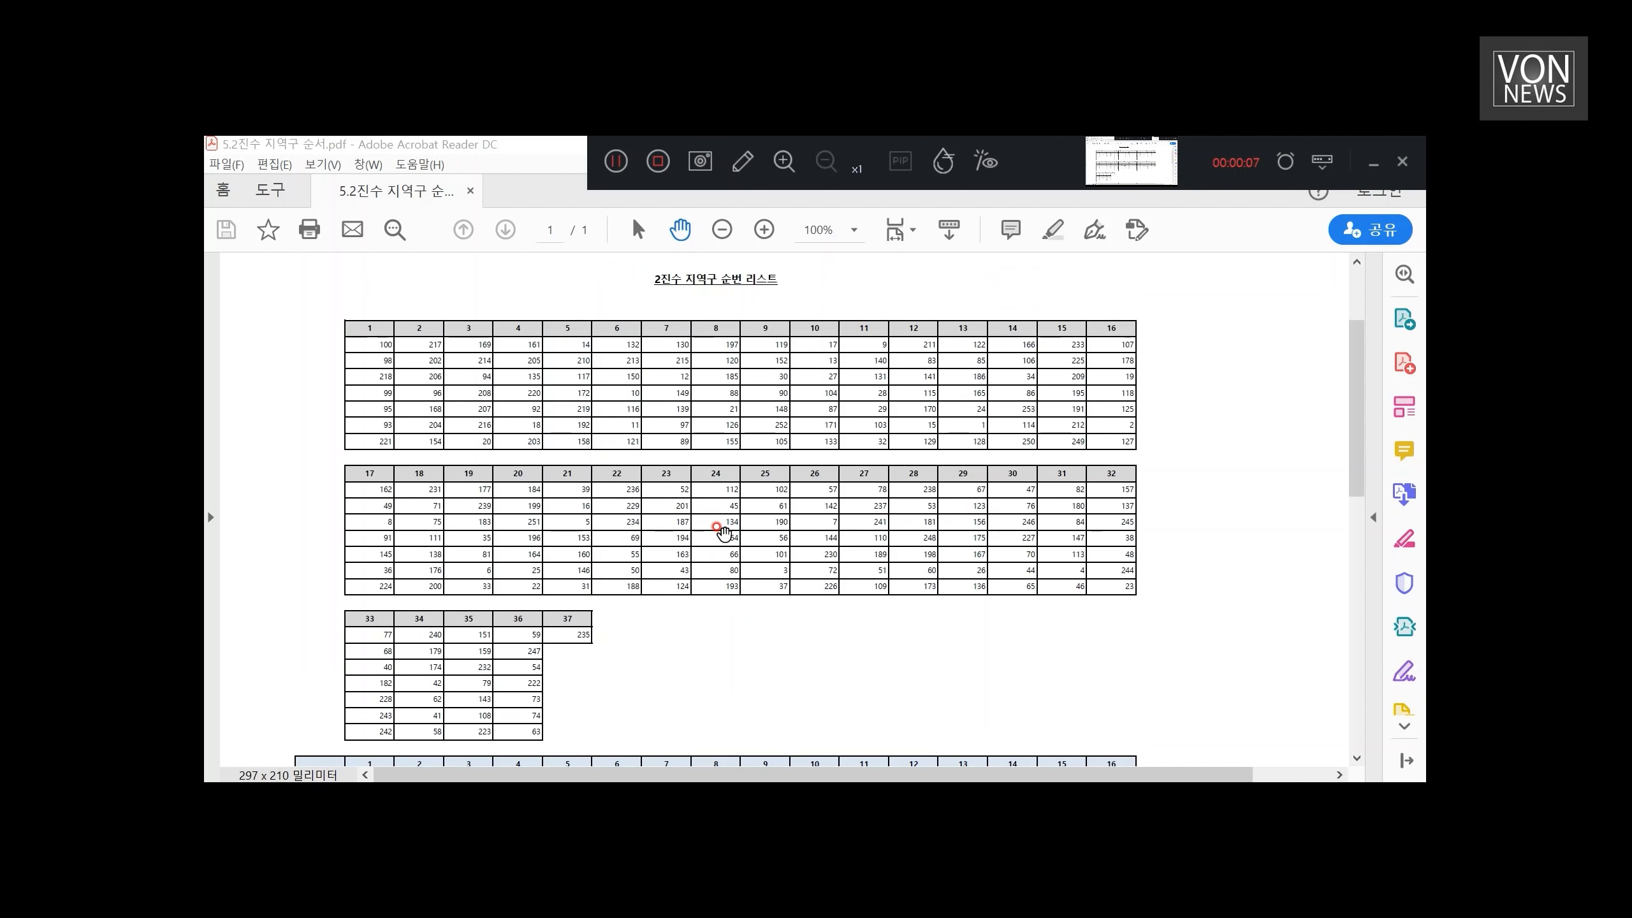
scroll("down", 3)
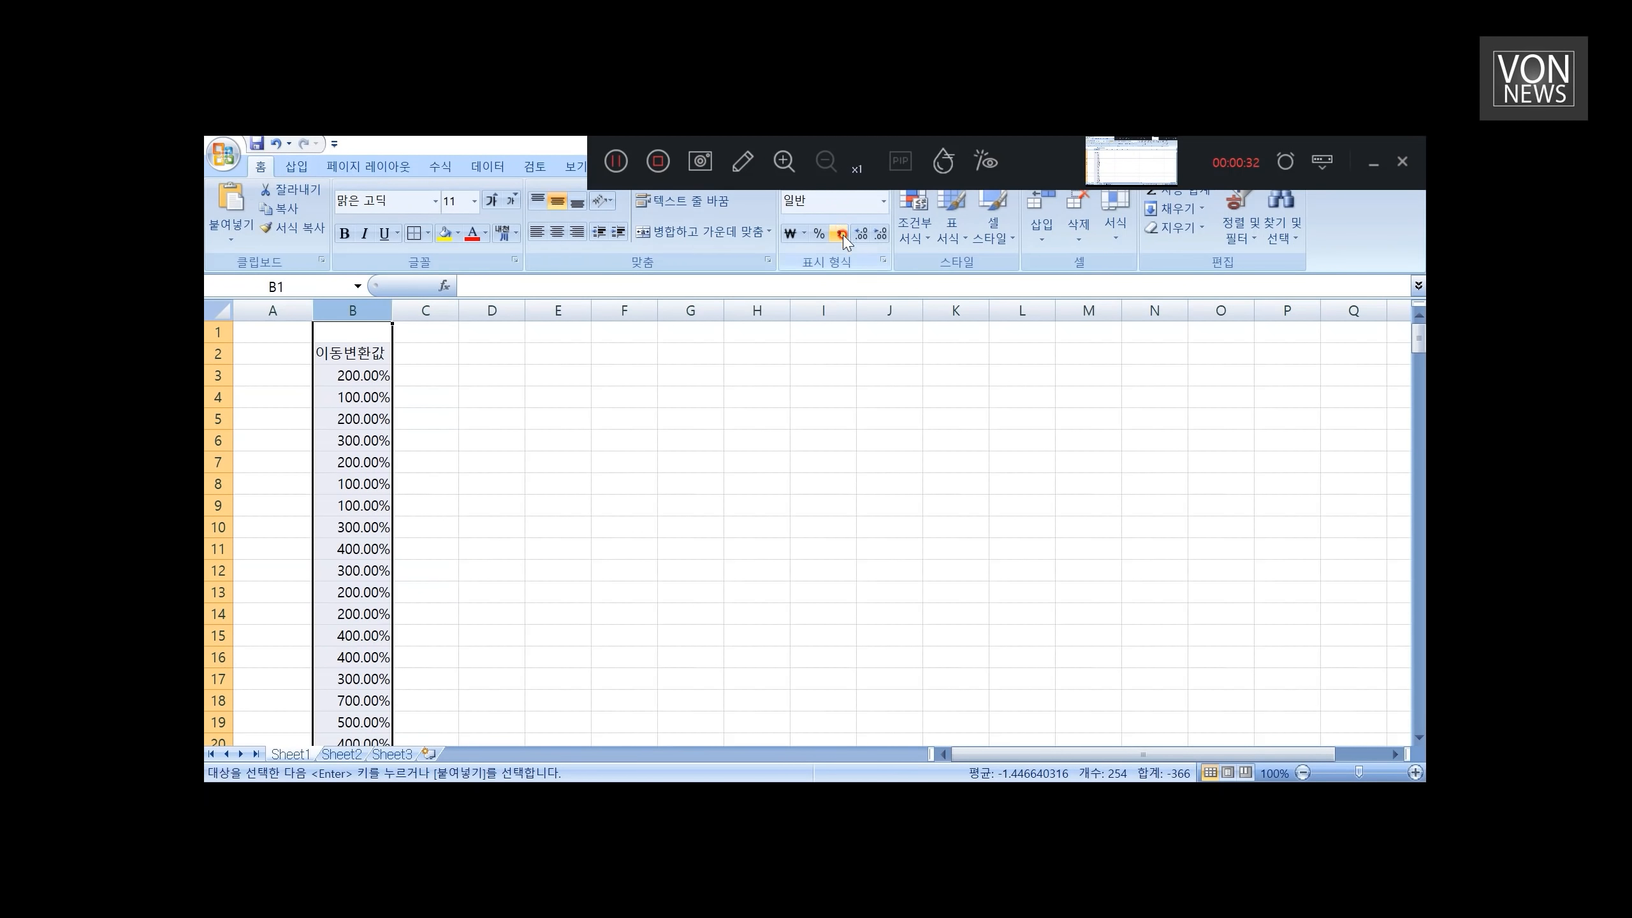
left_click(839, 234)
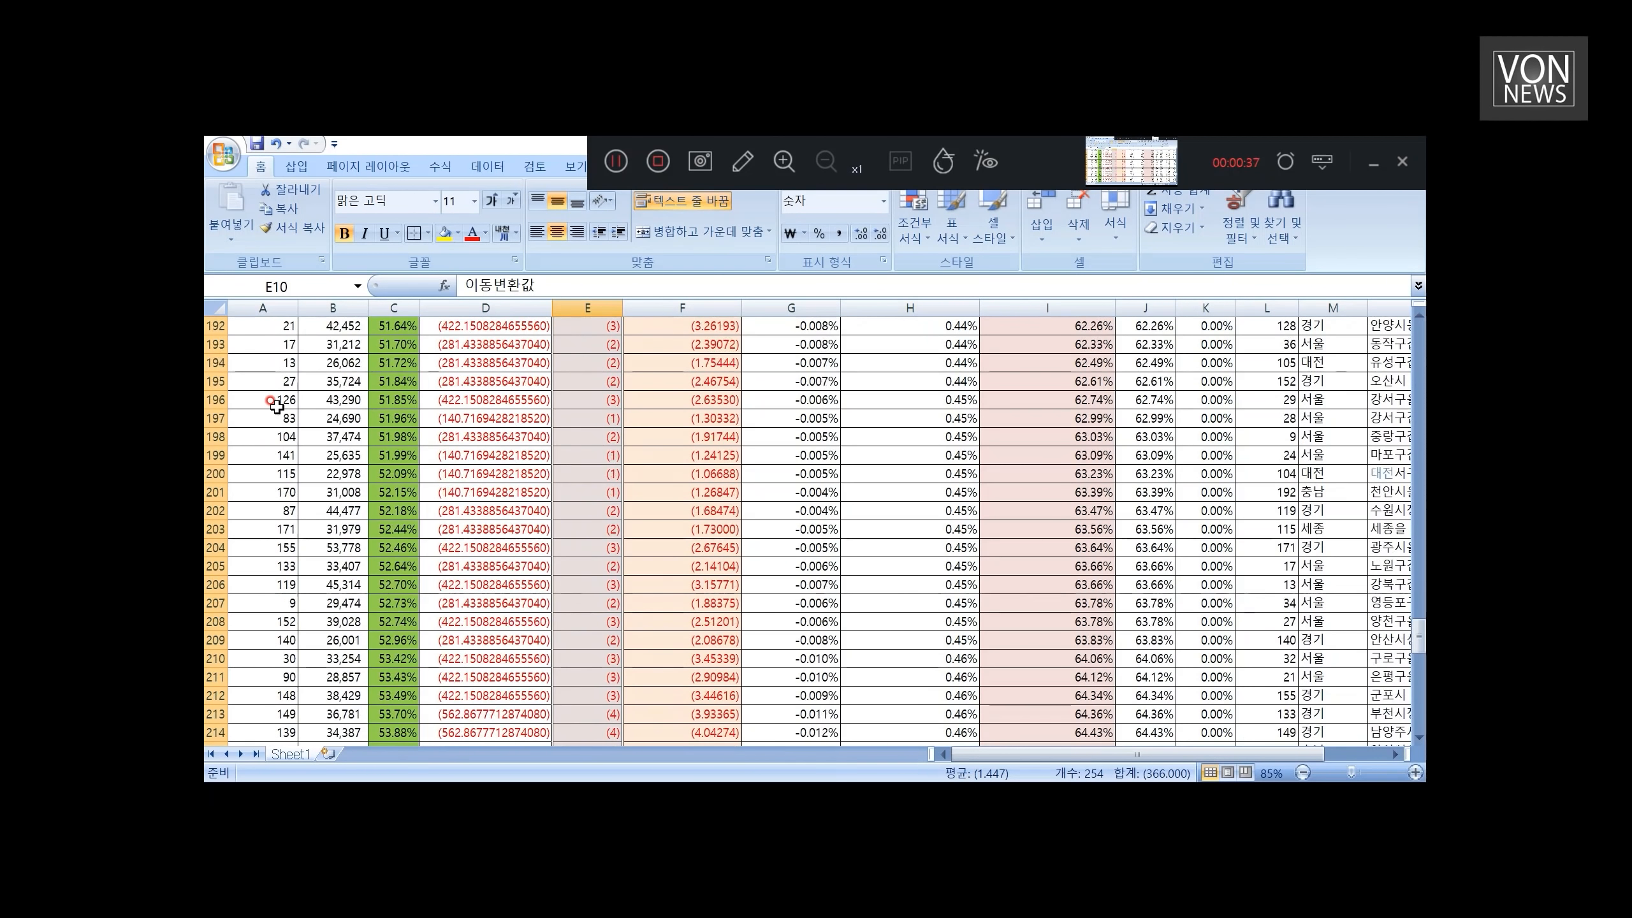
scroll("up", 3)
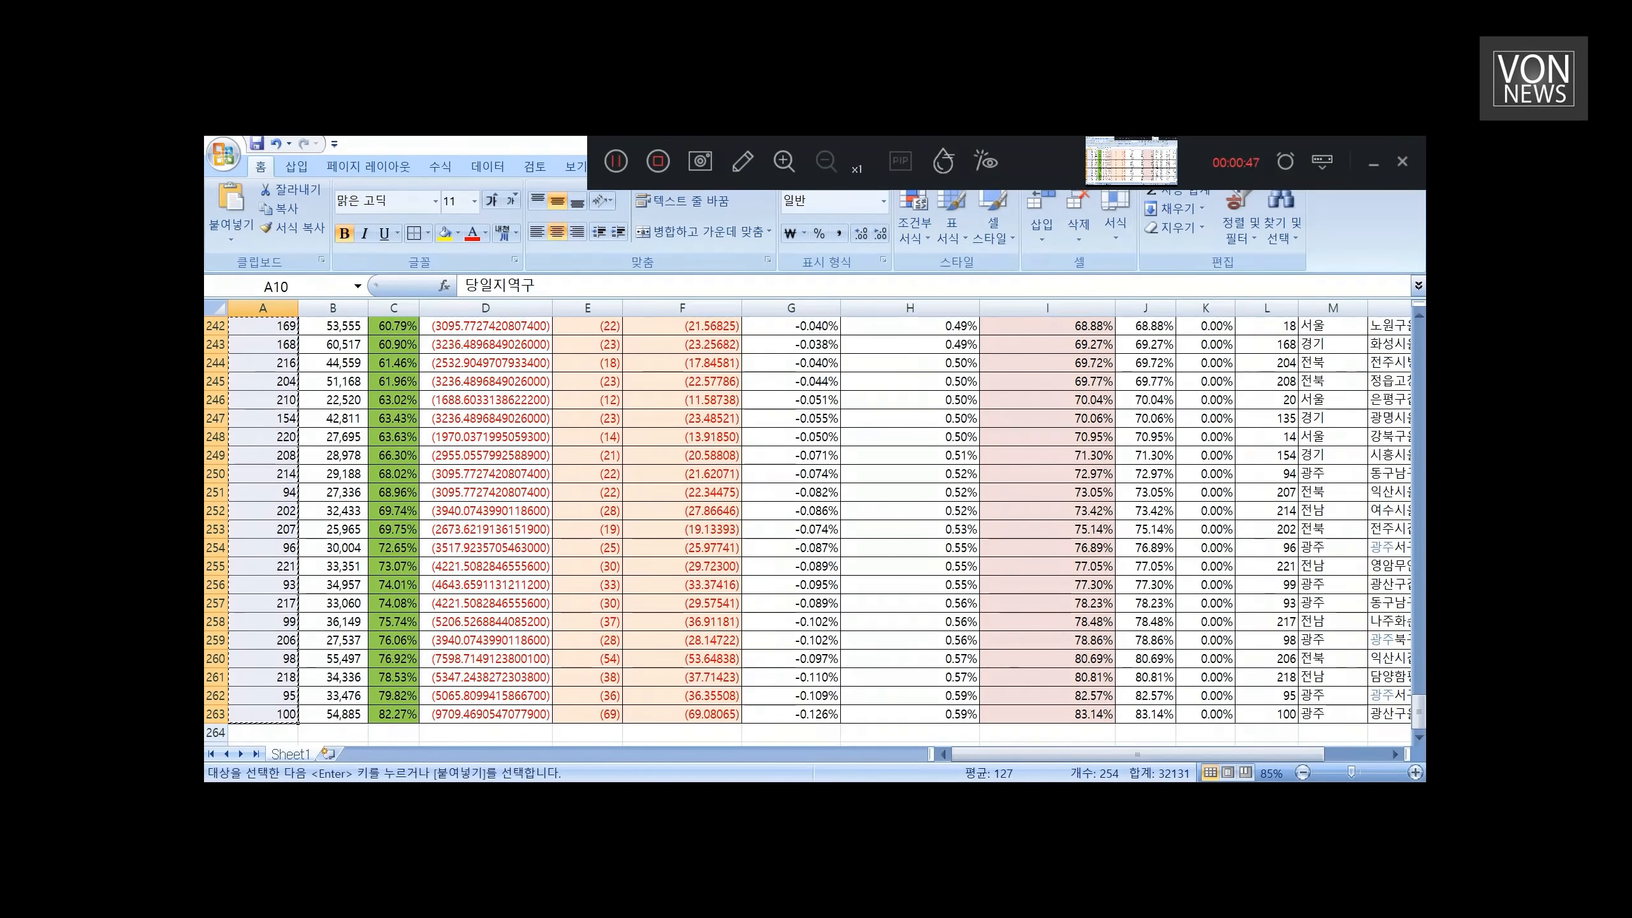
left_click(340, 754)
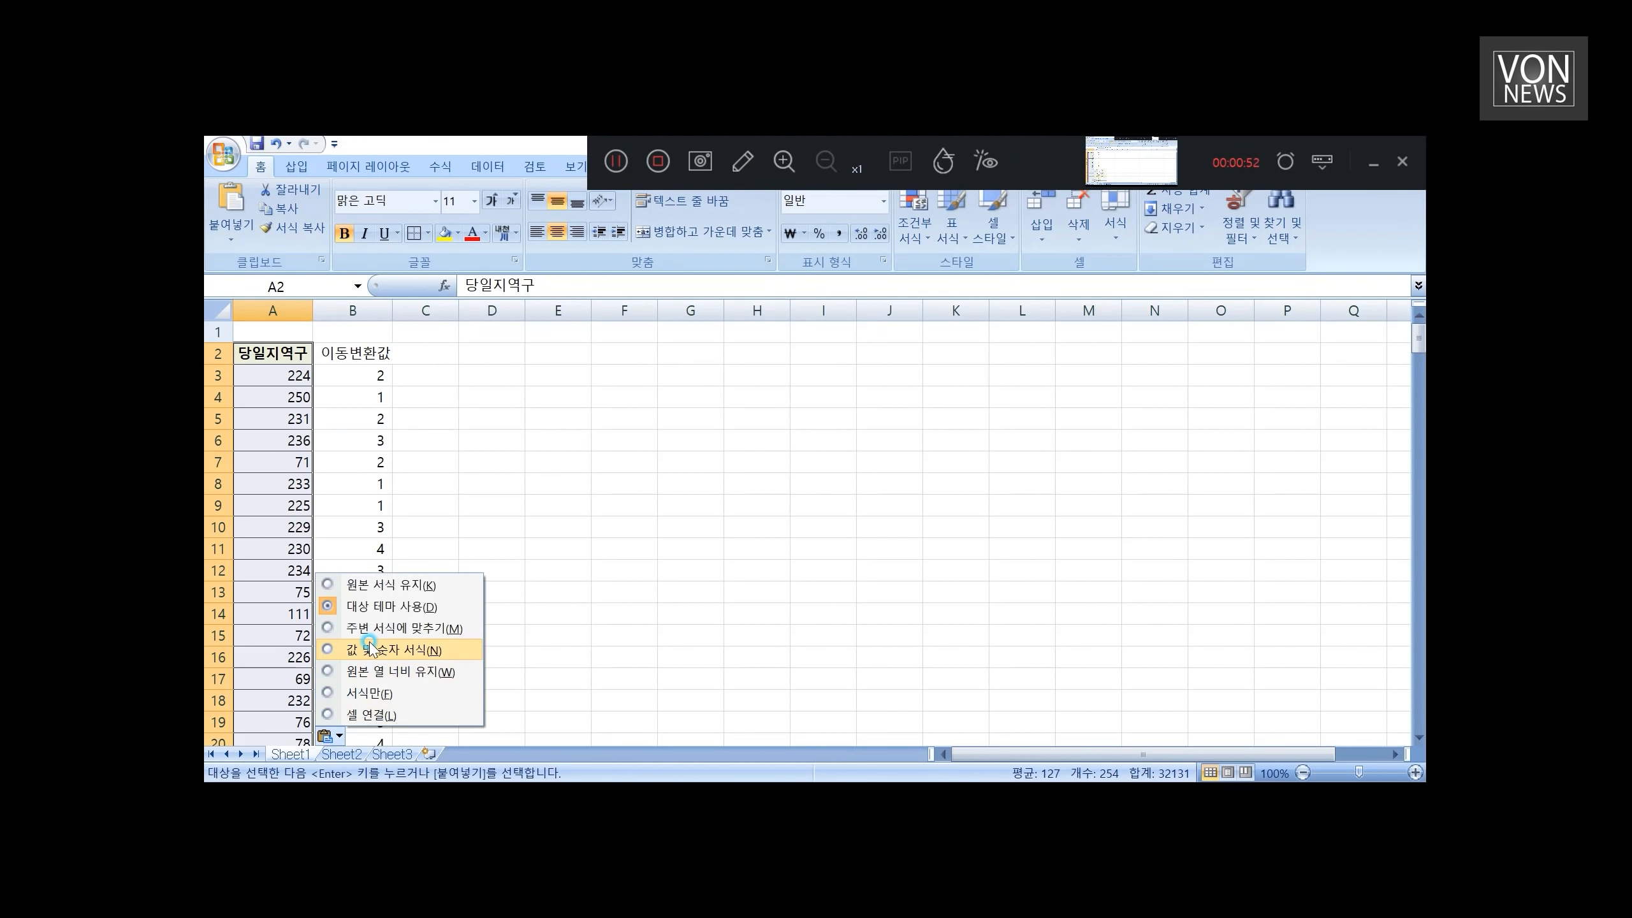
left_click(385, 649)
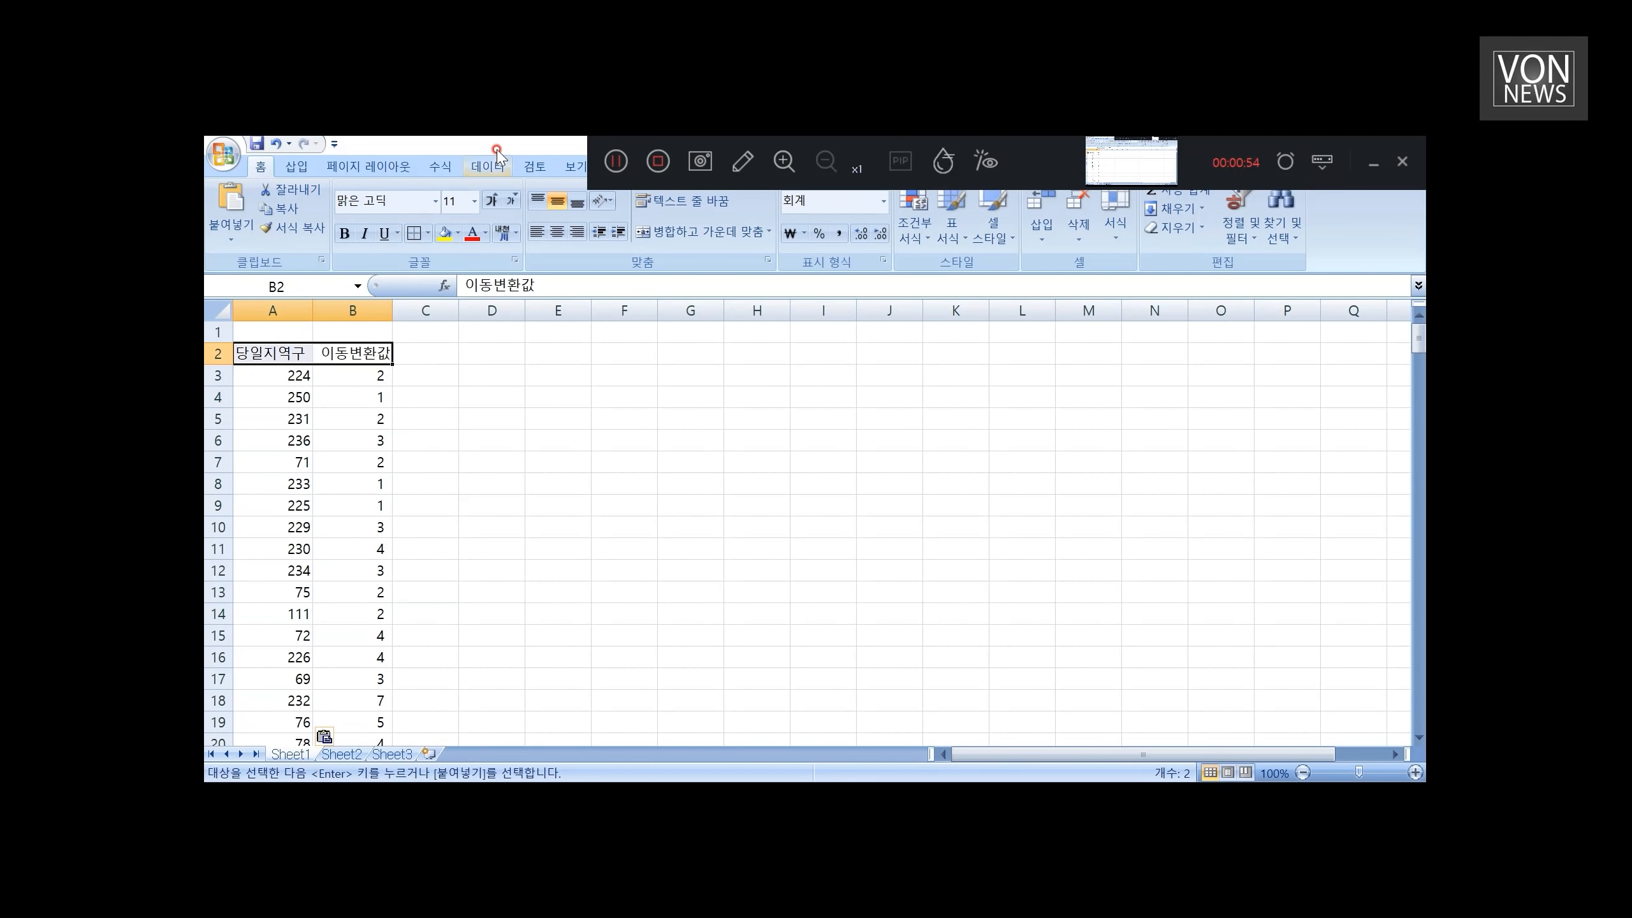
Step: Add filters to the district table and sort movement values smallest to largest
left_click(381, 353)
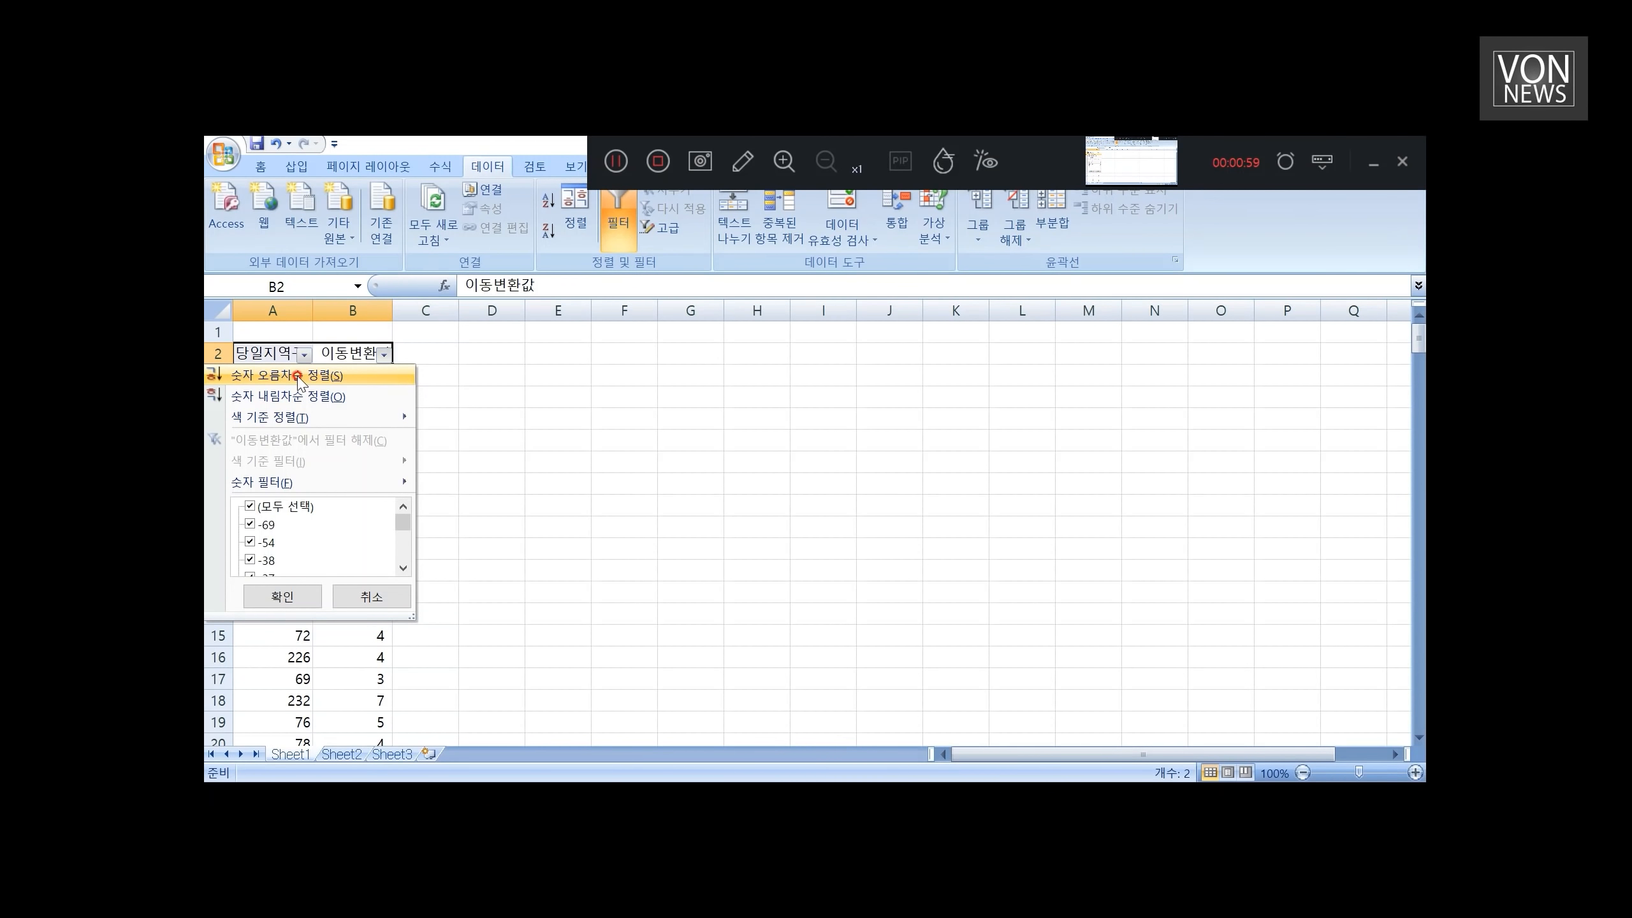
left_click(294, 397)
type("총")
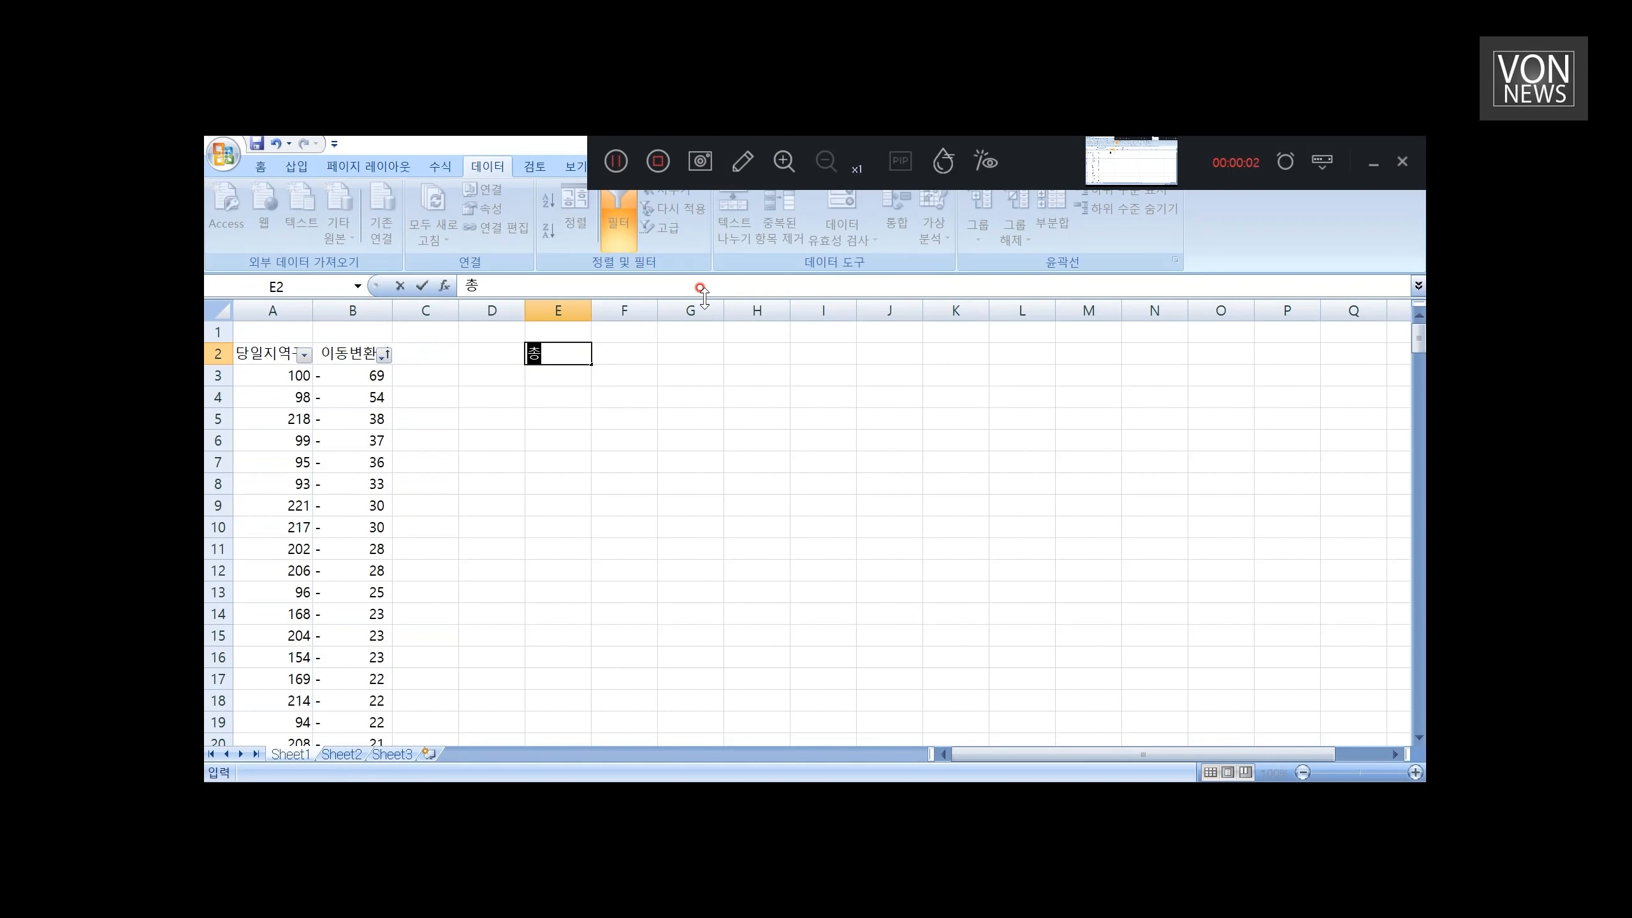
Step: Enter 총 253 개지역구, then =F2/2 giving 126.5 and =F3/16 giving 7.90625
type("253")
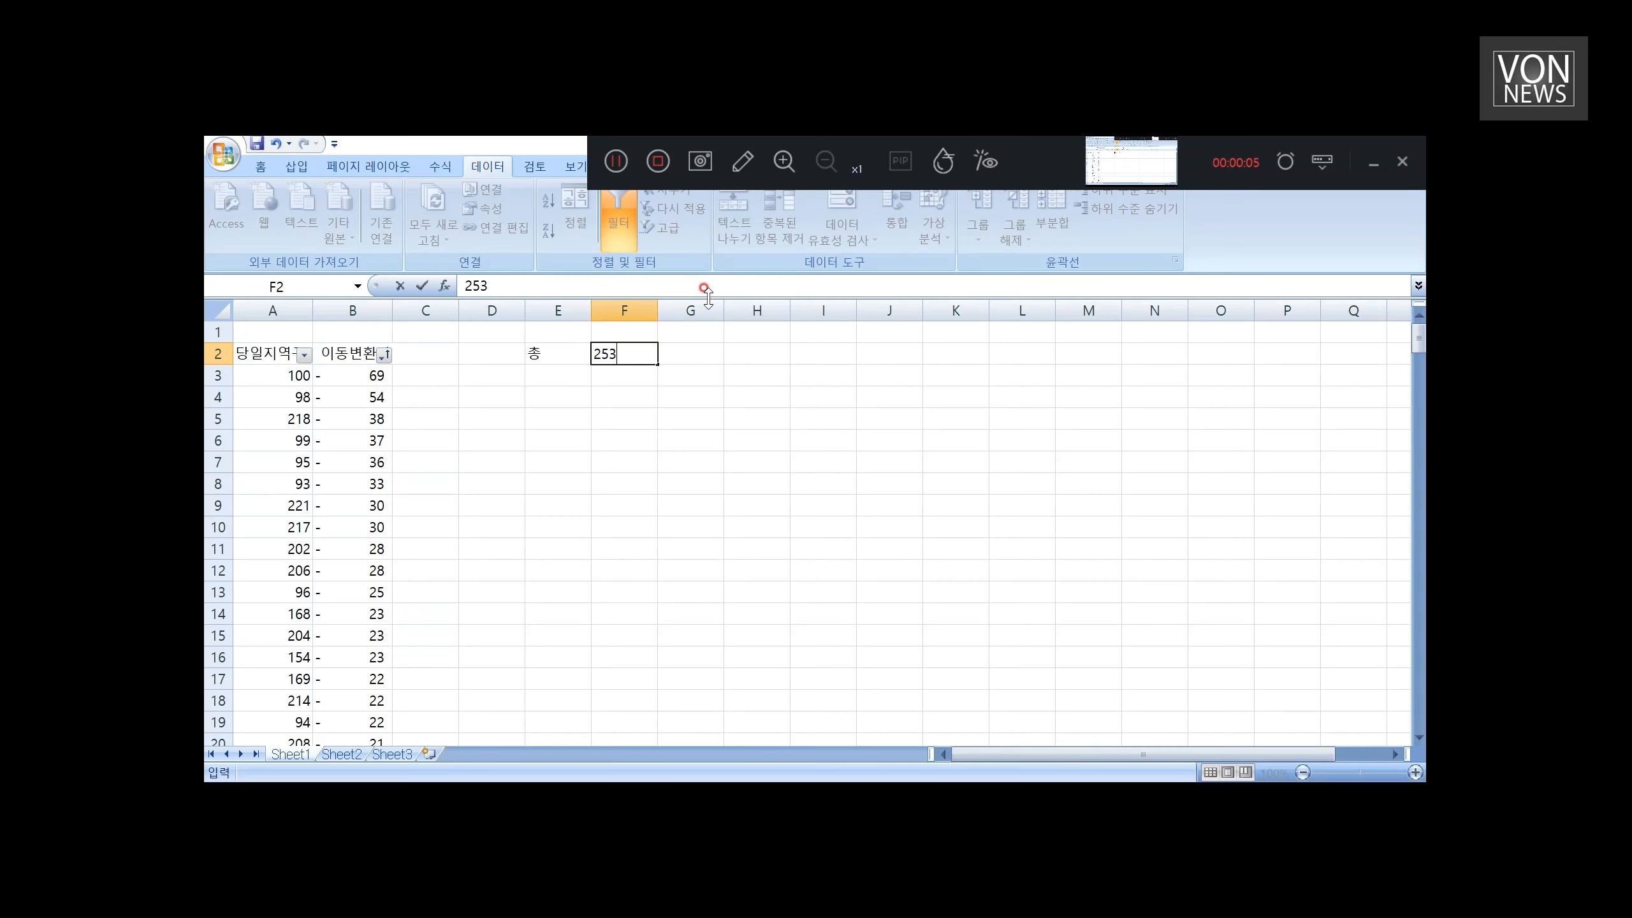
type("개지역ㄱ")
left_click(623, 375)
type("=F2")
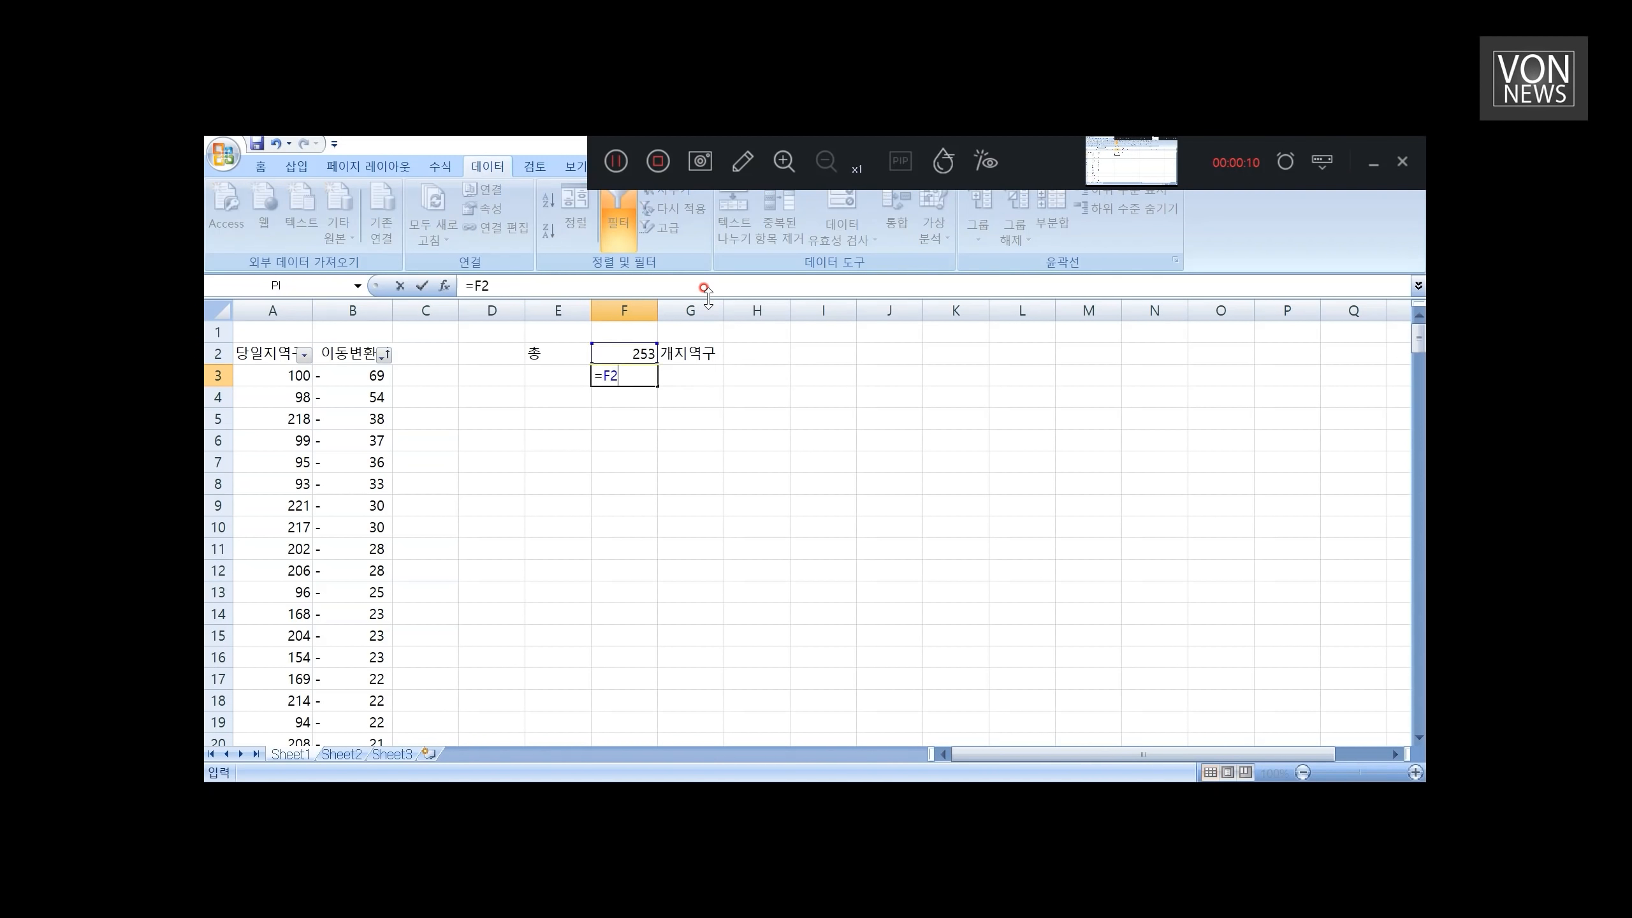
type("/")
left_click(625, 397)
type("=")
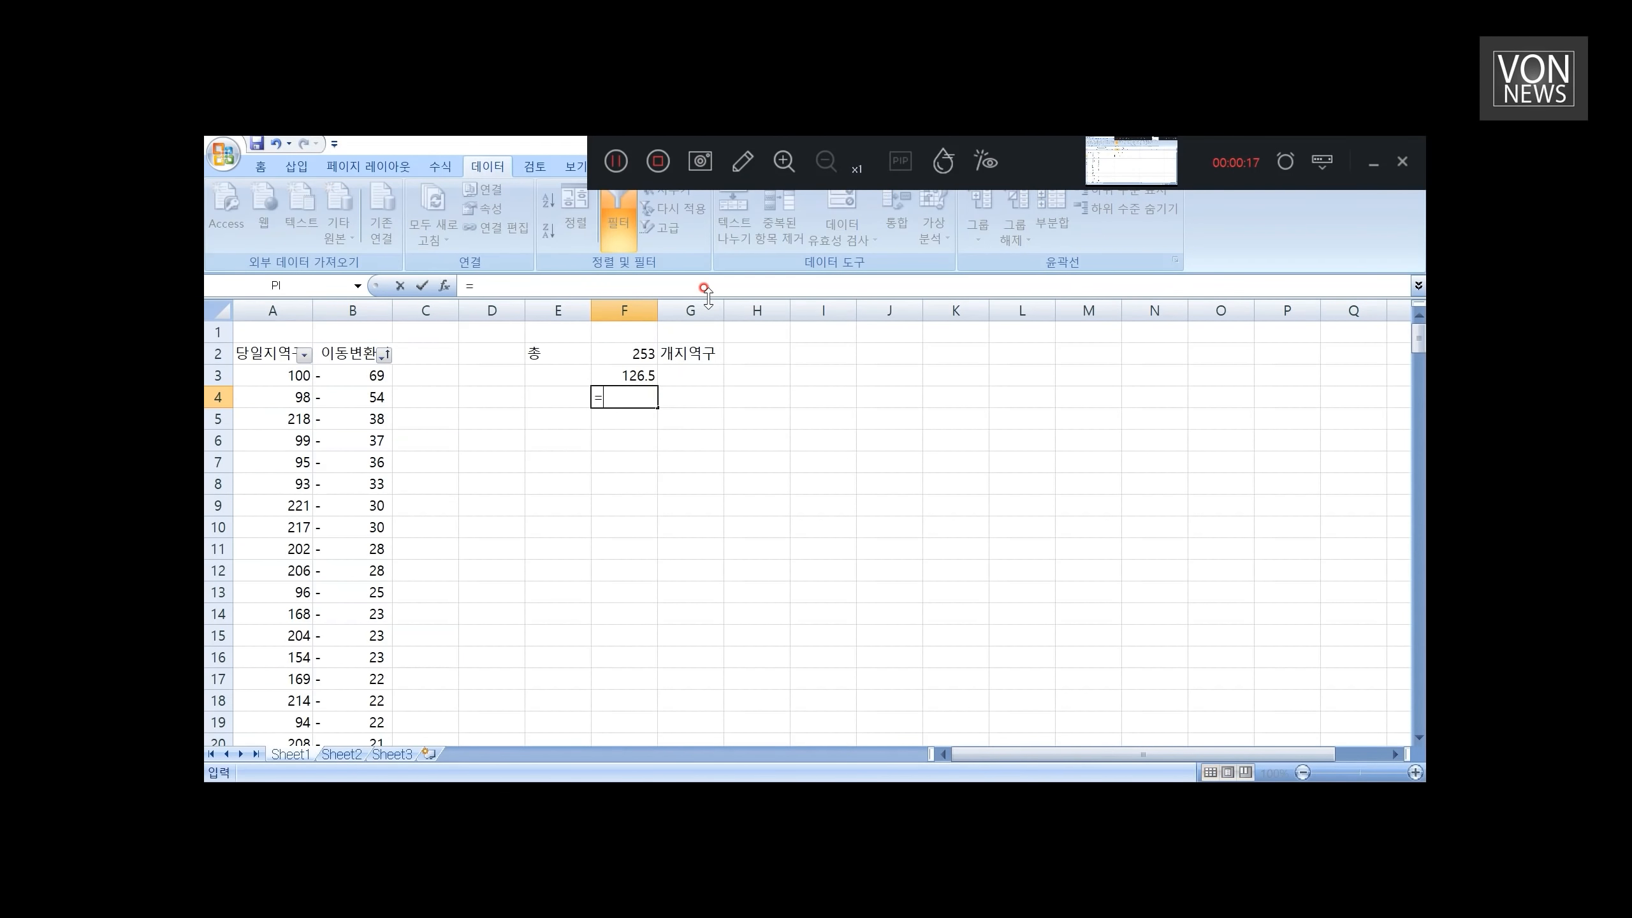
type("F3/16")
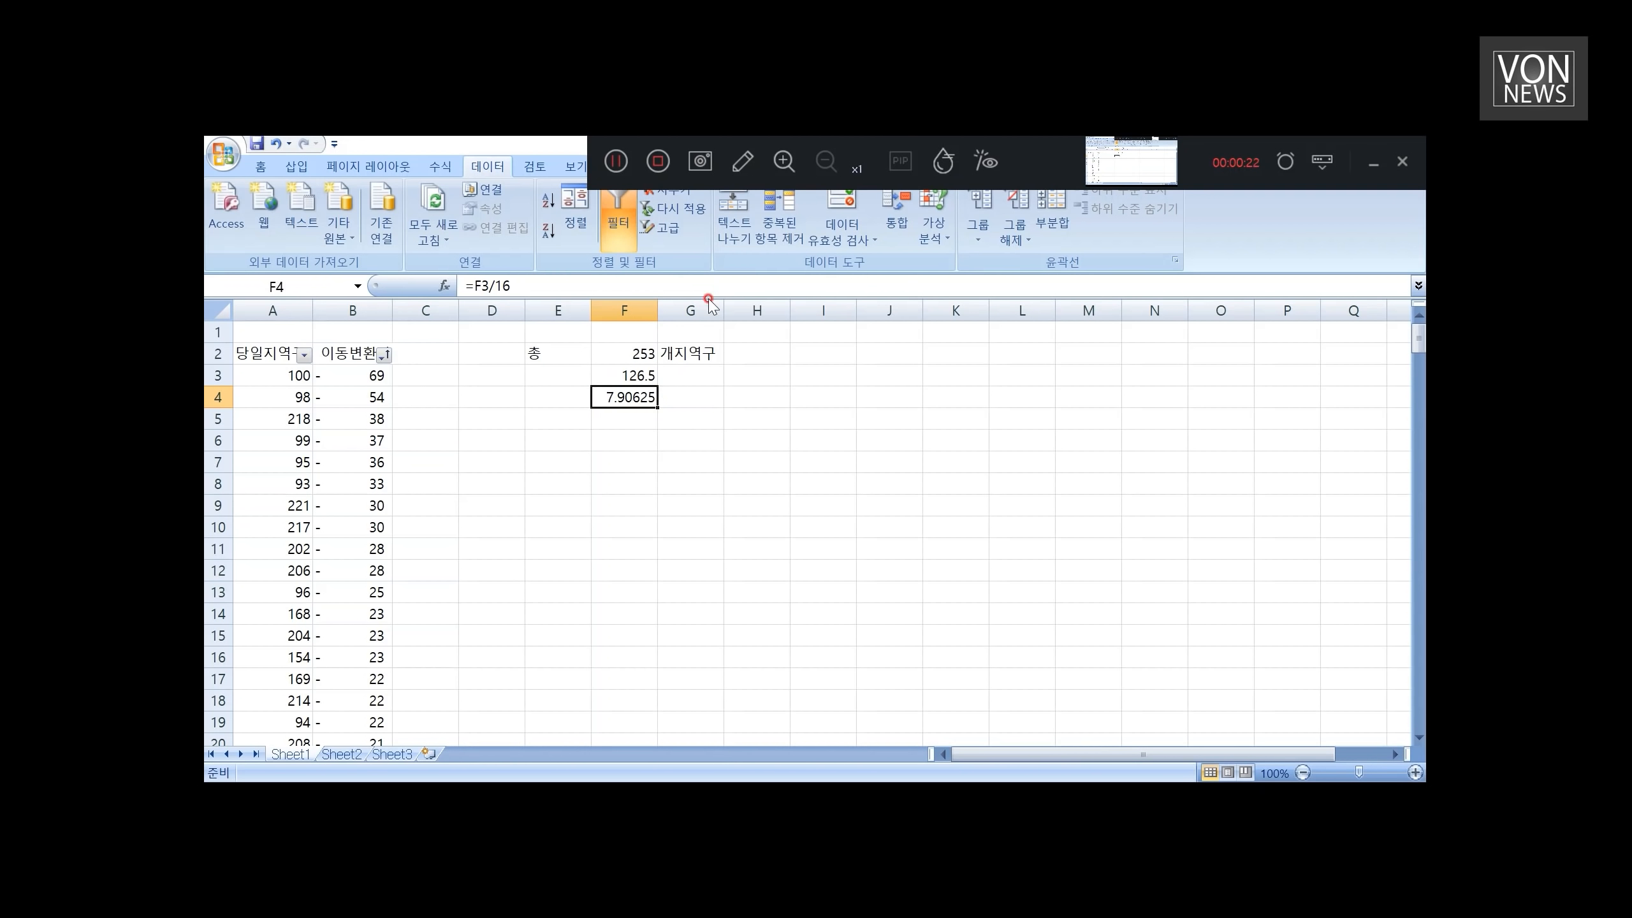
mouse_move(684, 397)
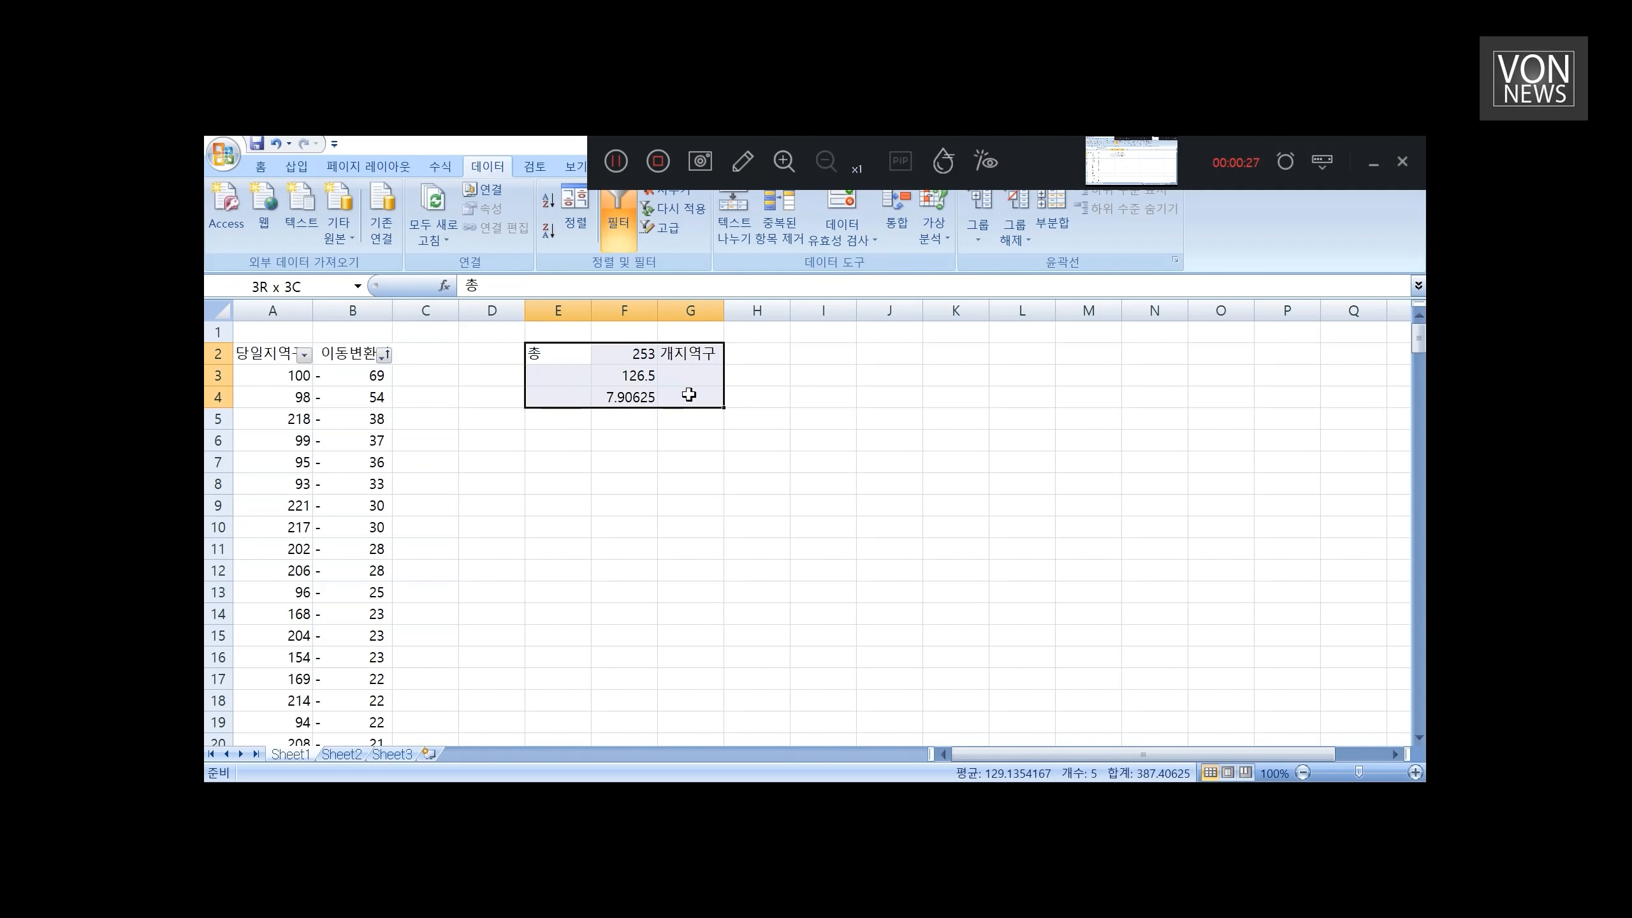
key("Delete")
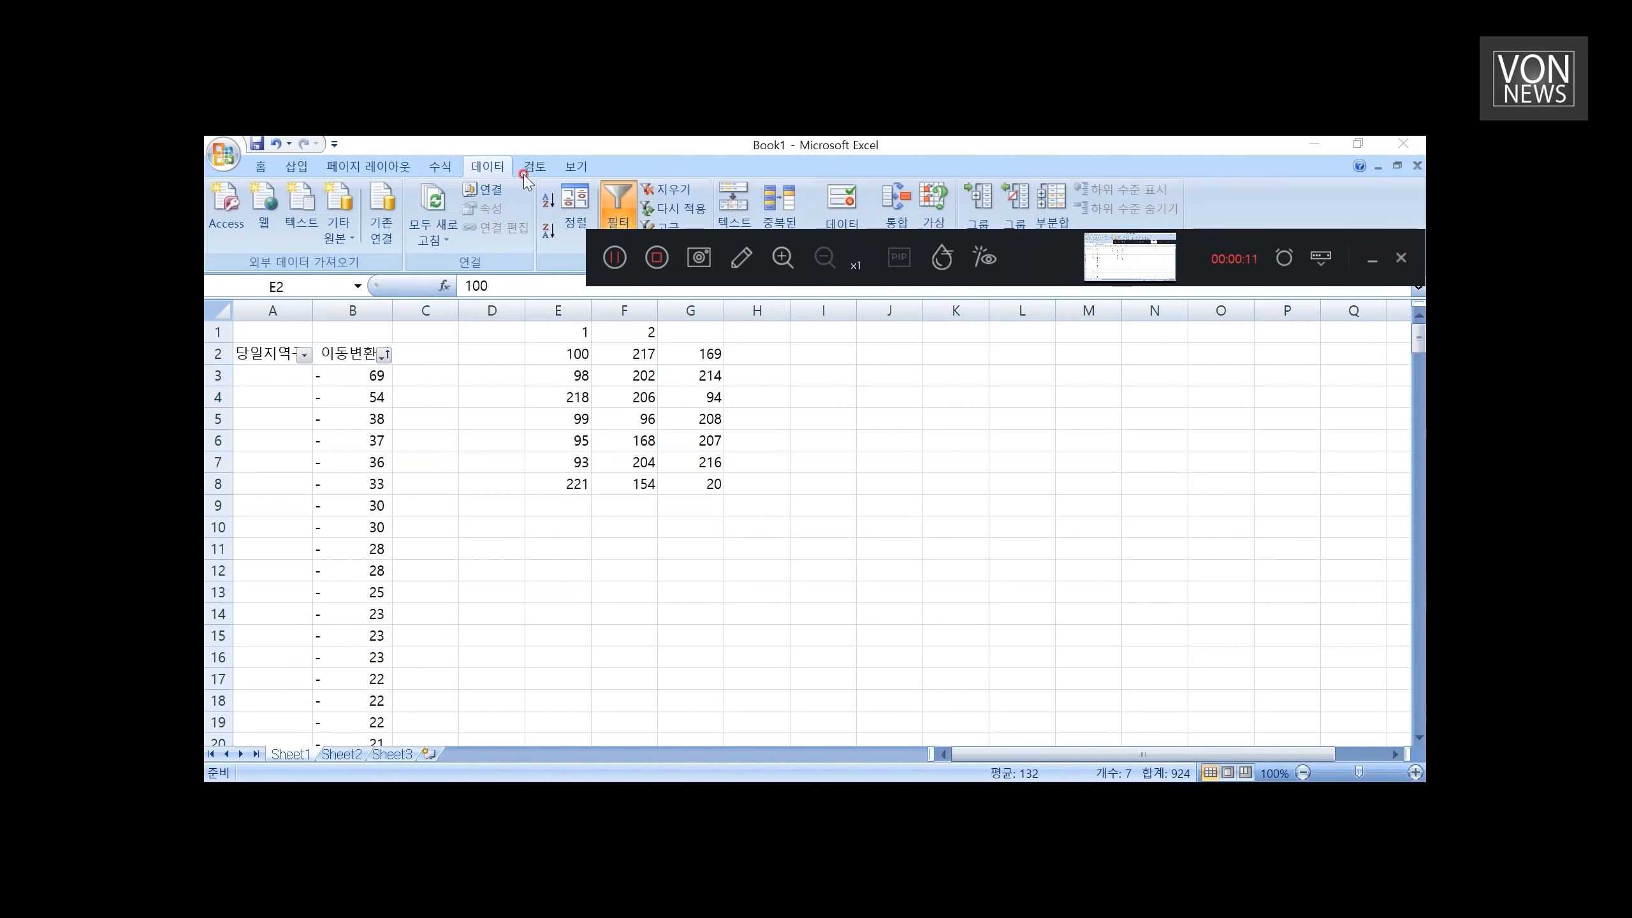
Step: Reference the 924 total below column 1 and label the two divisor rows 나눈수 and 나눈수2
left_click(558, 310)
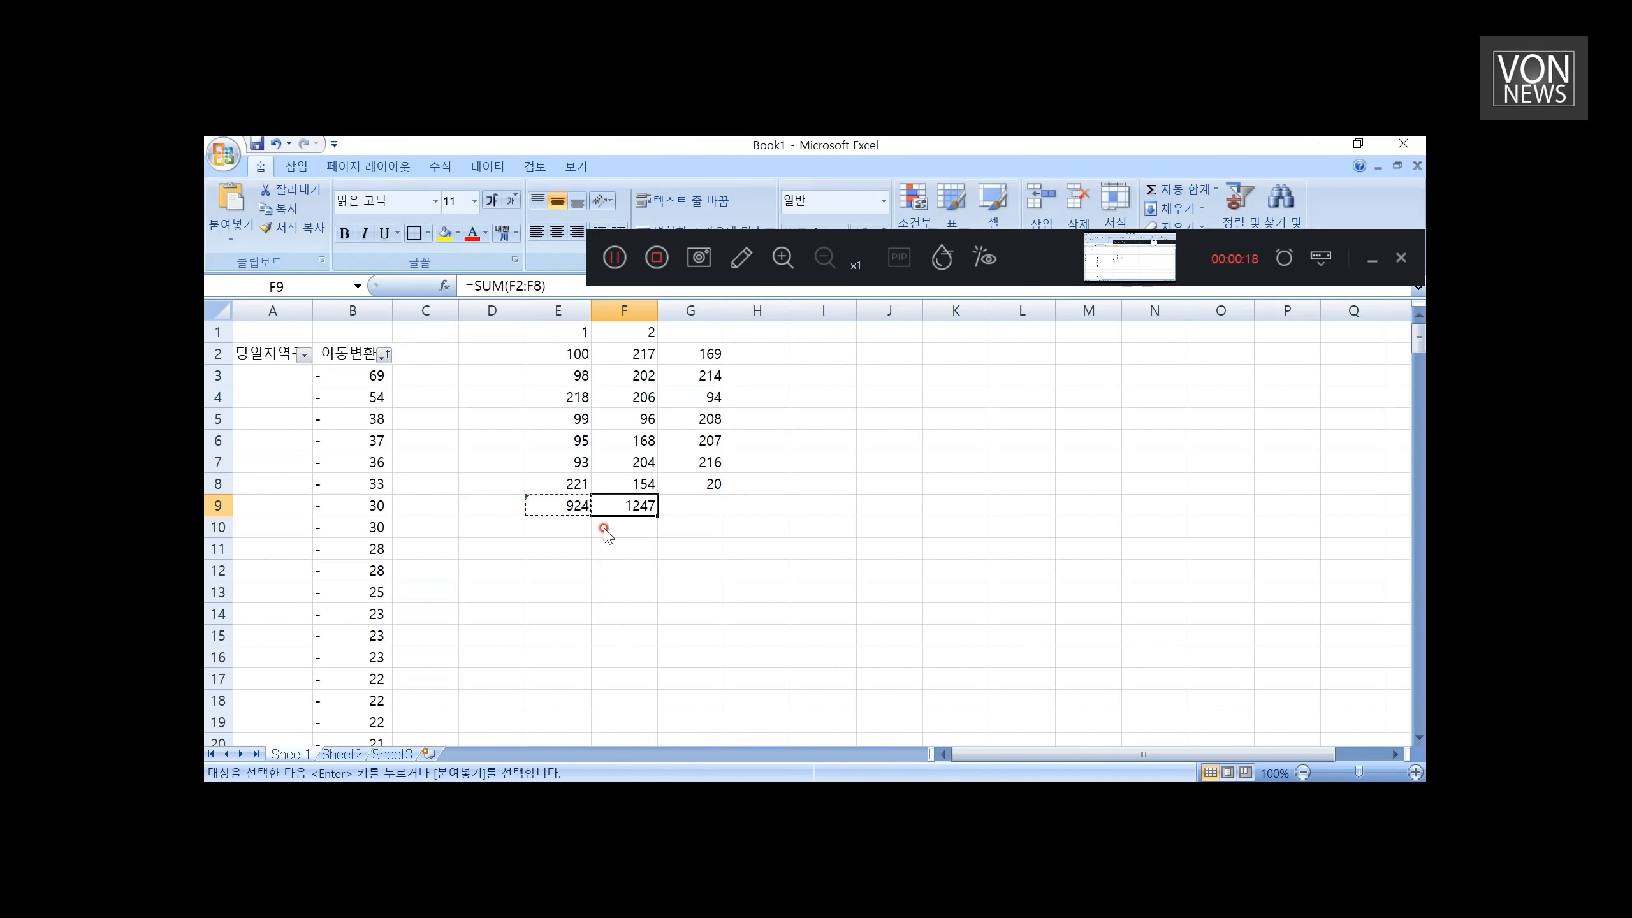
left_click(557, 527)
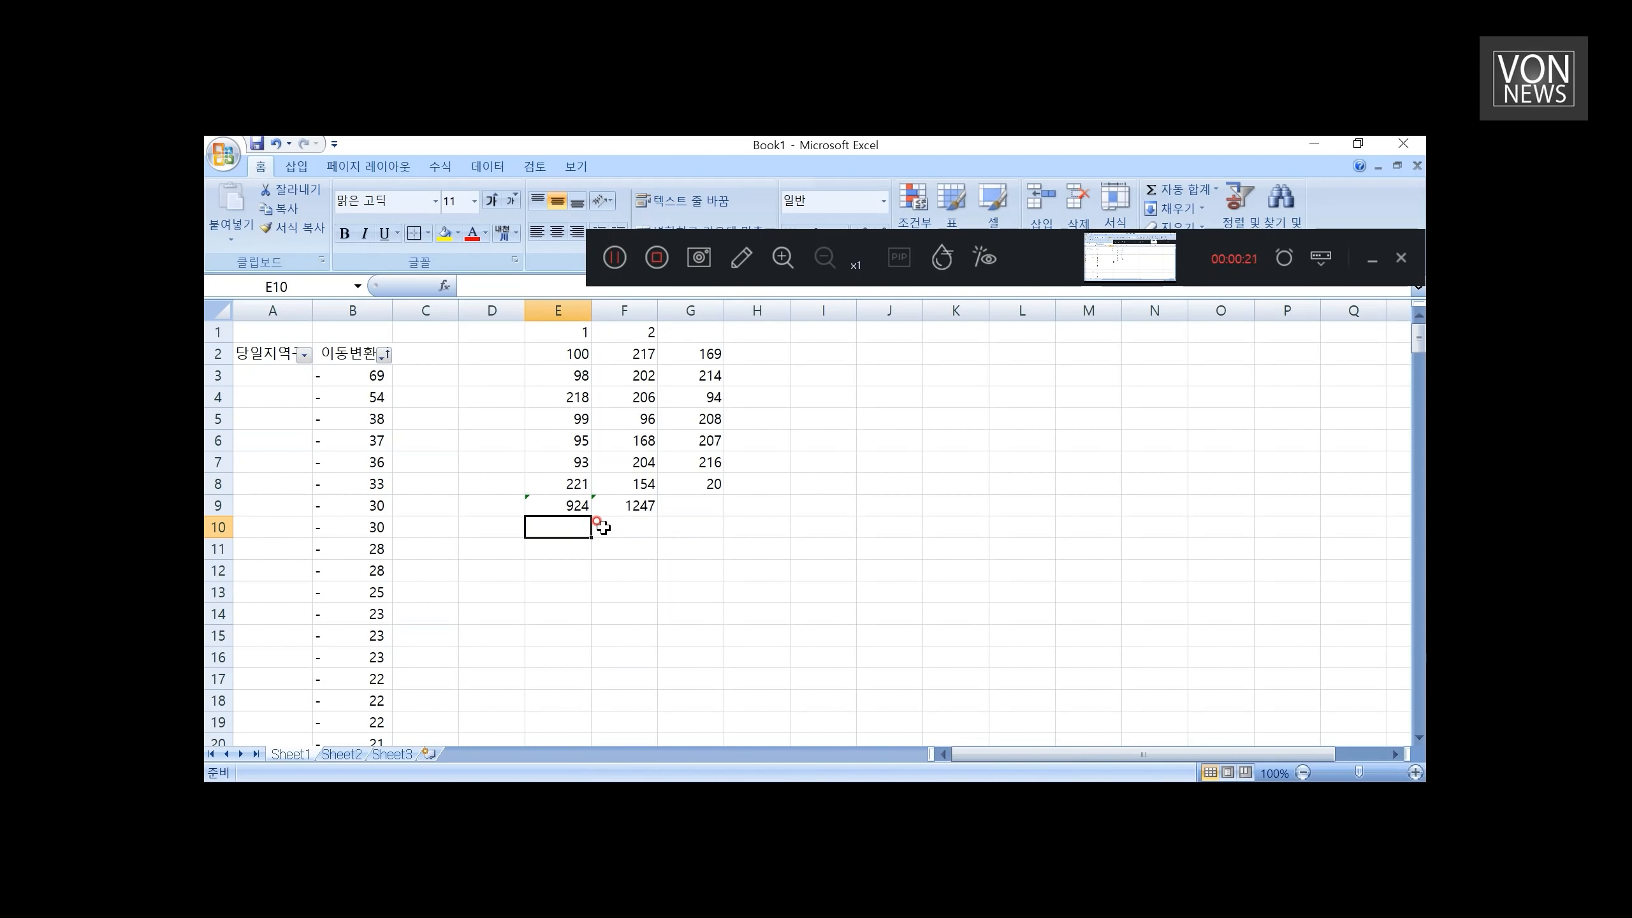
mouse_move(440, 654)
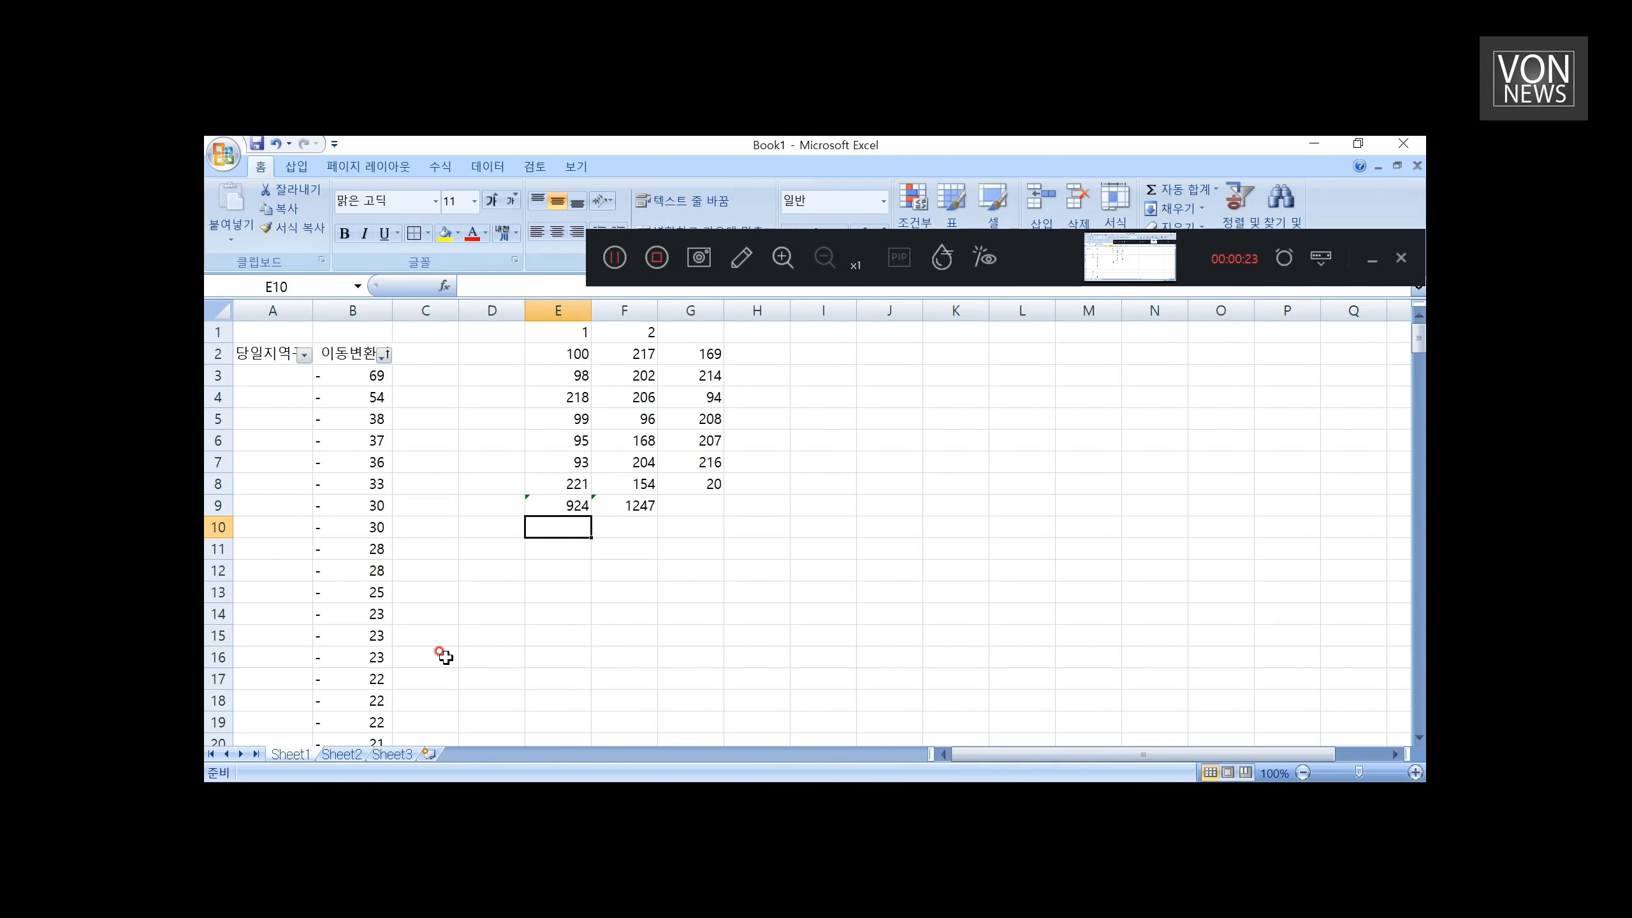
type("=E9")
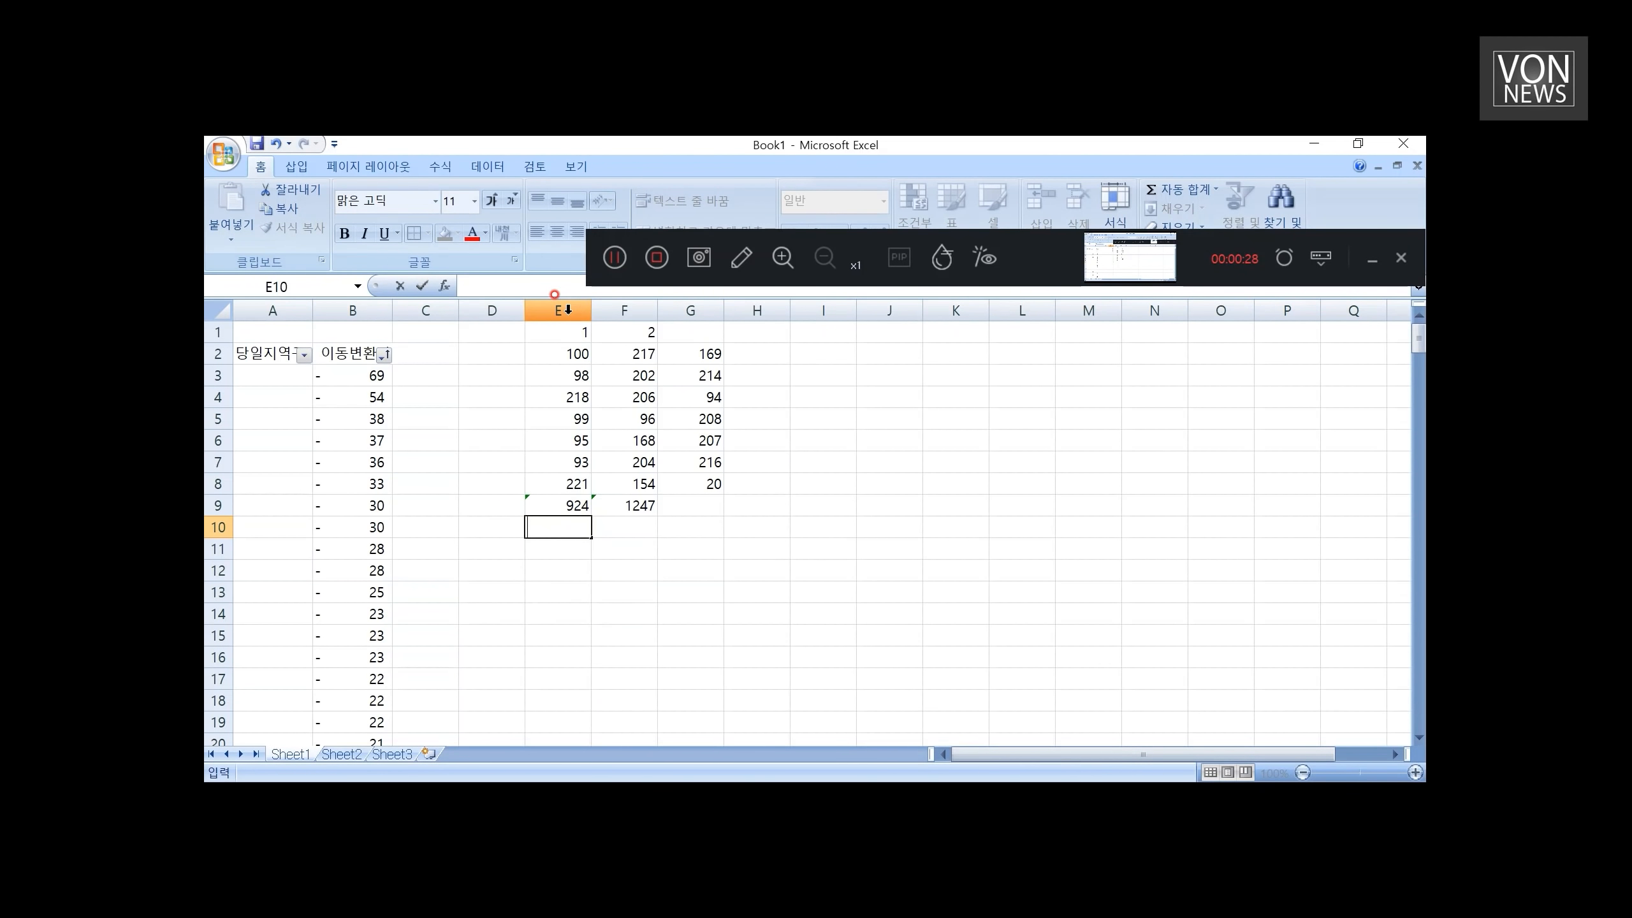
left_click(491, 505)
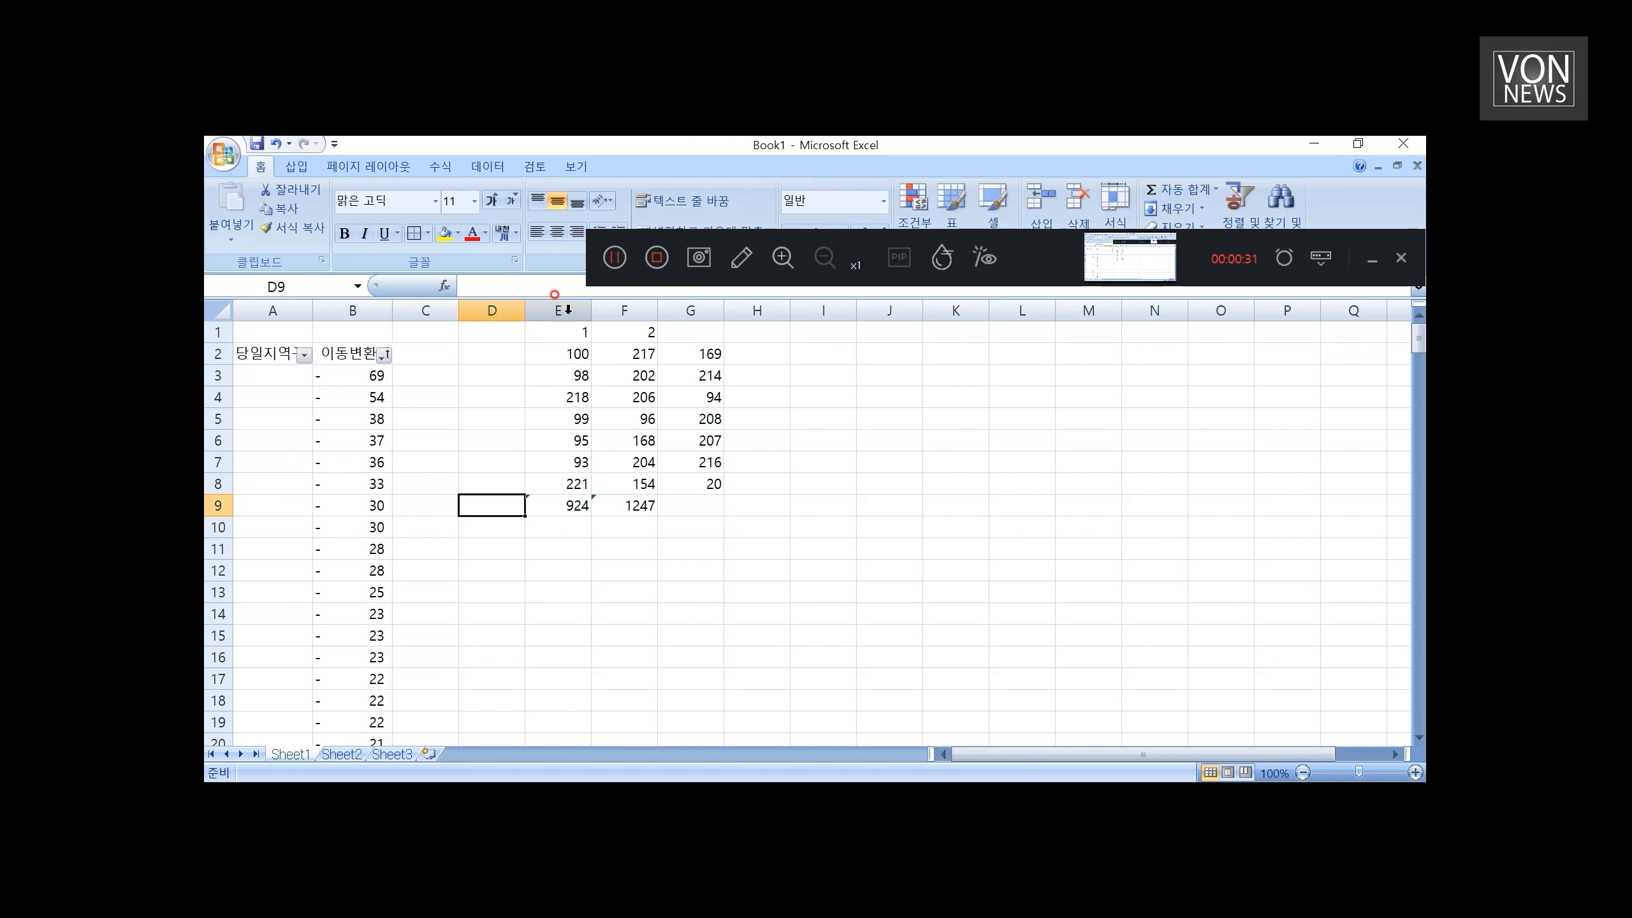
type("나눈수")
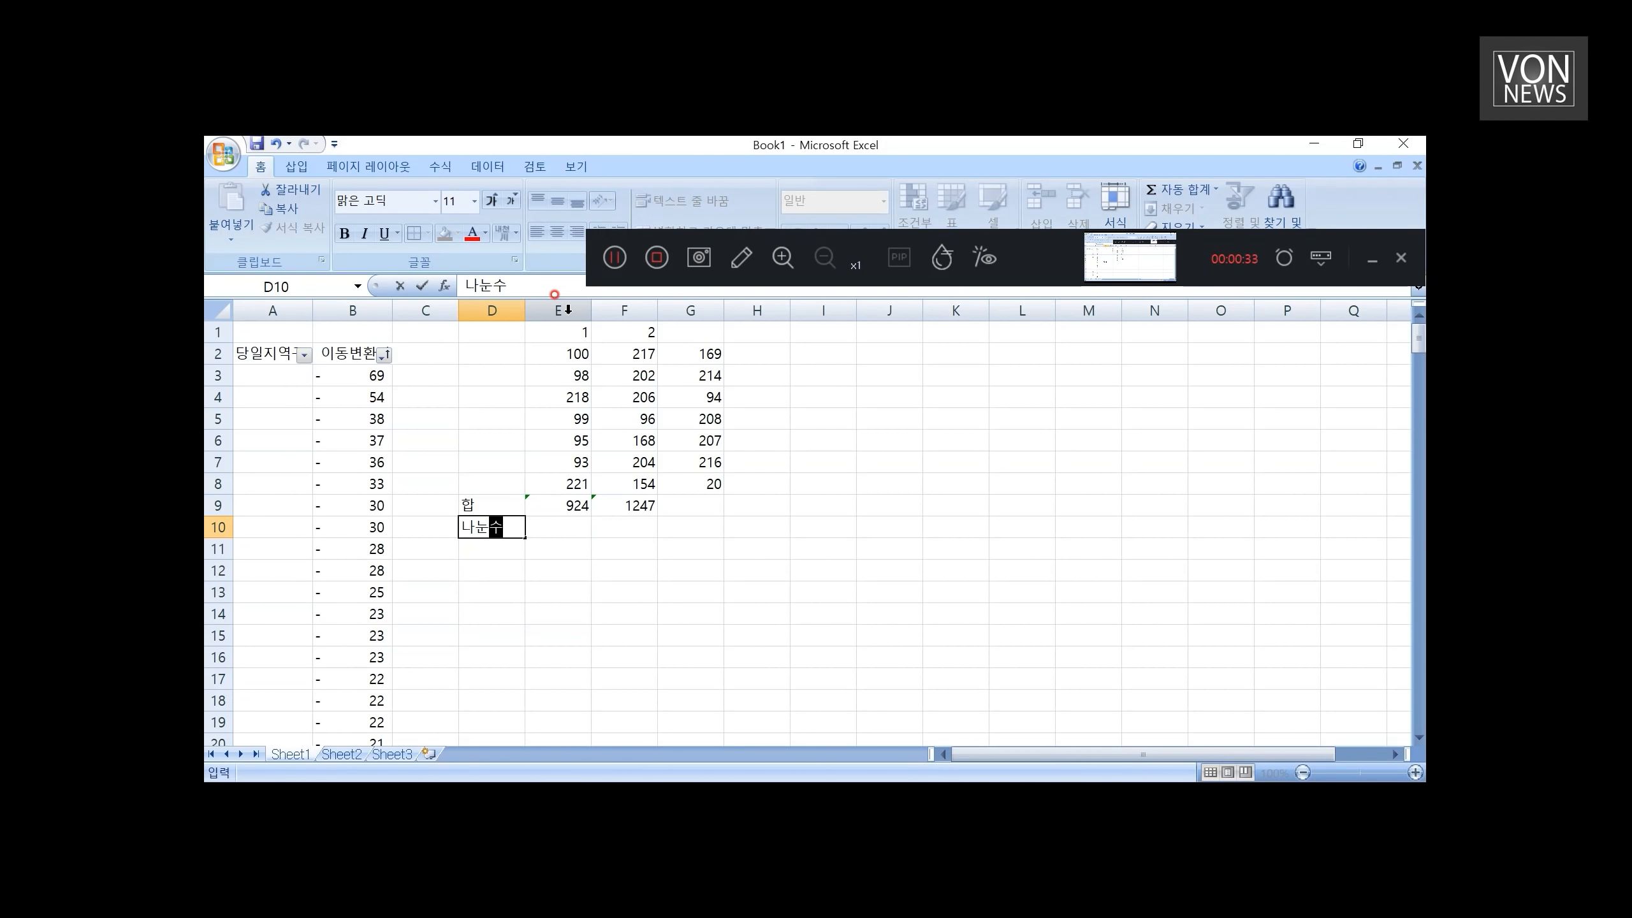
key("Backspace")
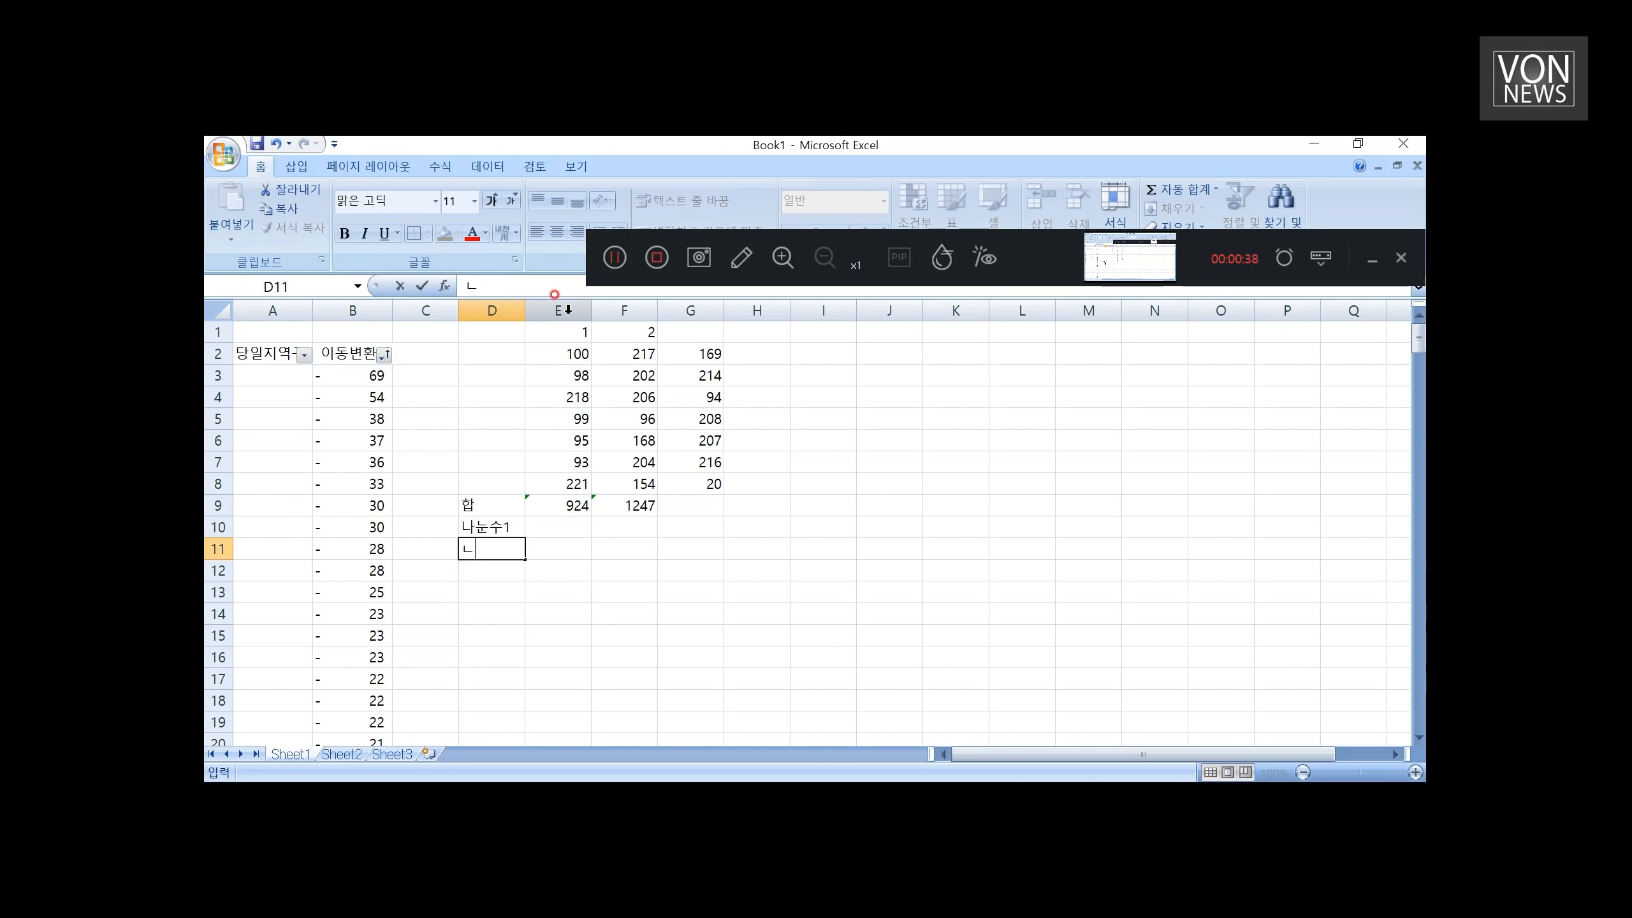
type("나눈수2")
left_click(557, 548)
type("9")
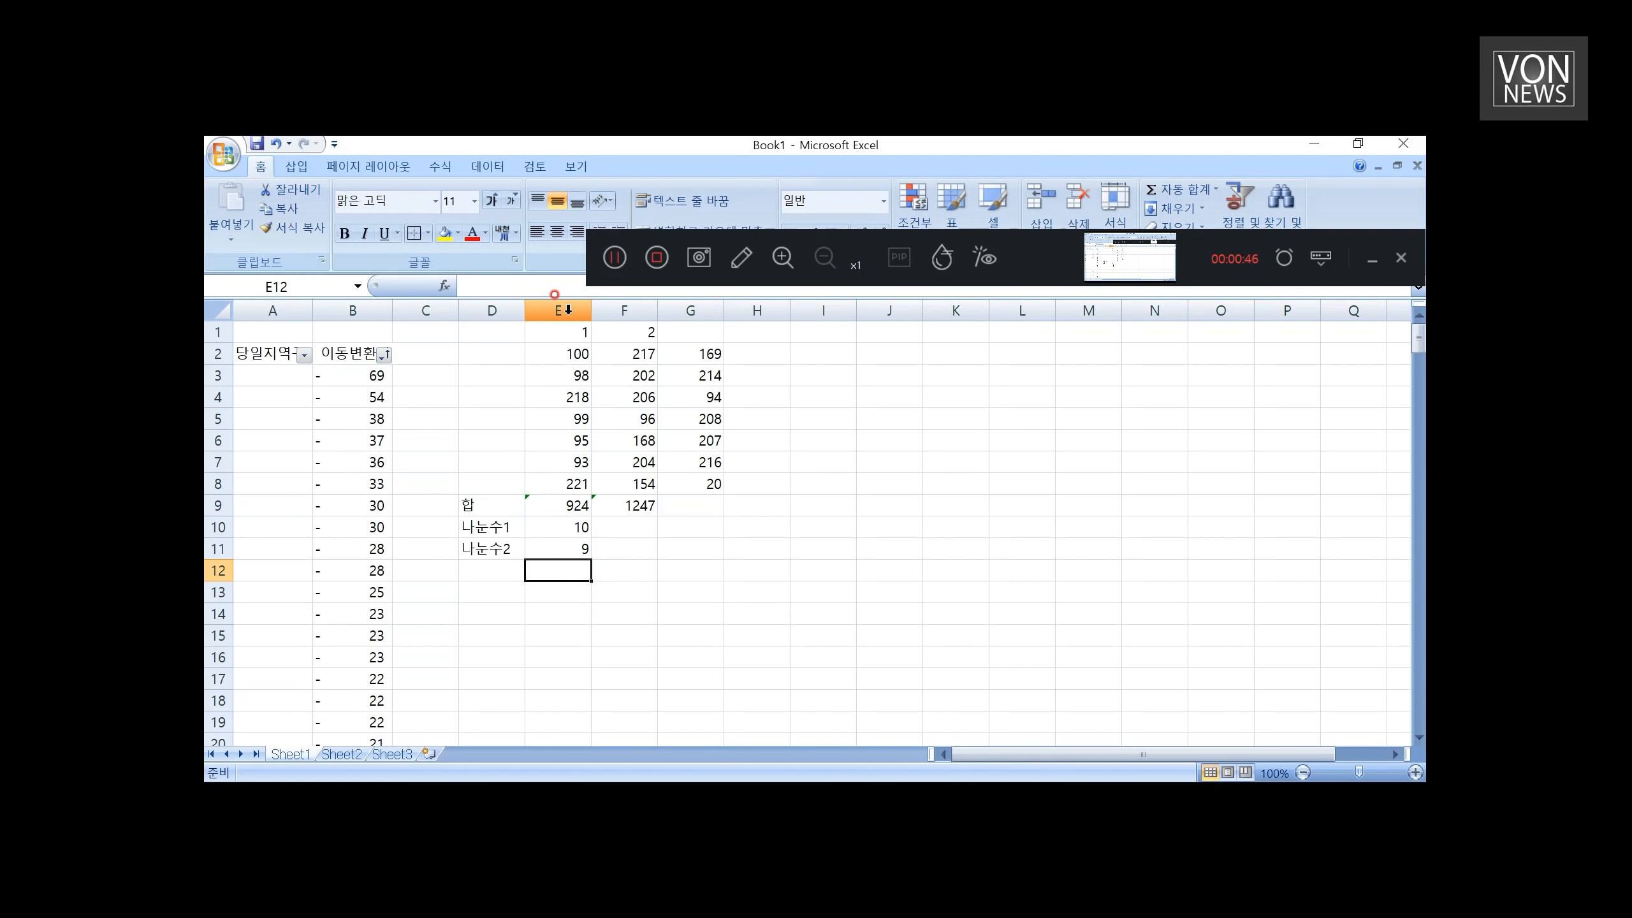
Step: Enter =E9/E10 and =E9/E11, giving 92.4 in E12 and 102.6667 in E13
type("=E9/E10")
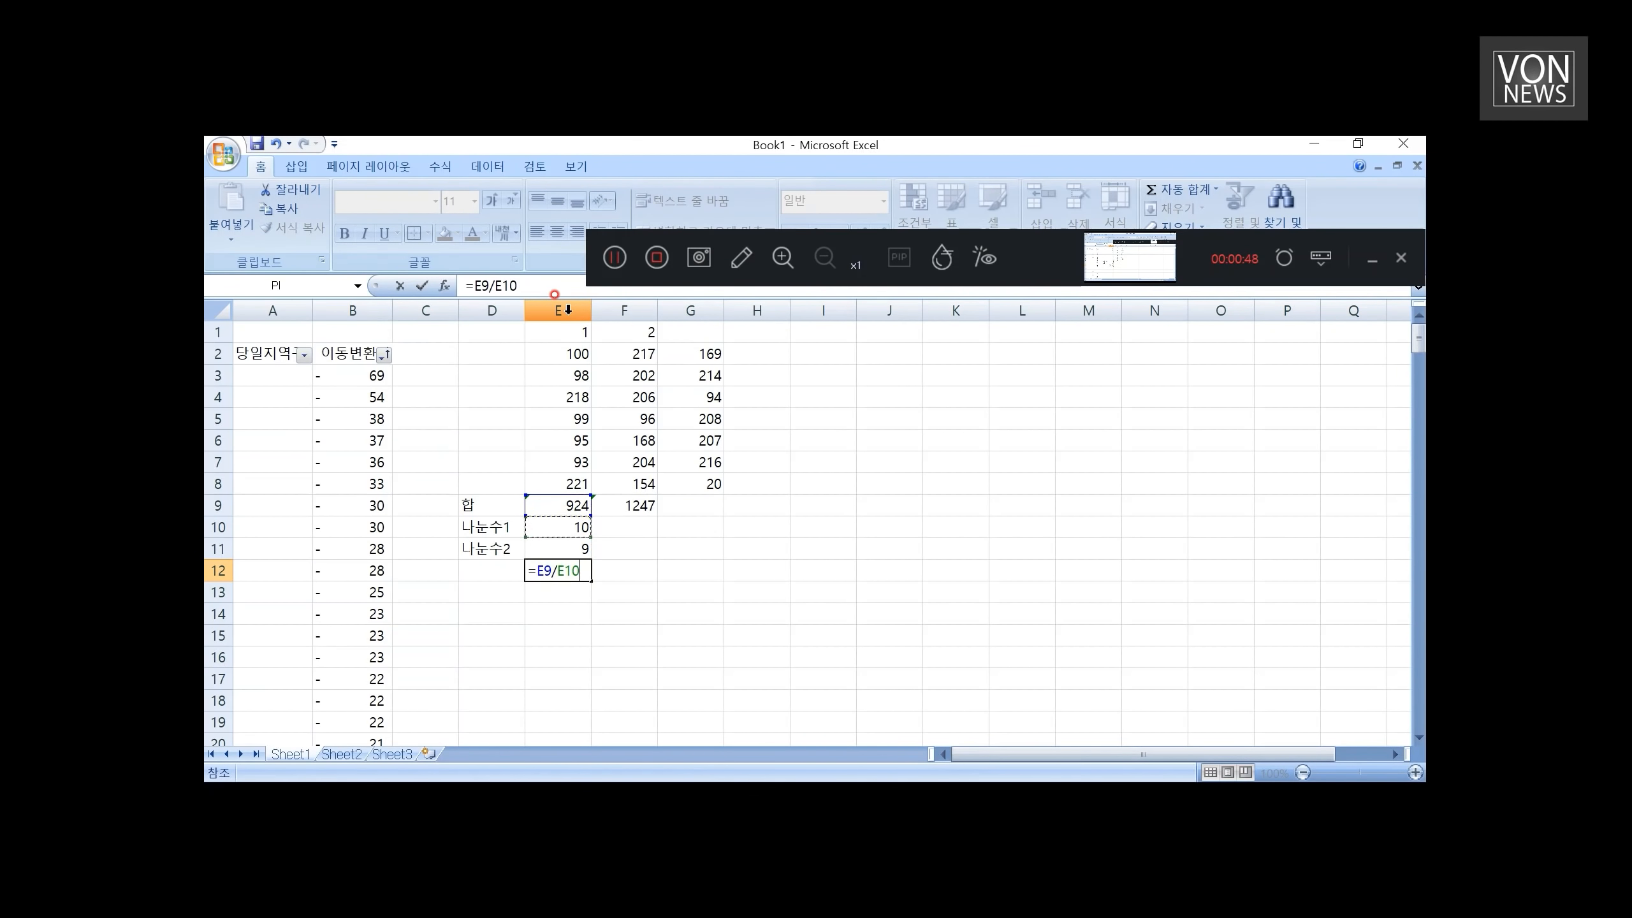
key("Return")
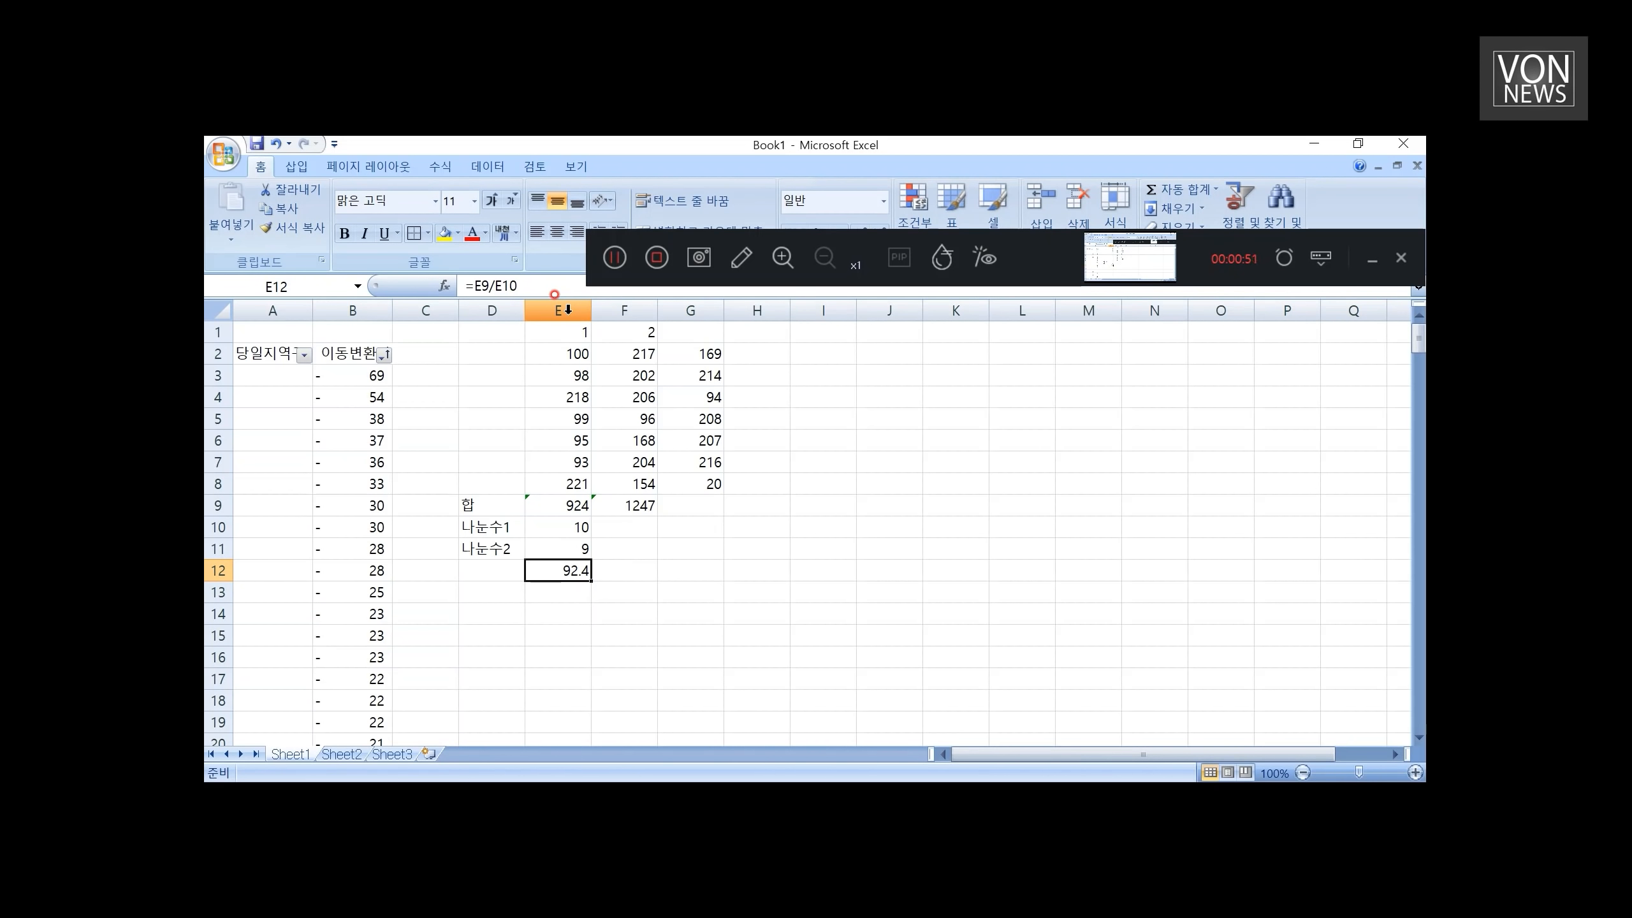
type("=")
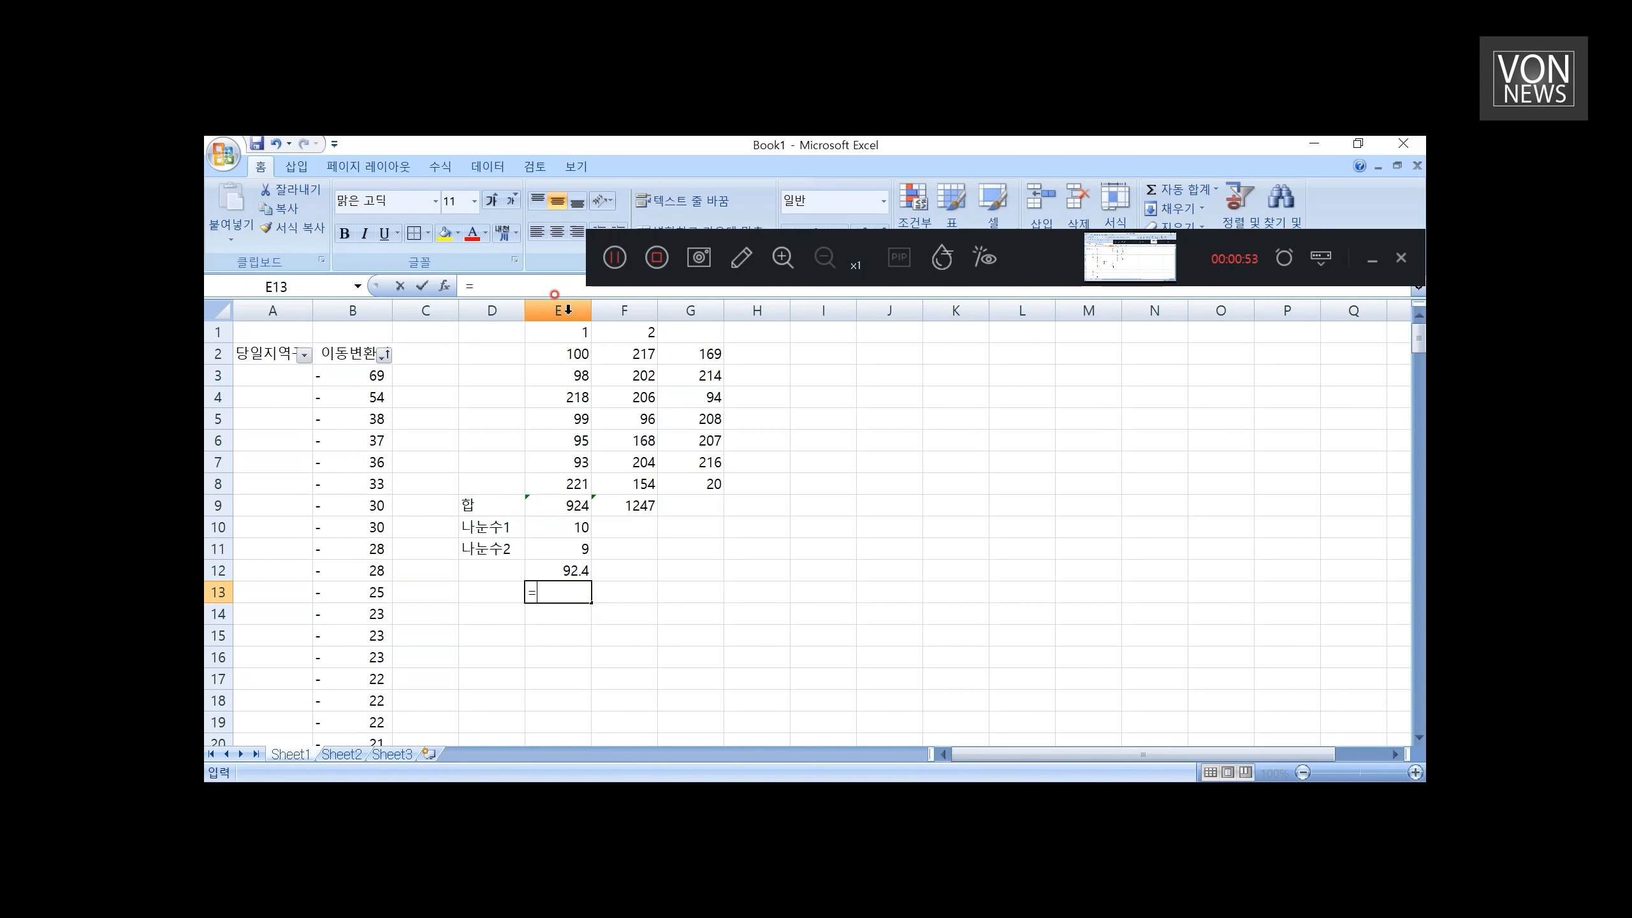
type("E9/")
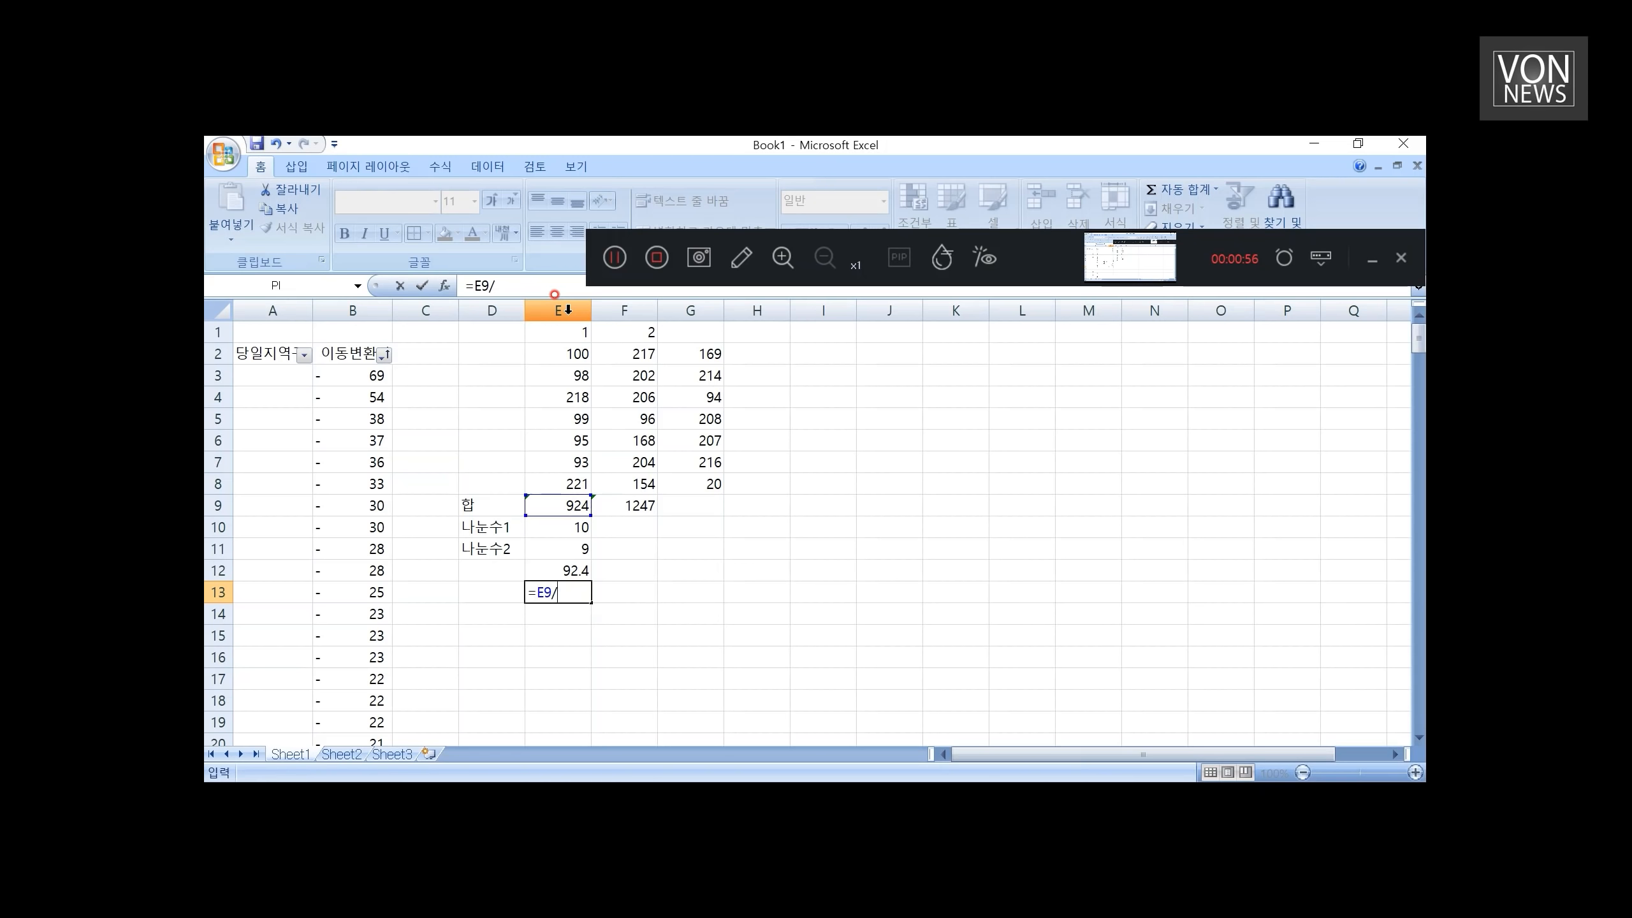
key("Enter")
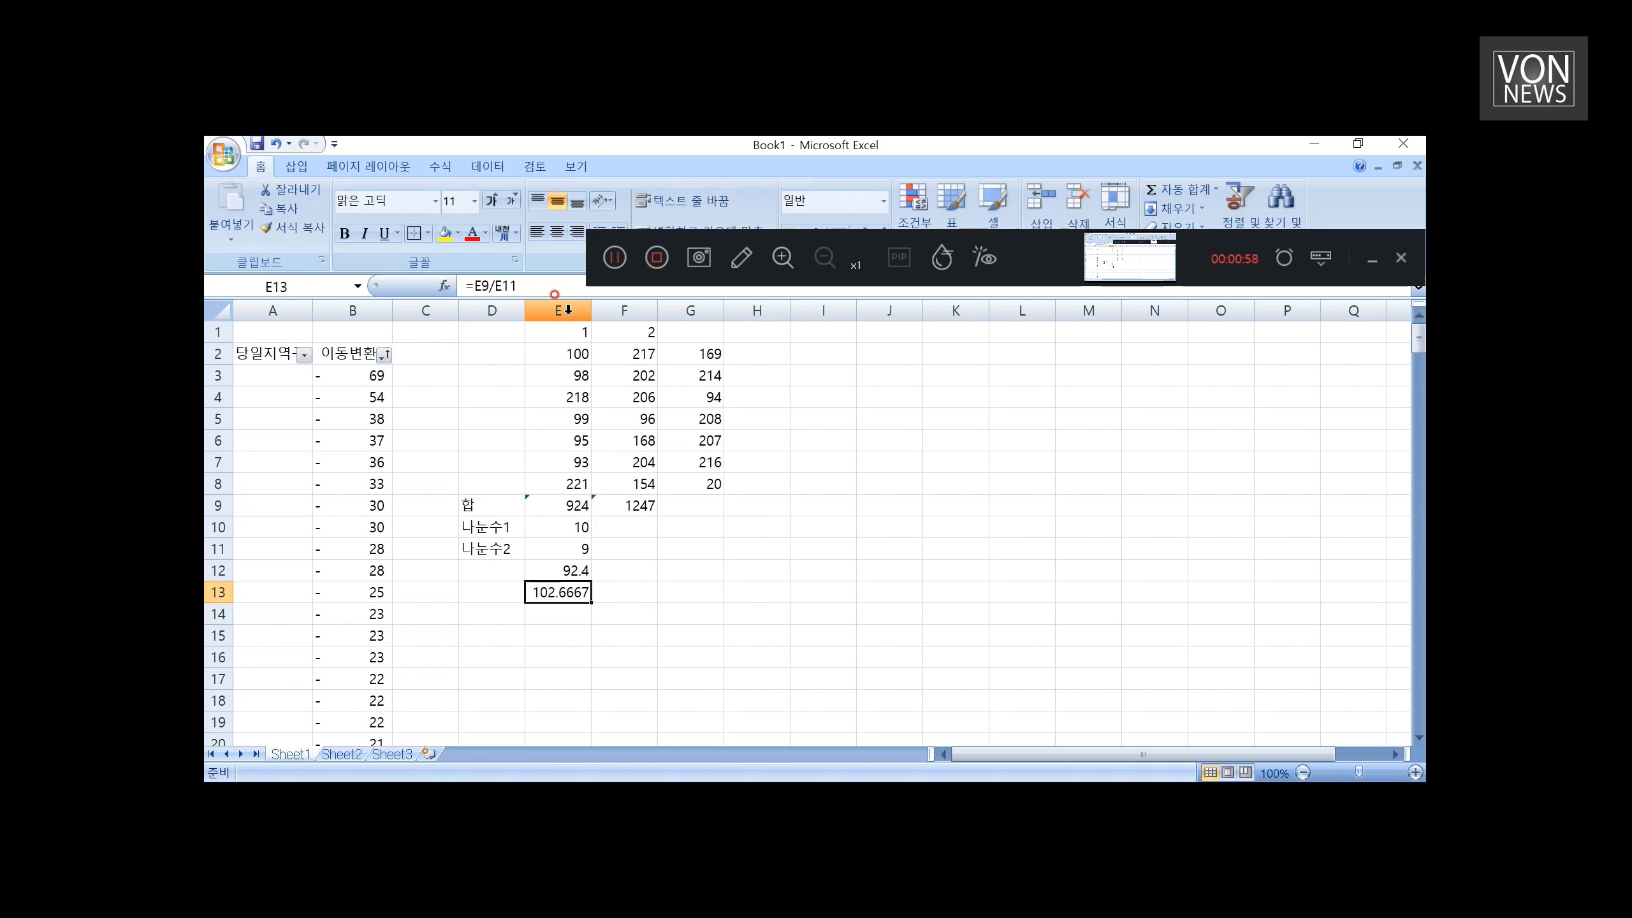
left_click(557, 570)
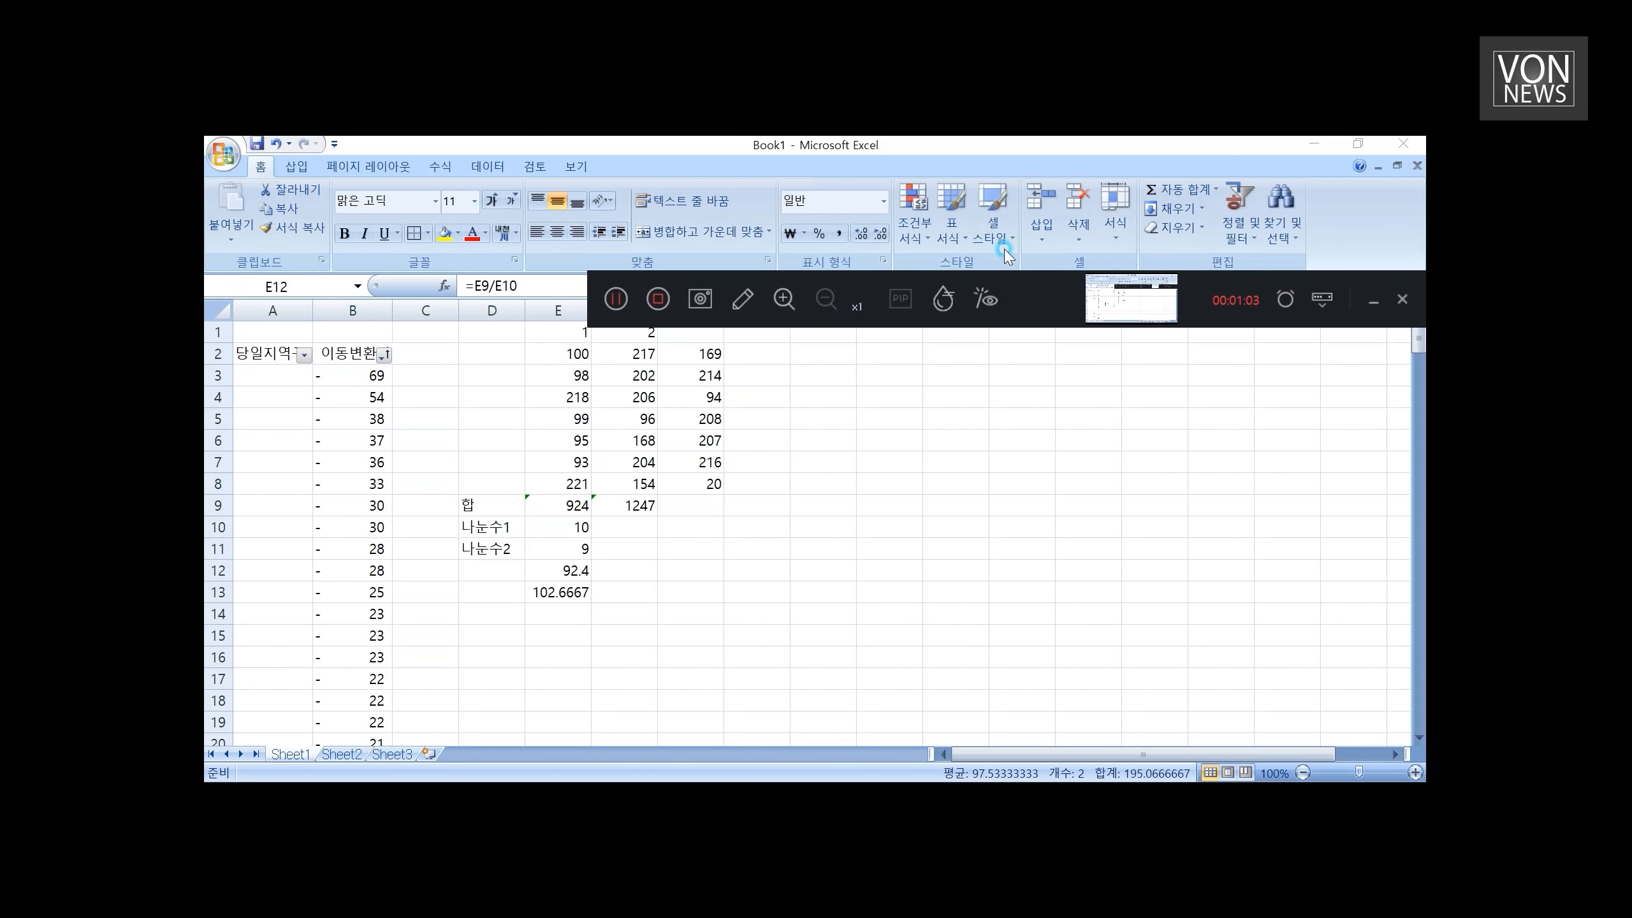
Step: Round the results to 92 and 103 and label them 값1=최소 and 값2=최대
left_click(490, 570)
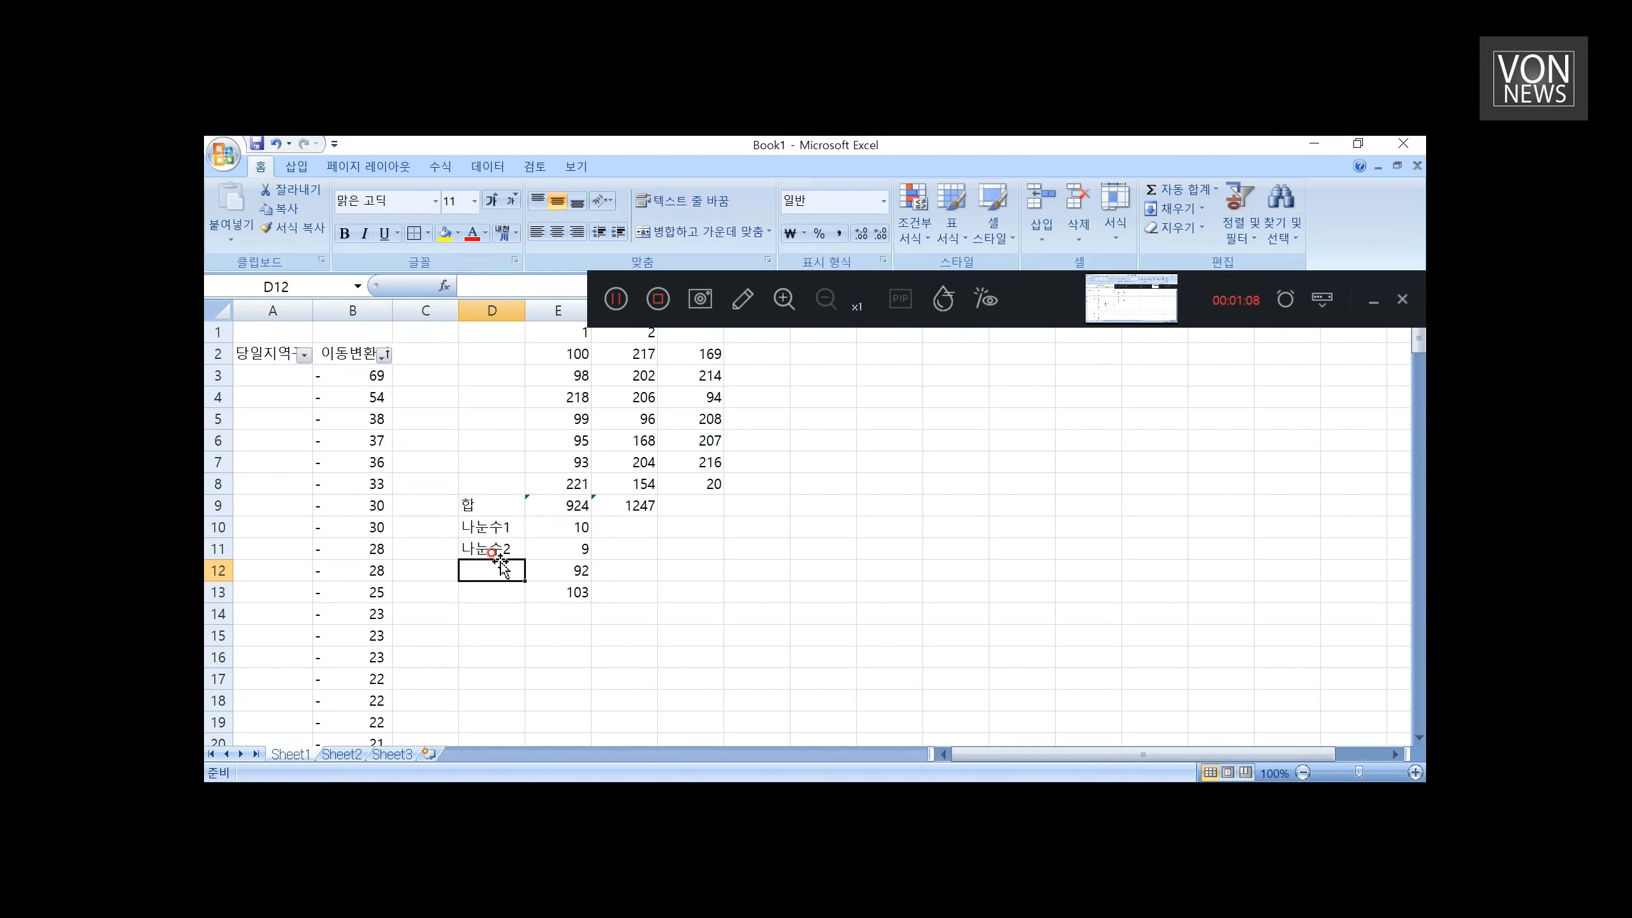
type("값1")
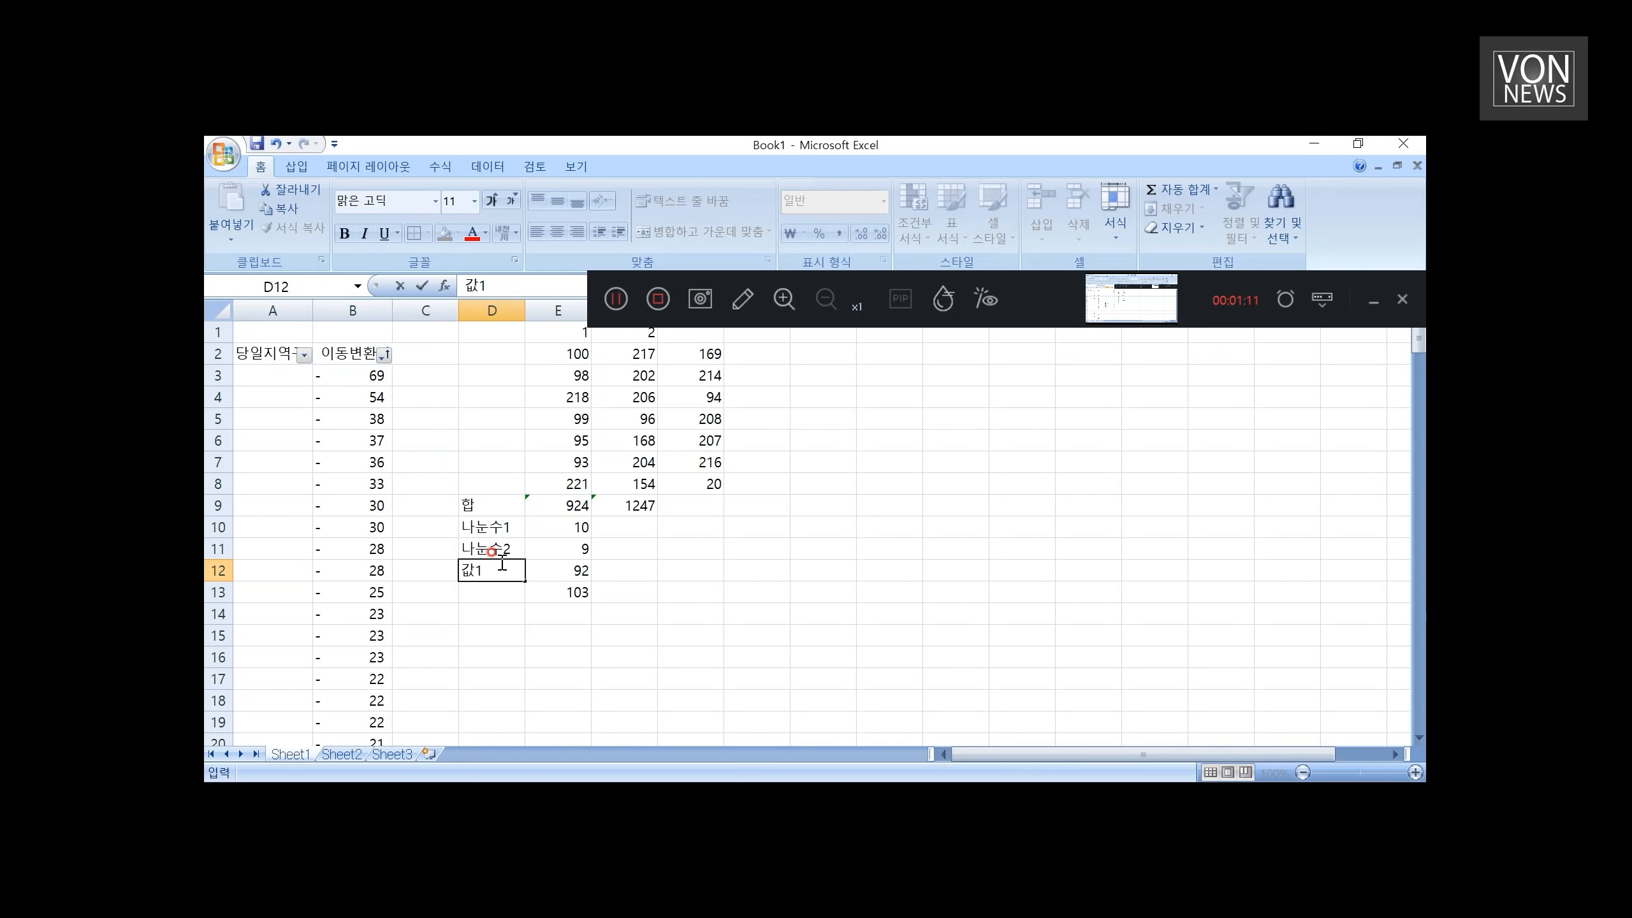
type("= 大")
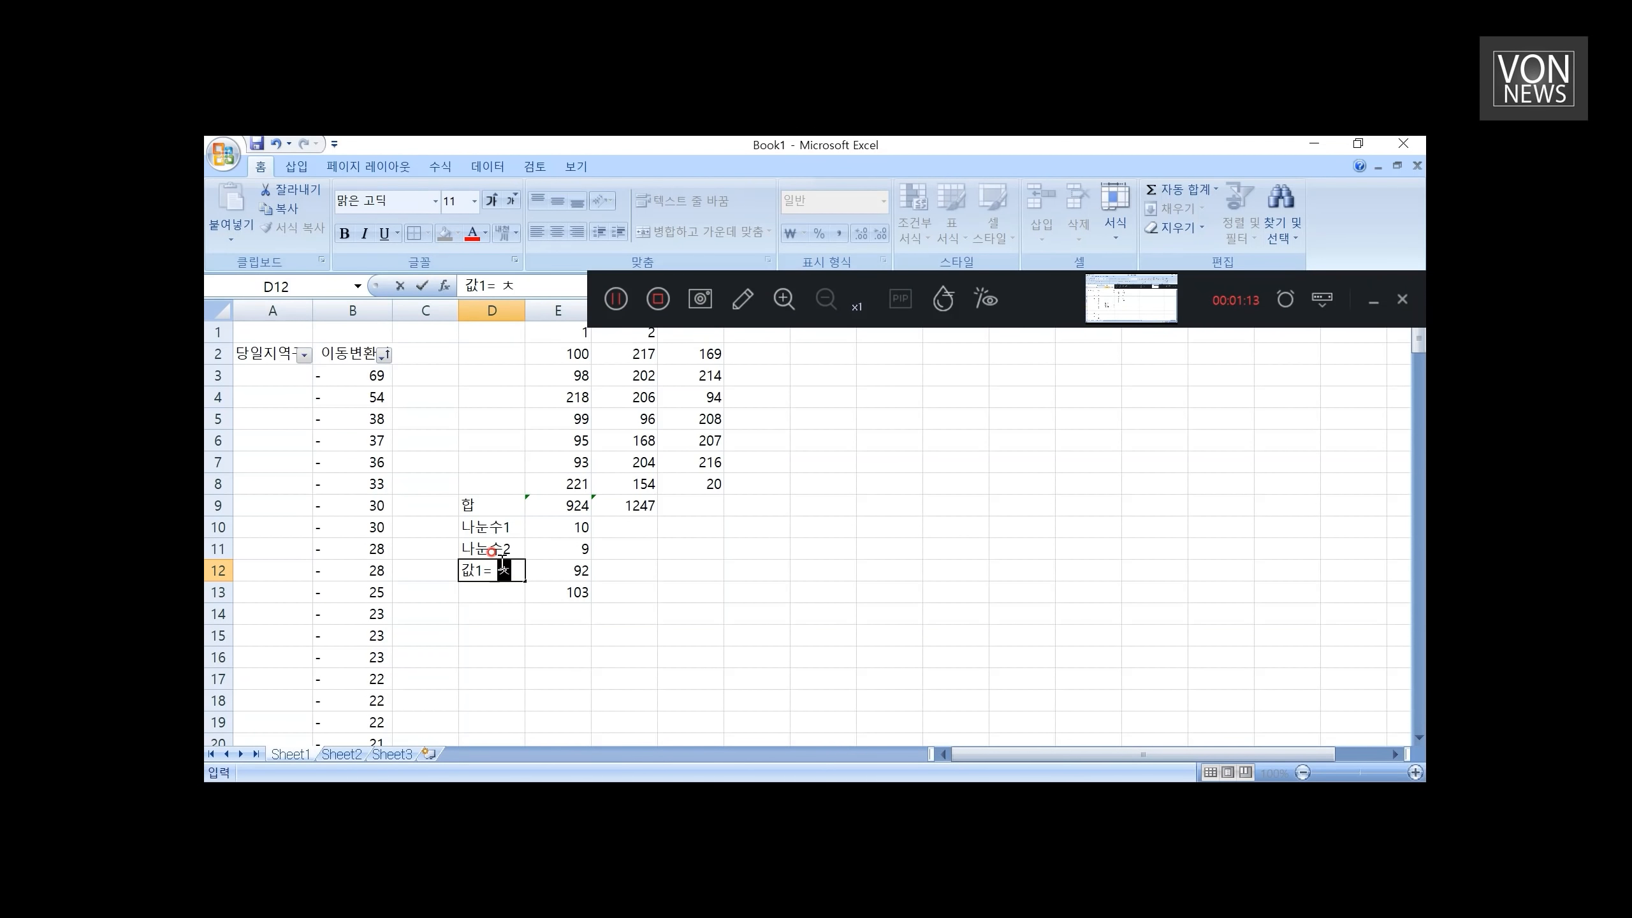
type("최소")
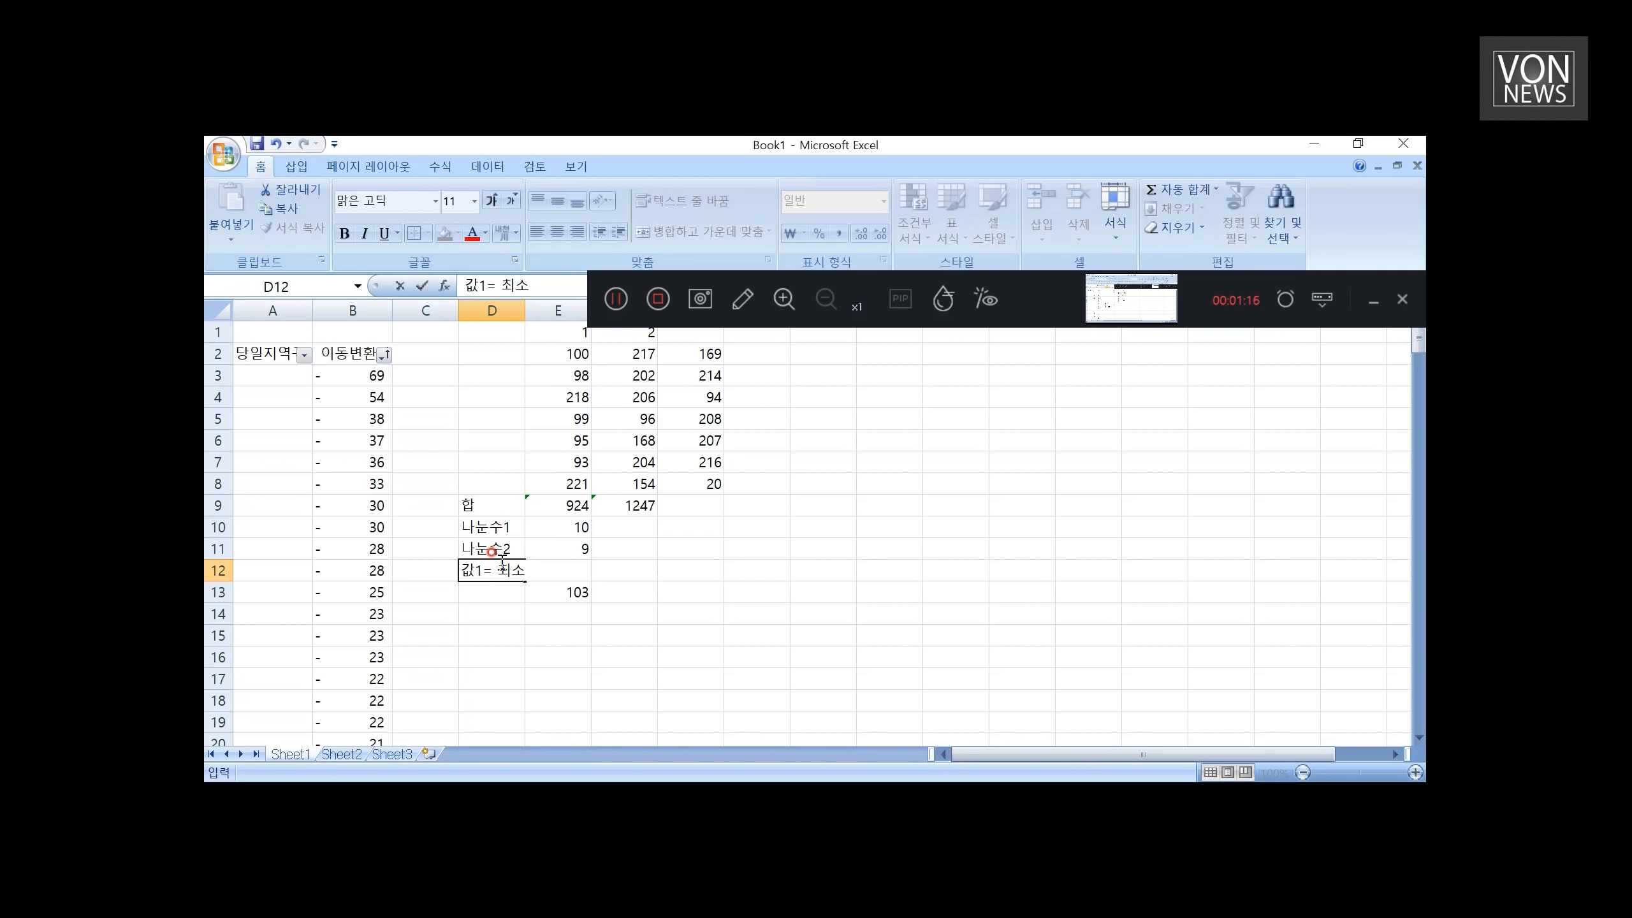
type("여기에서")
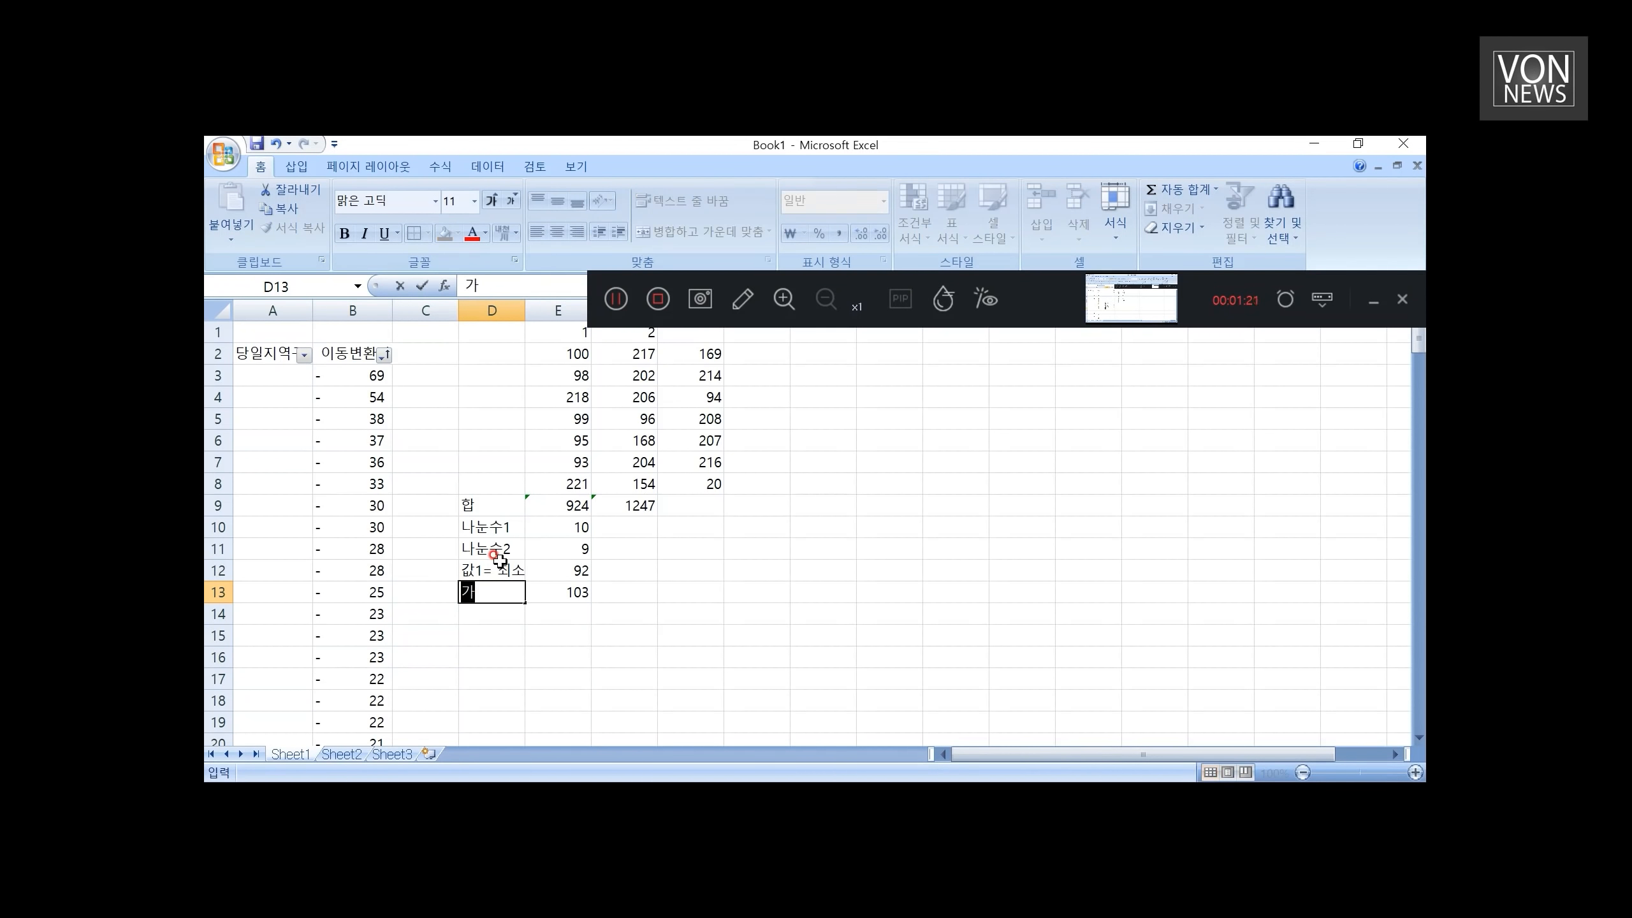
type("값2=최대")
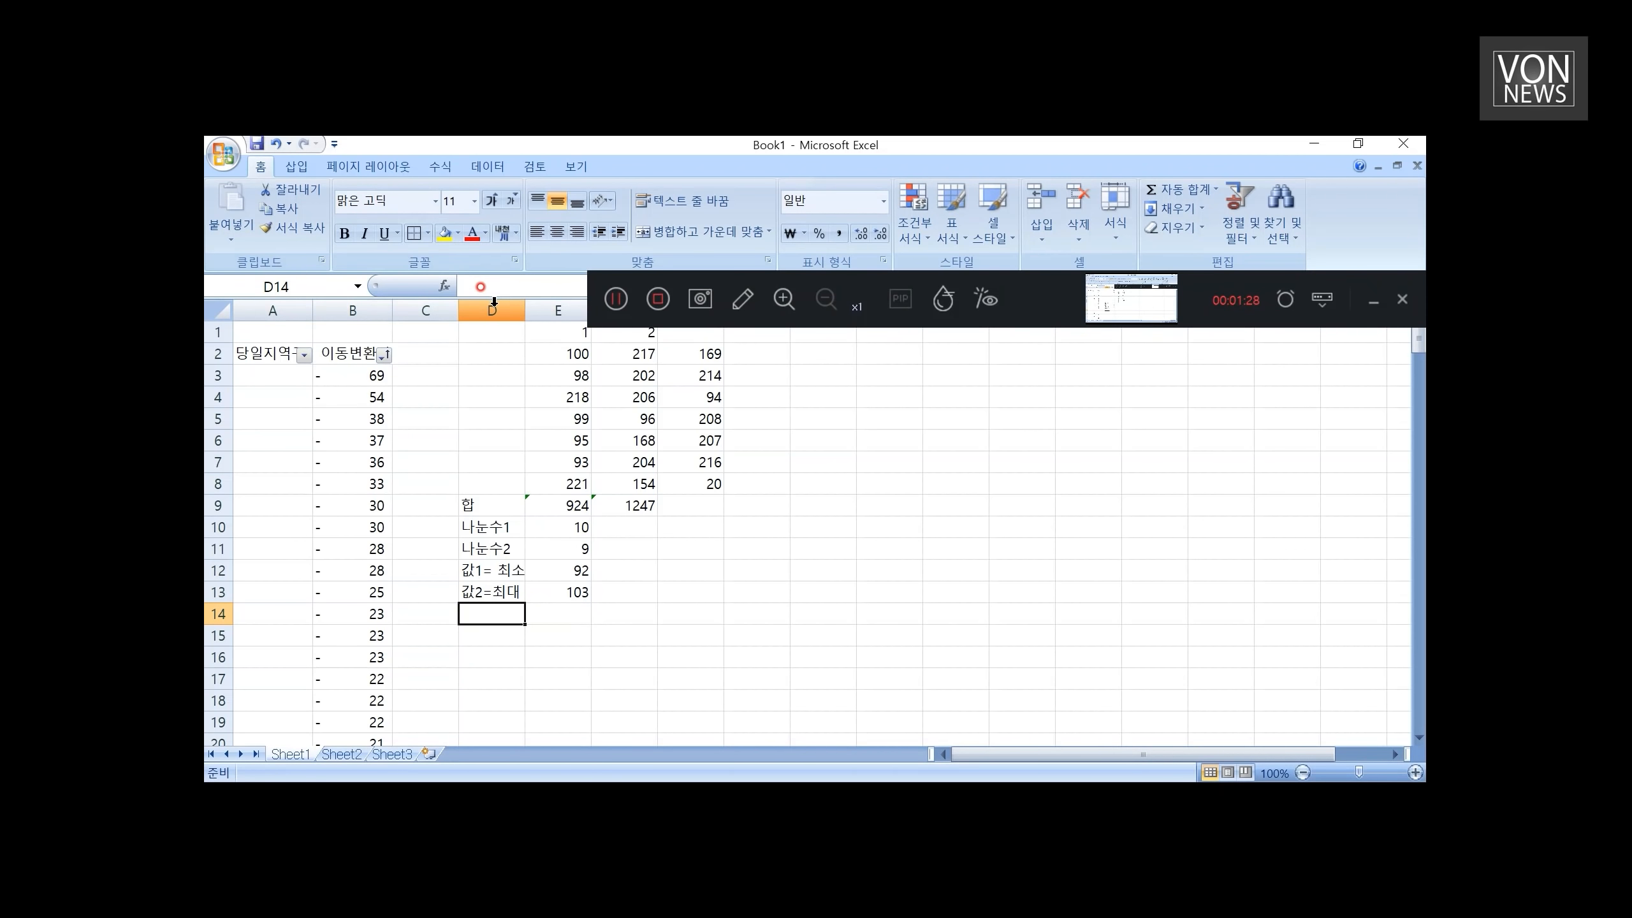
Step: List values 92 to 103 under the yellow bounds with a note on obtainable values near 100
left_click(491, 310)
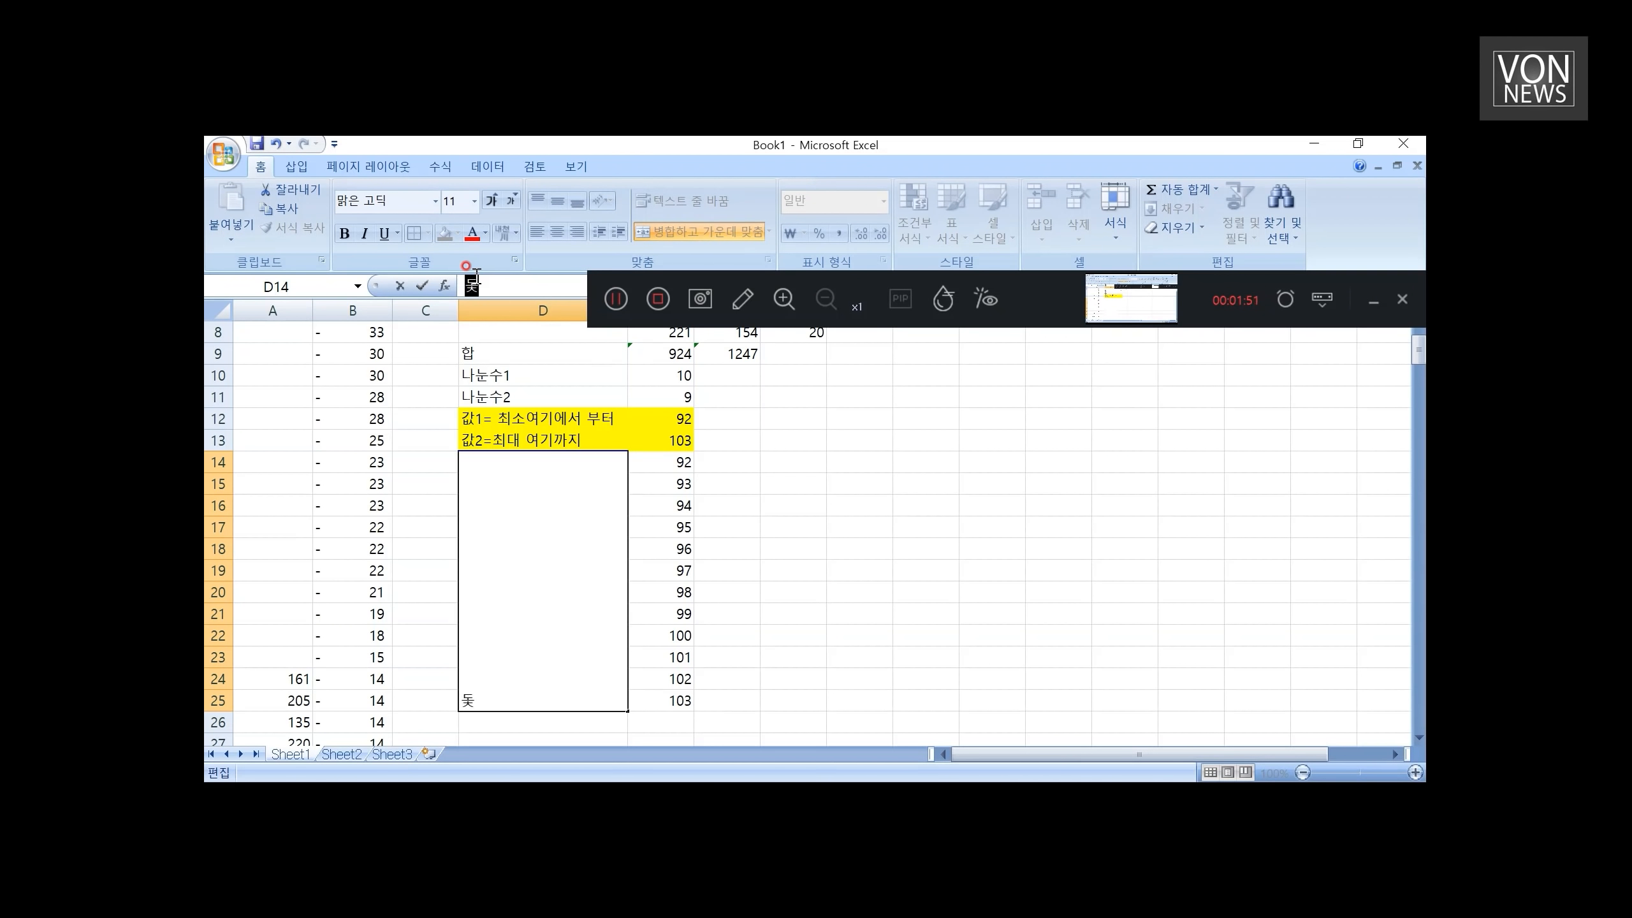
type("도출가능한")
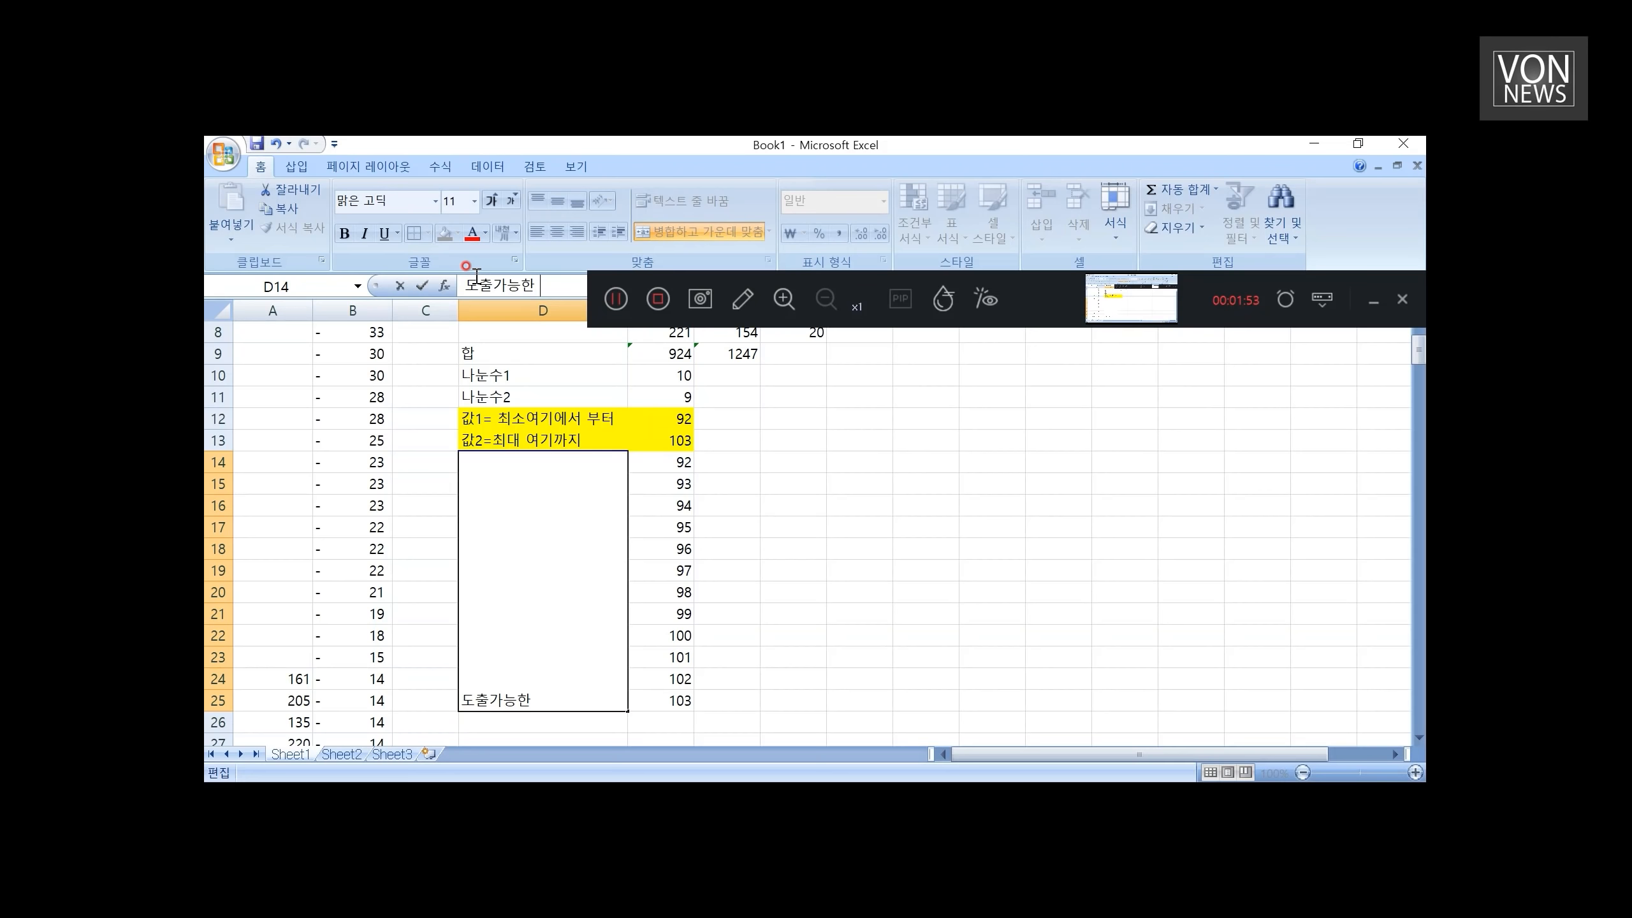
type("100에 가까운 값")
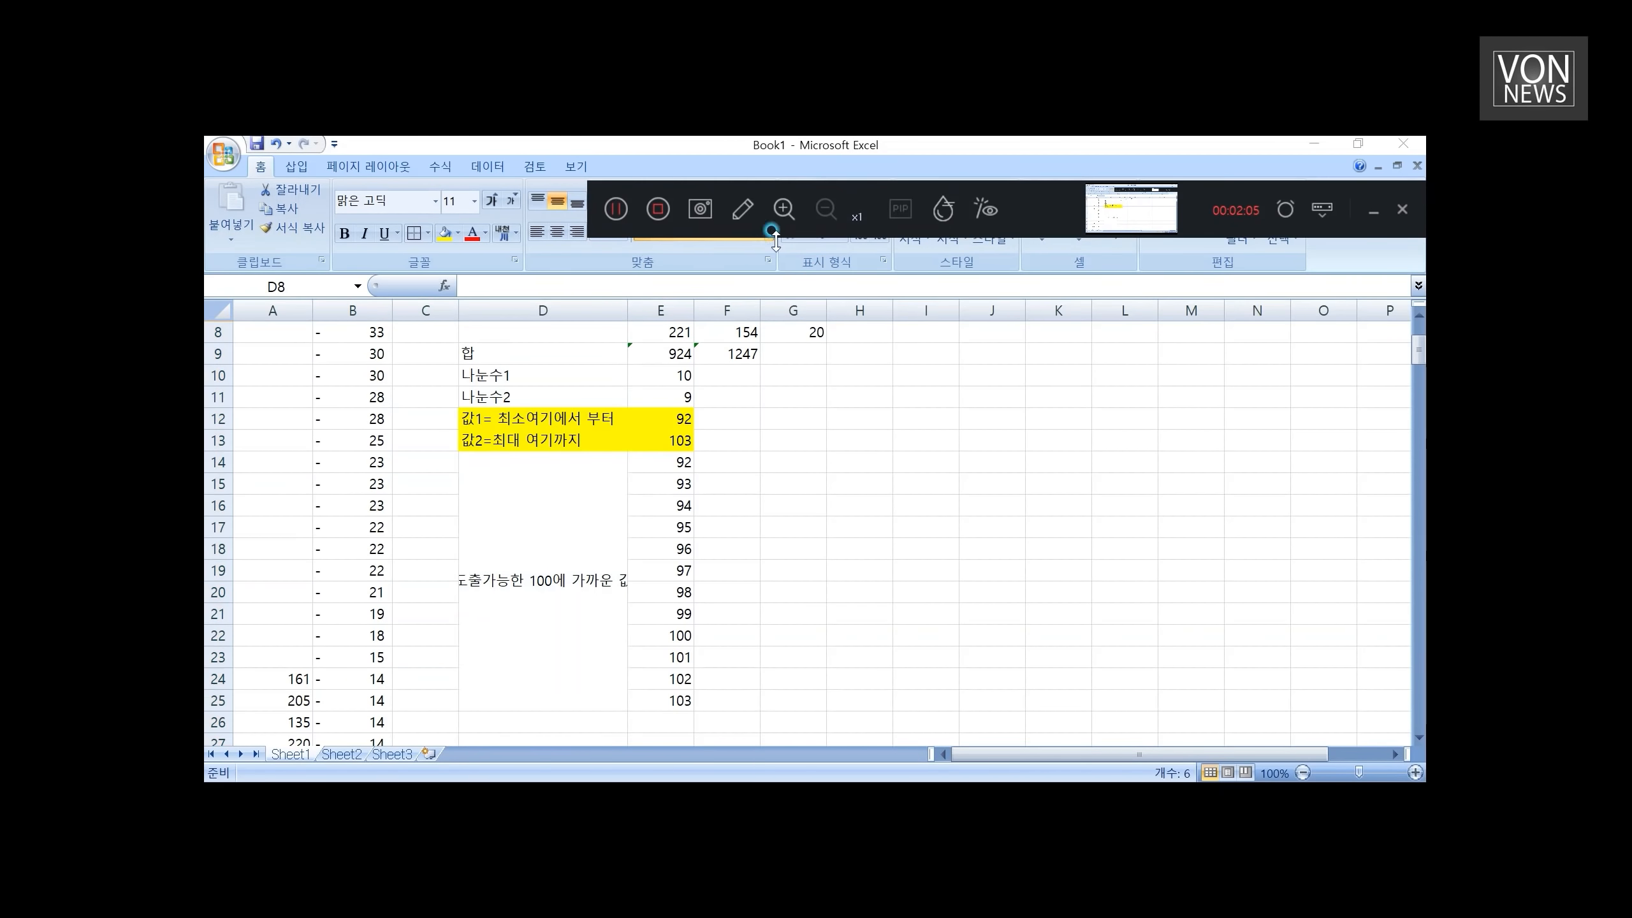
left_click(752, 439)
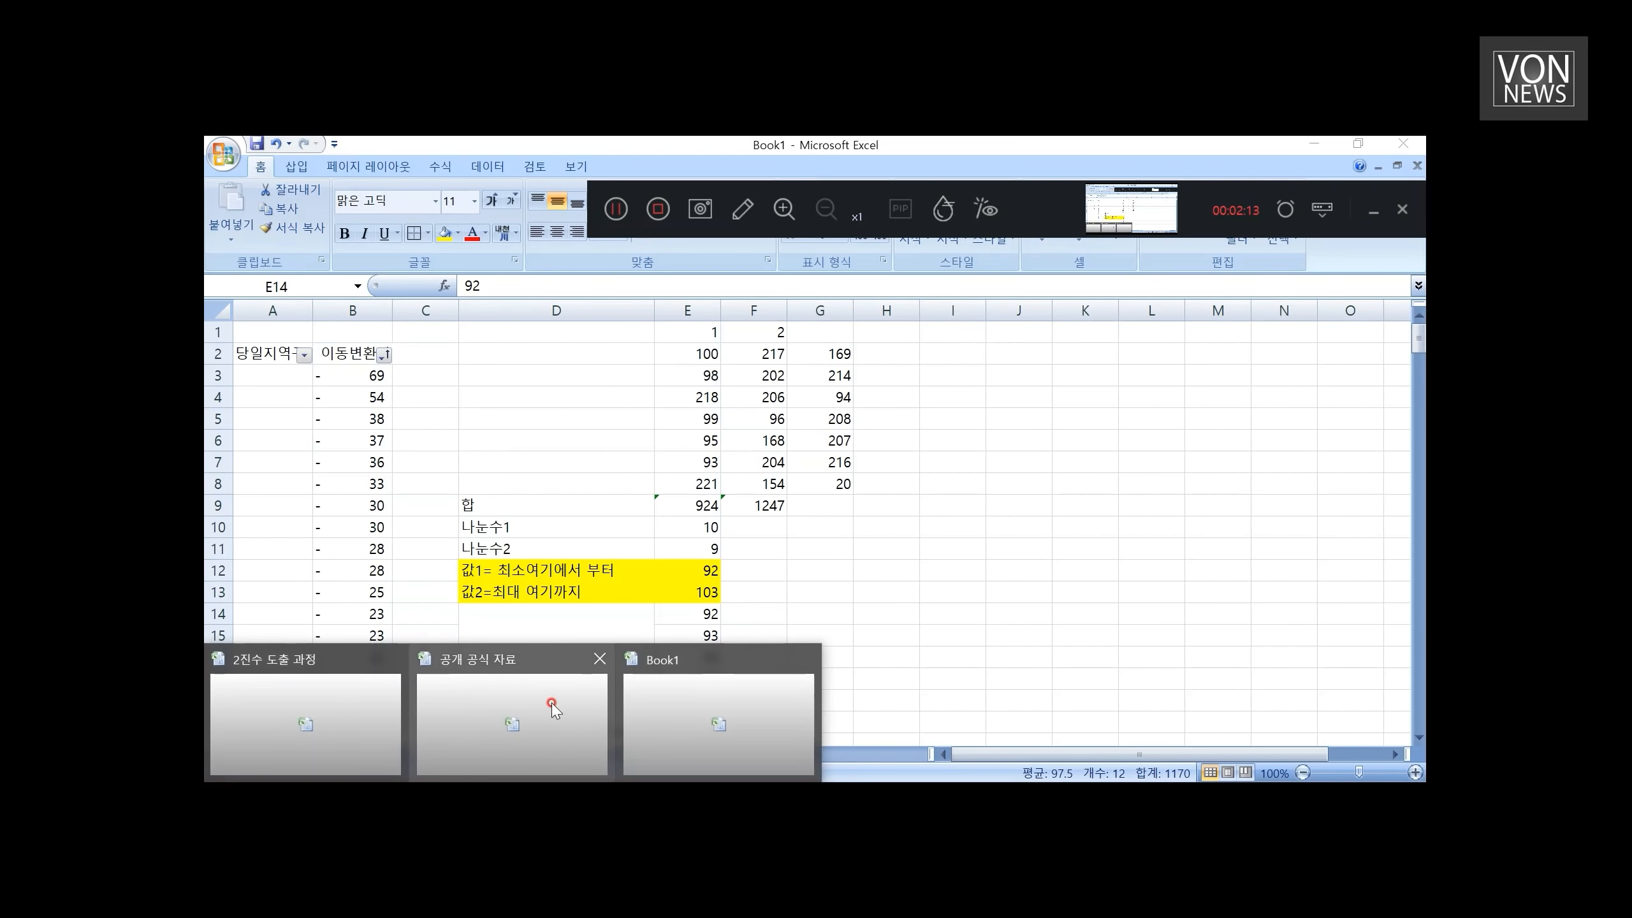
Step: Switch to the 2진수 도출 과정 workbook and inspect groups 1 and 2's bound and divisor formulas
left_click(303, 723)
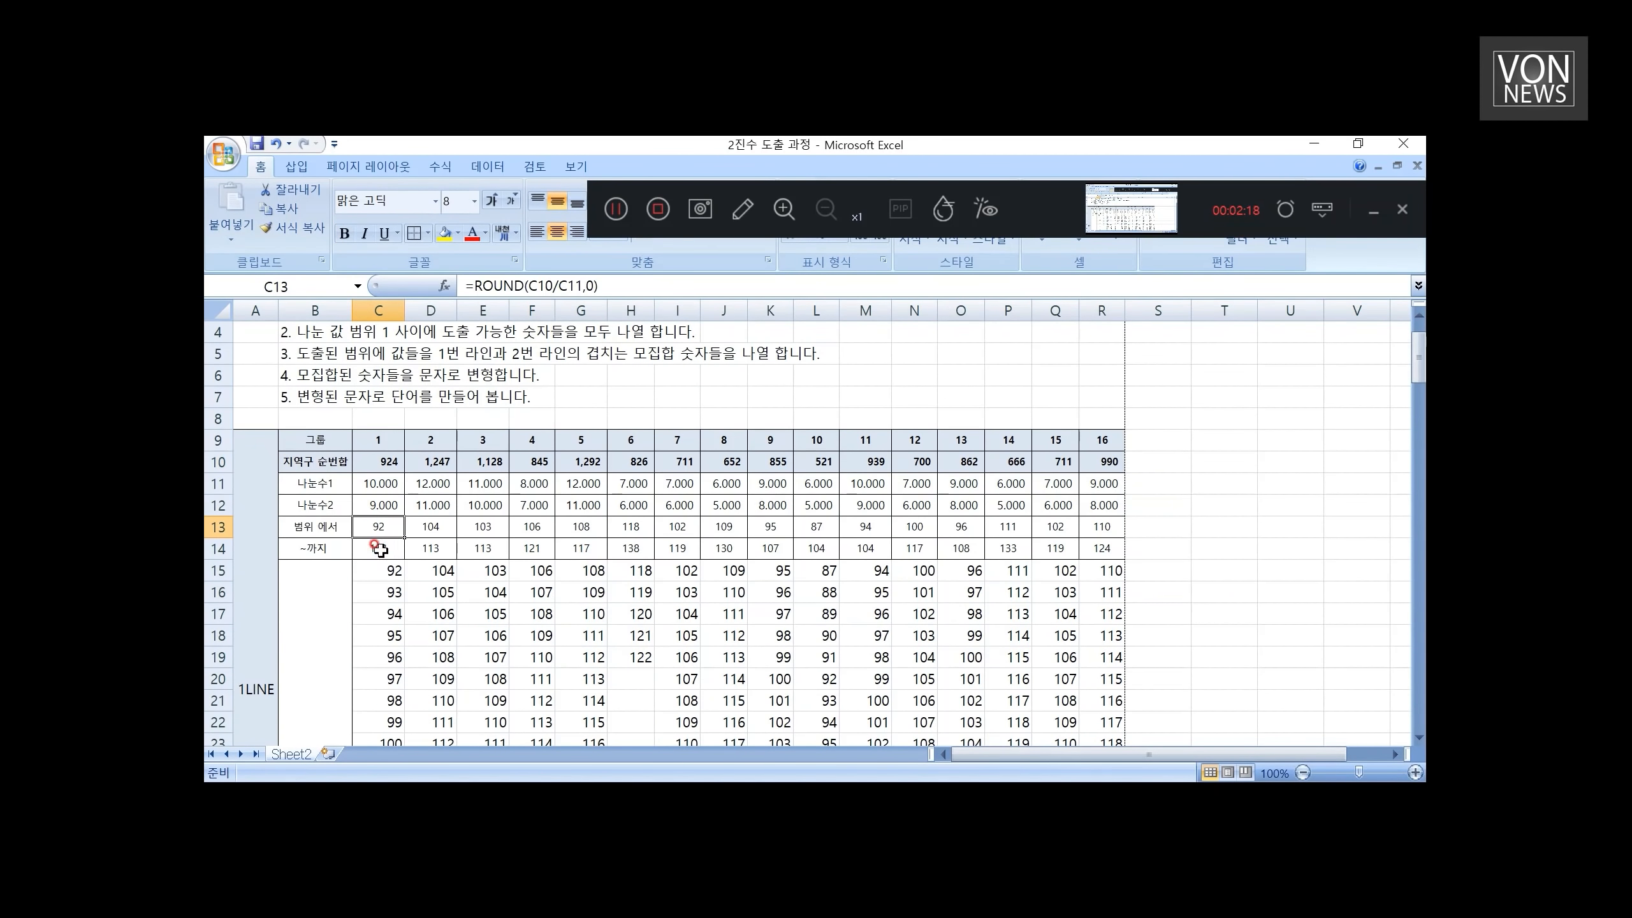
left_click(378, 548)
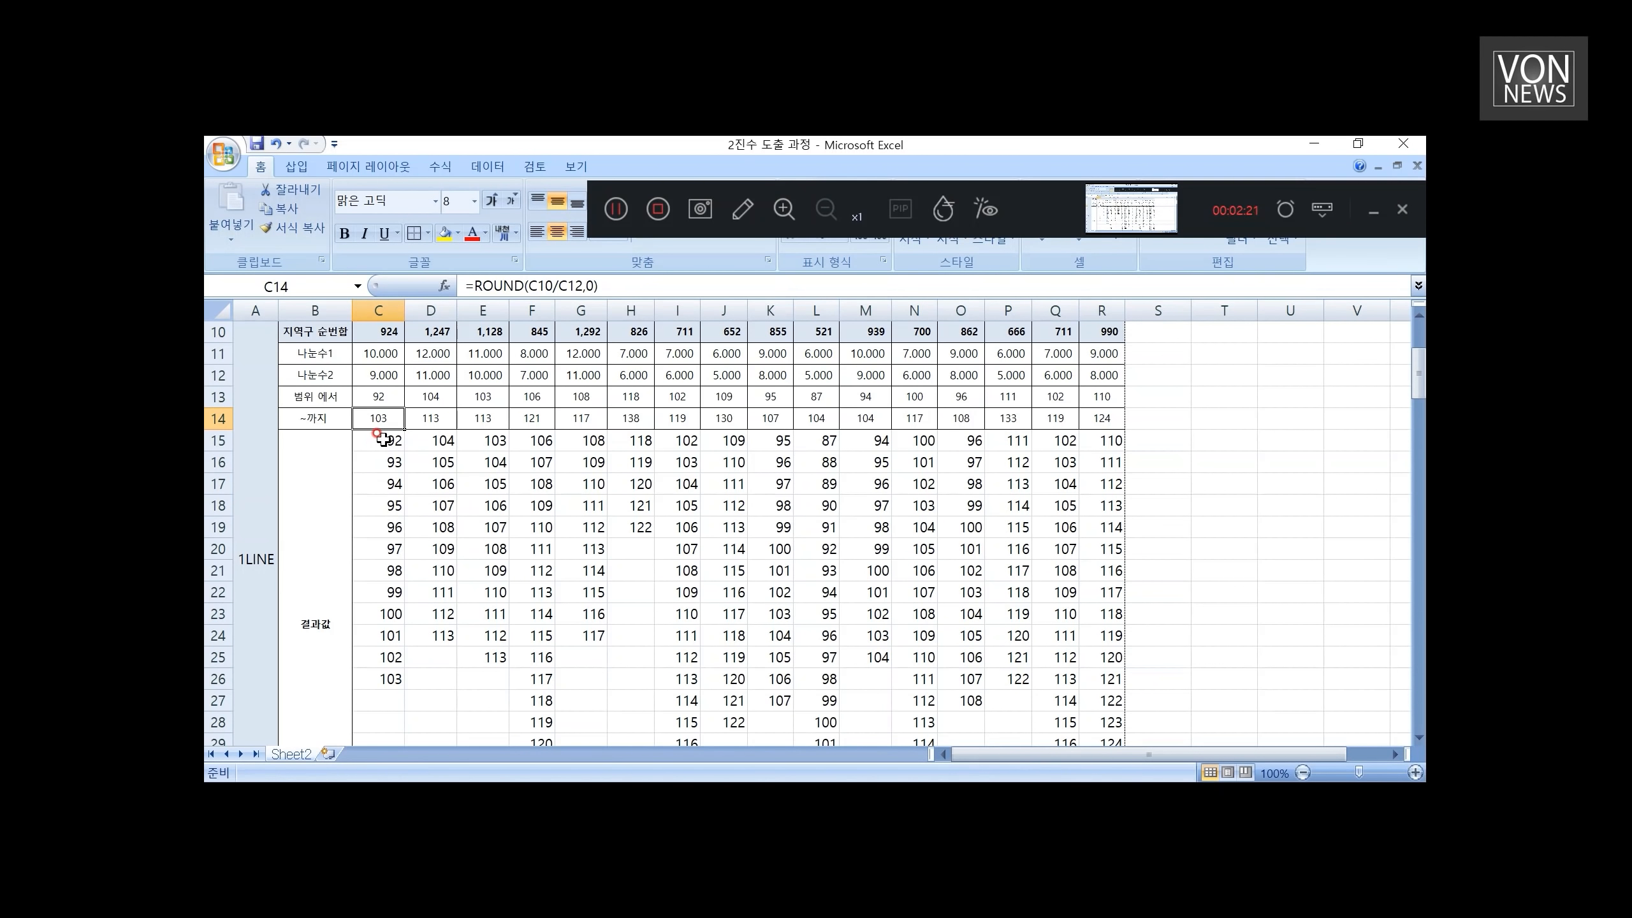
left_click(431, 332)
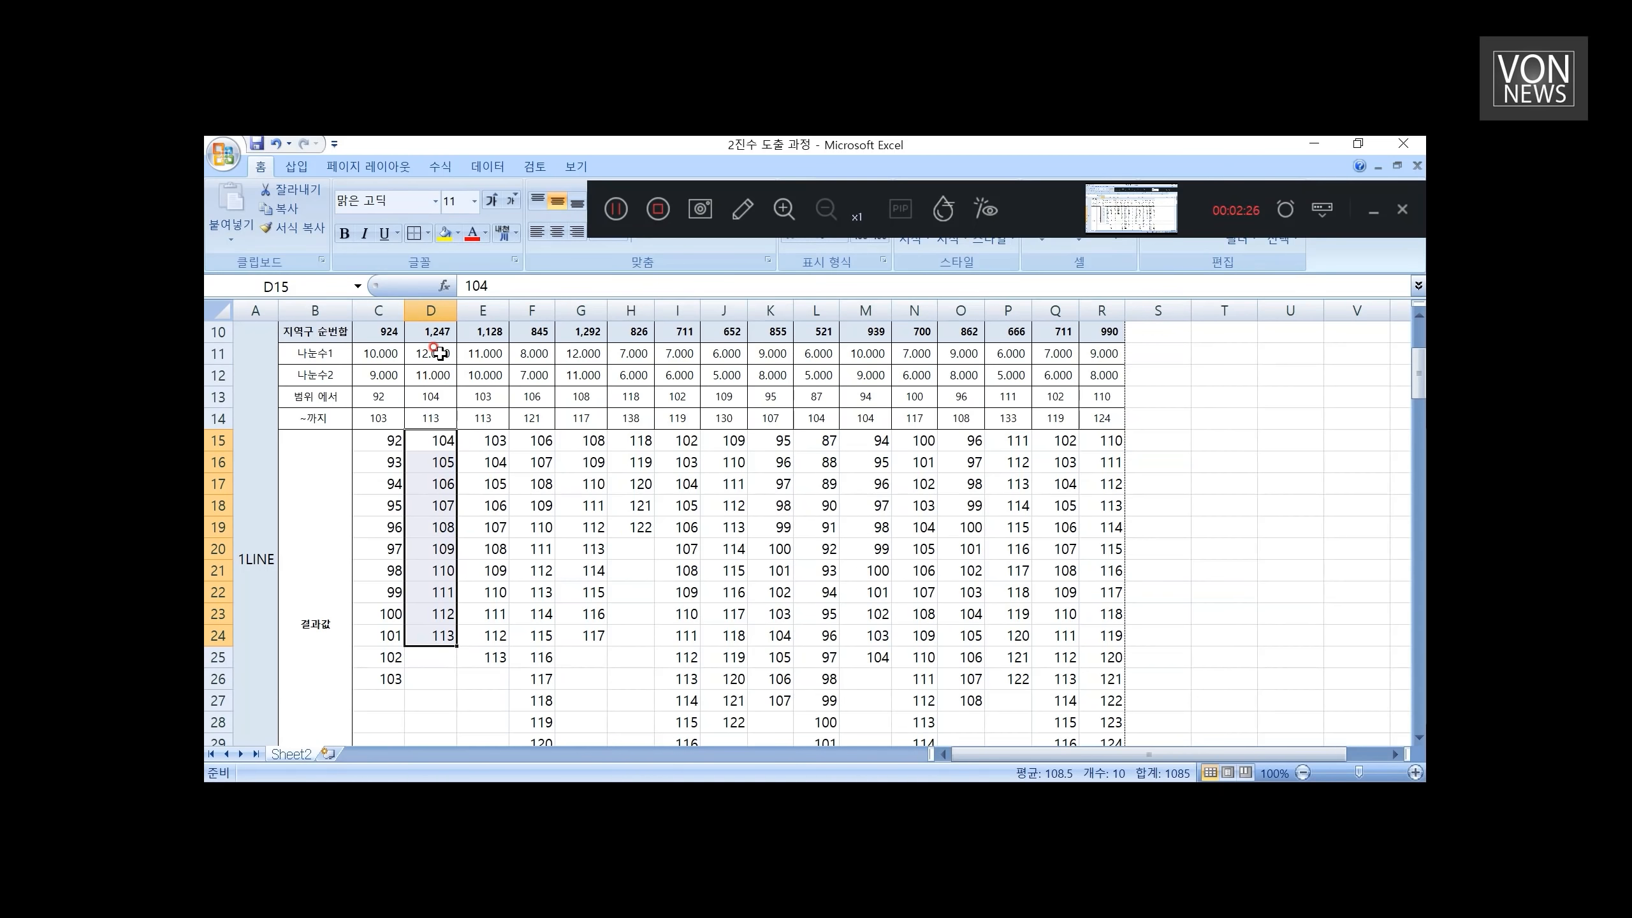
left_click(431, 375)
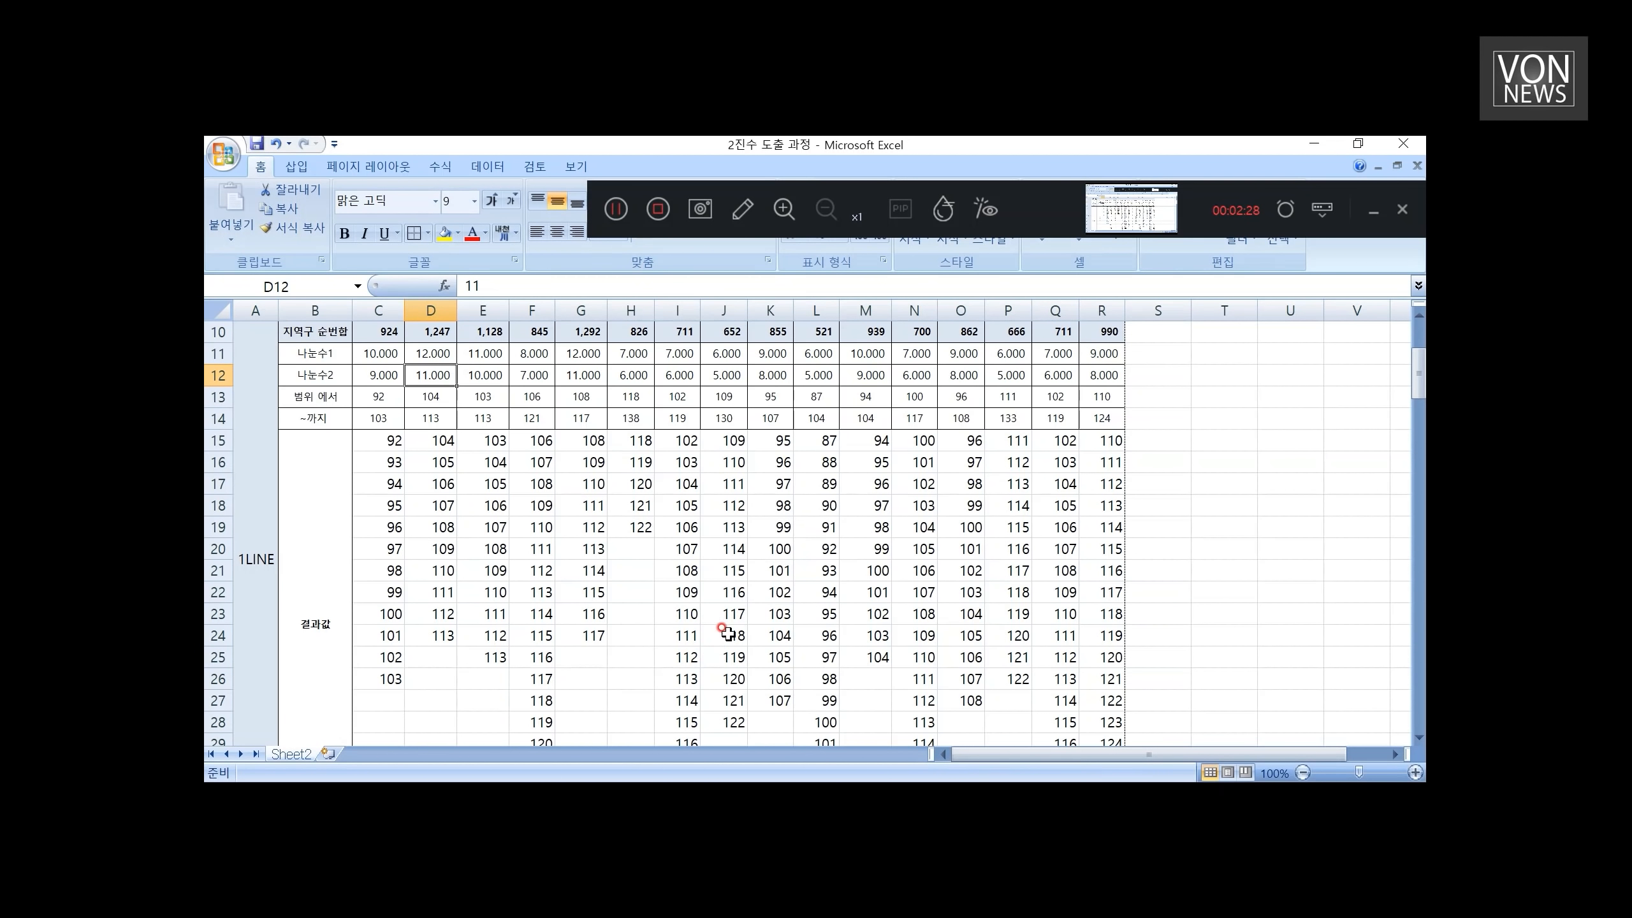
scroll("up", 3)
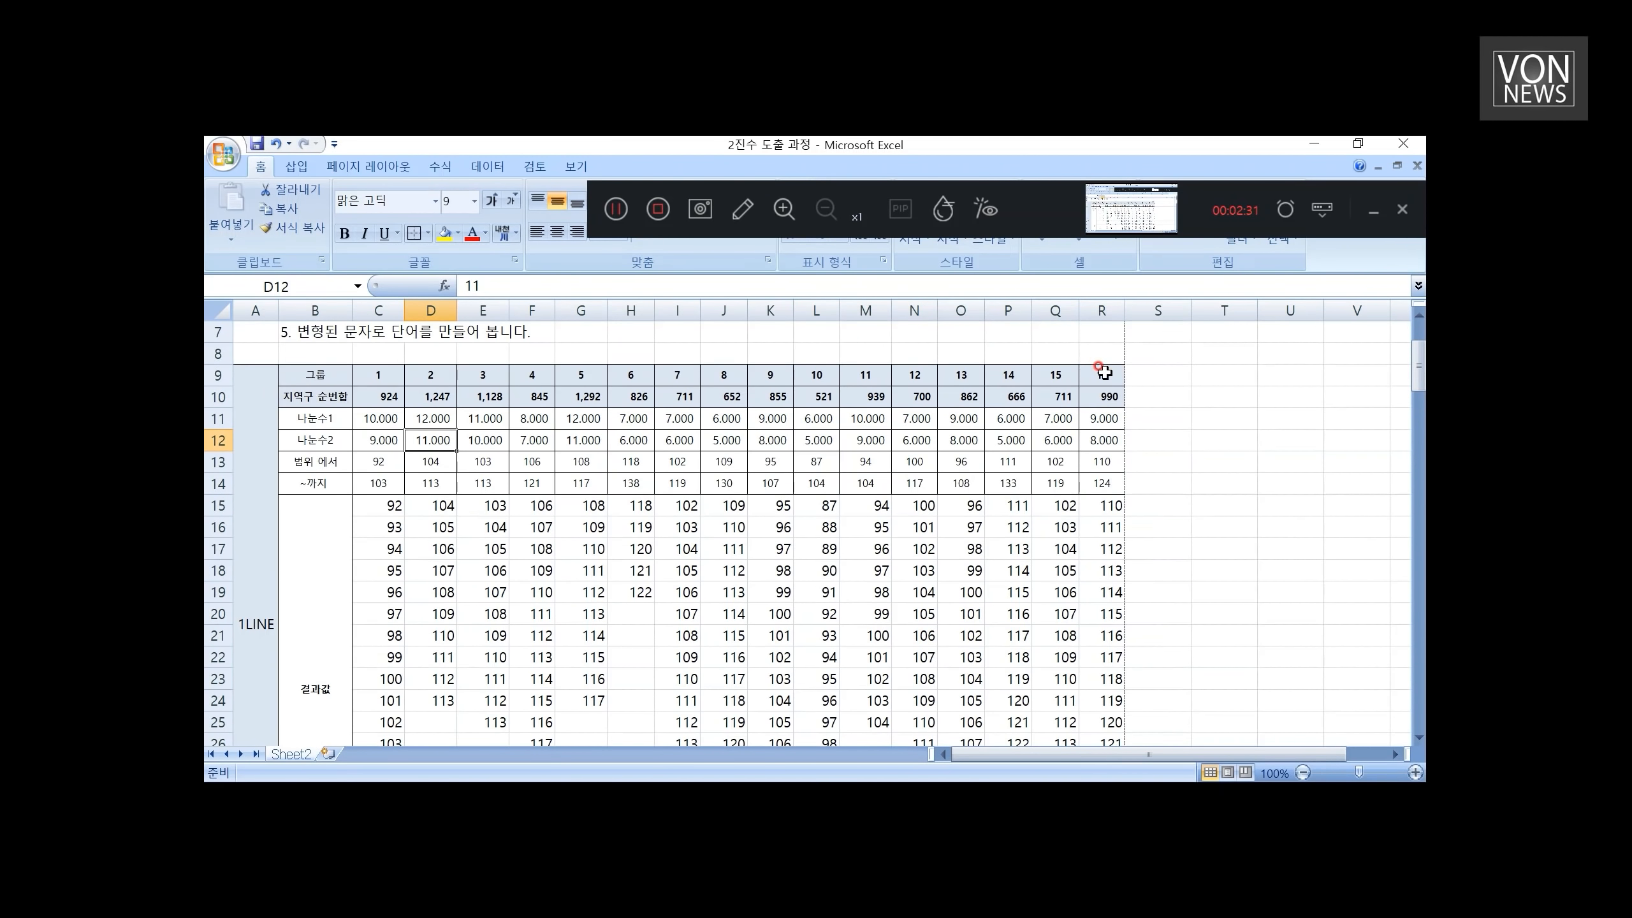
Step: Review the group 16 and 17–32 headings and the 2LINE label on Sheet2
left_click(1100, 375)
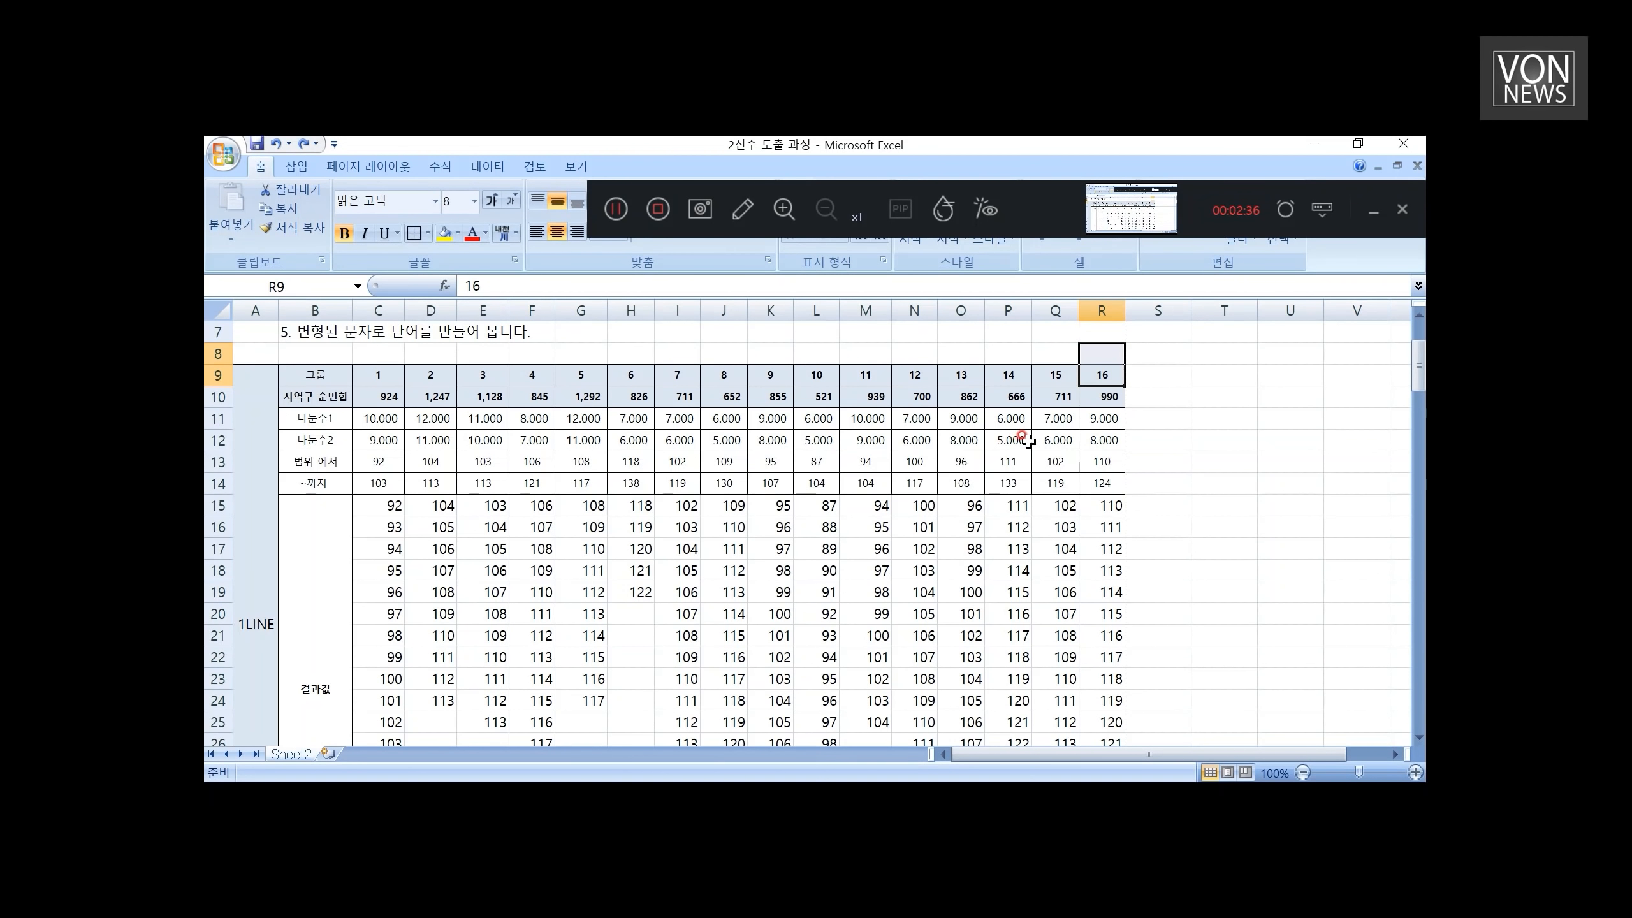
left_click(254, 352)
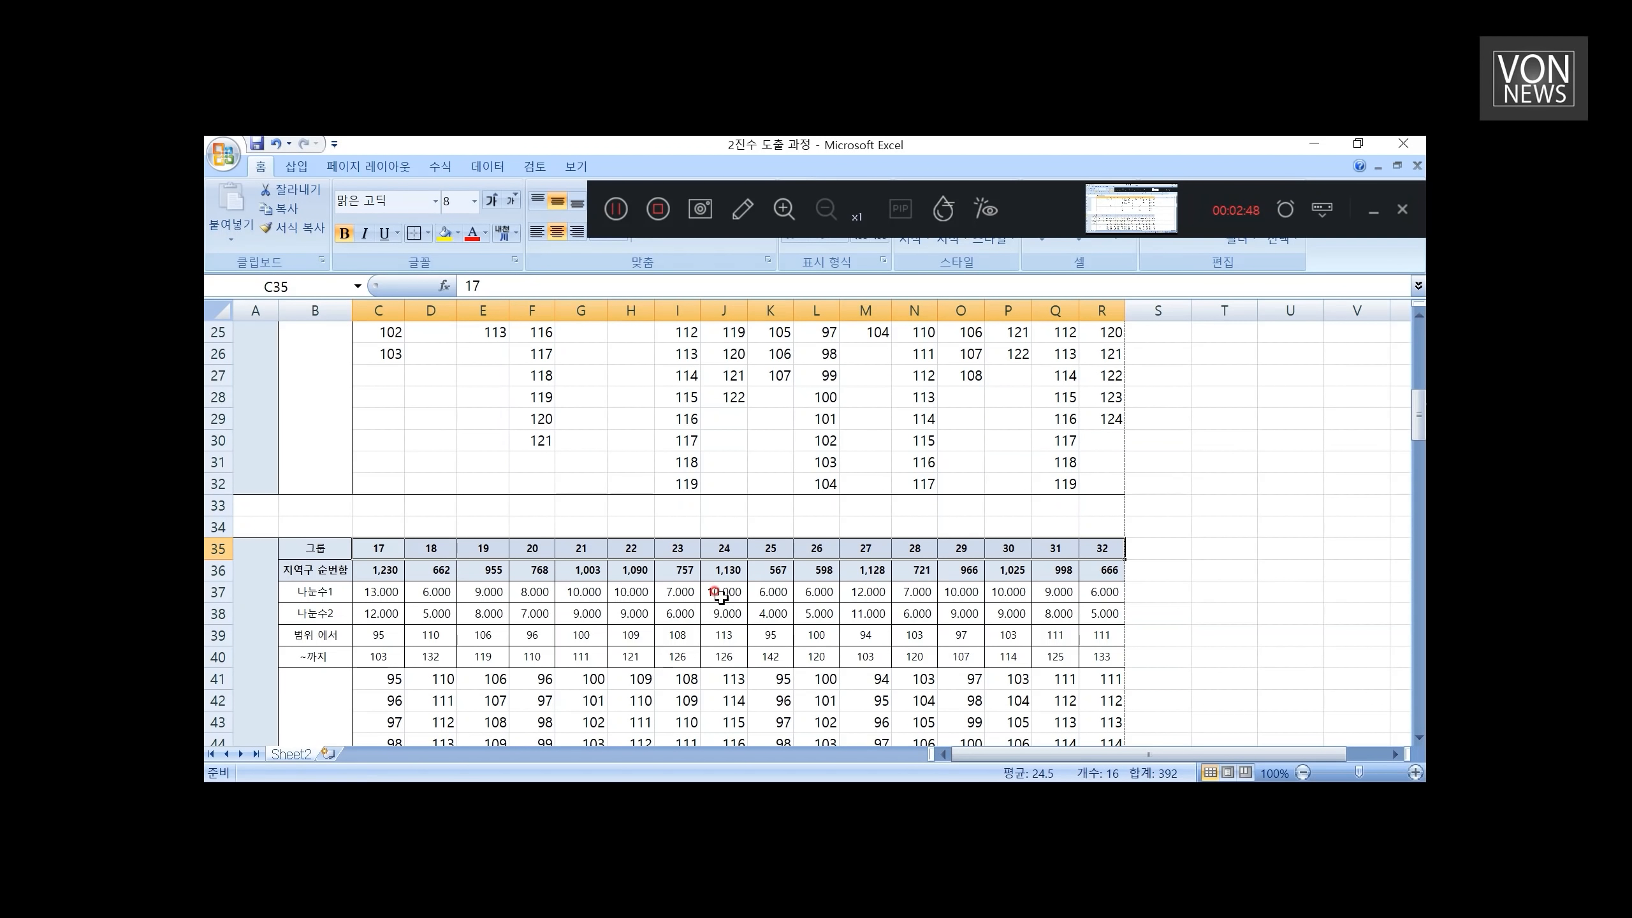
left_click(378, 570)
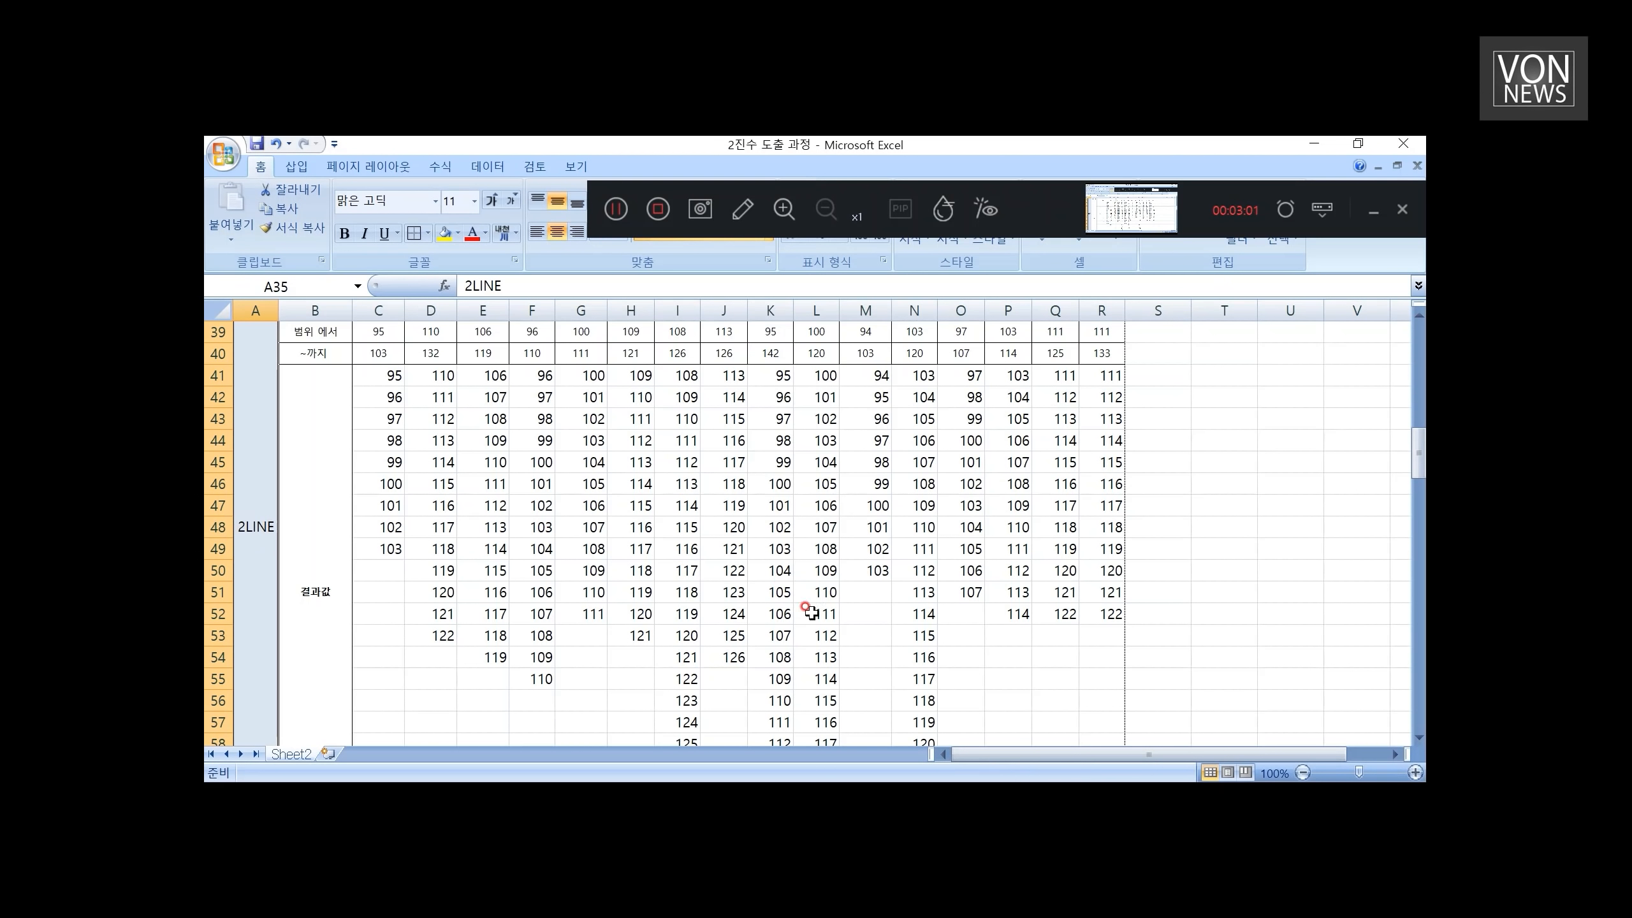
scroll("up", 3)
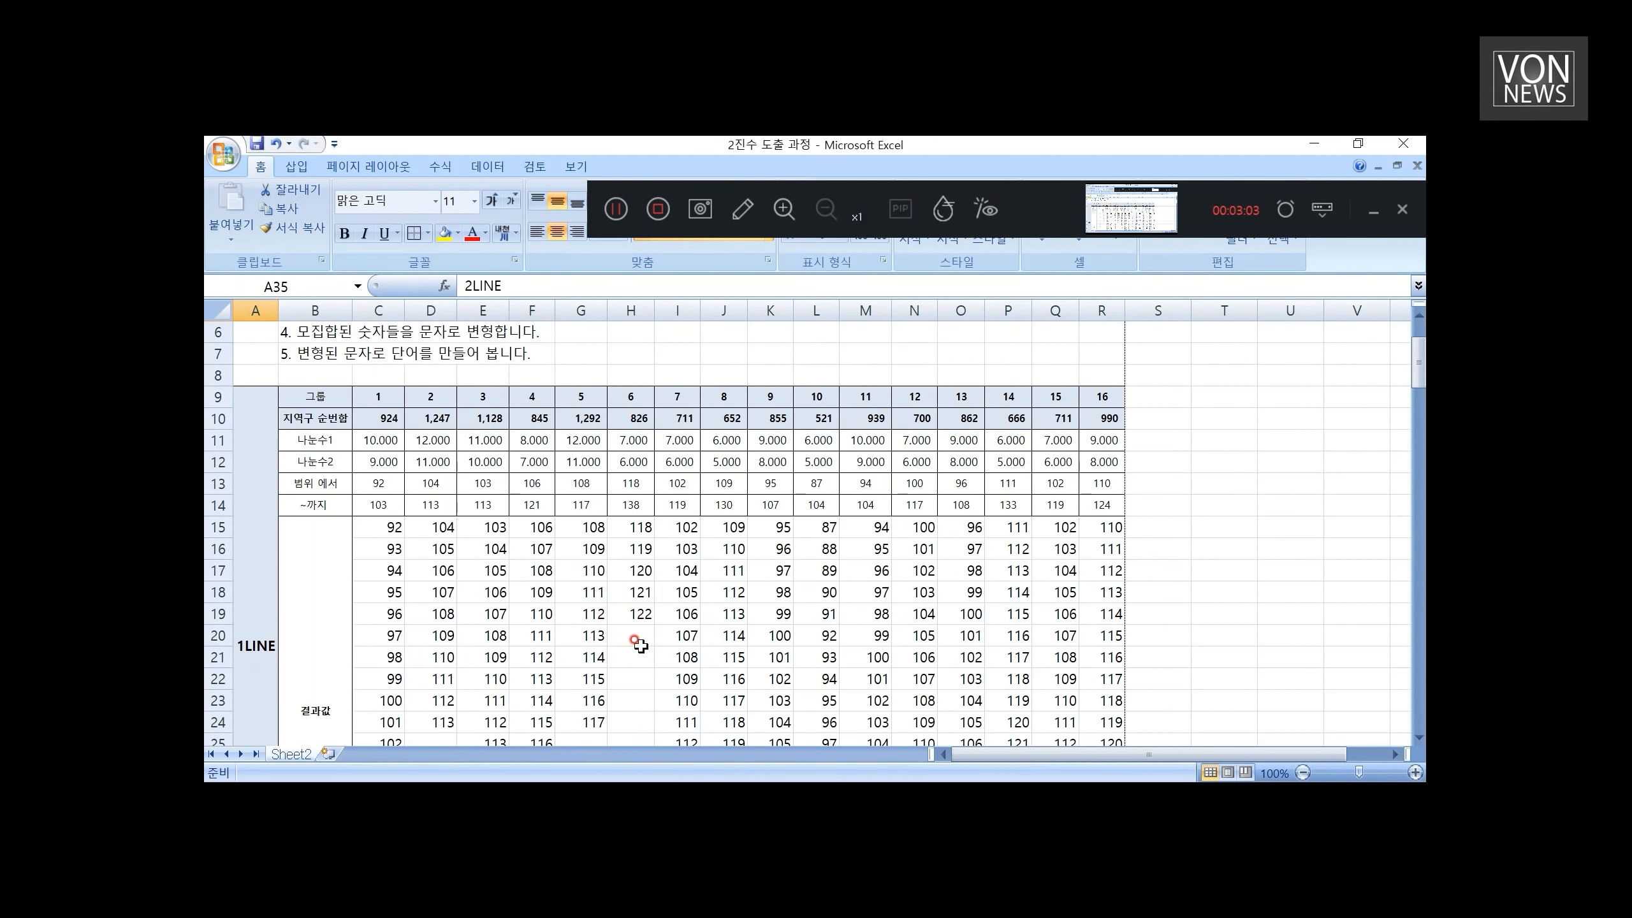
scroll("down", 3)
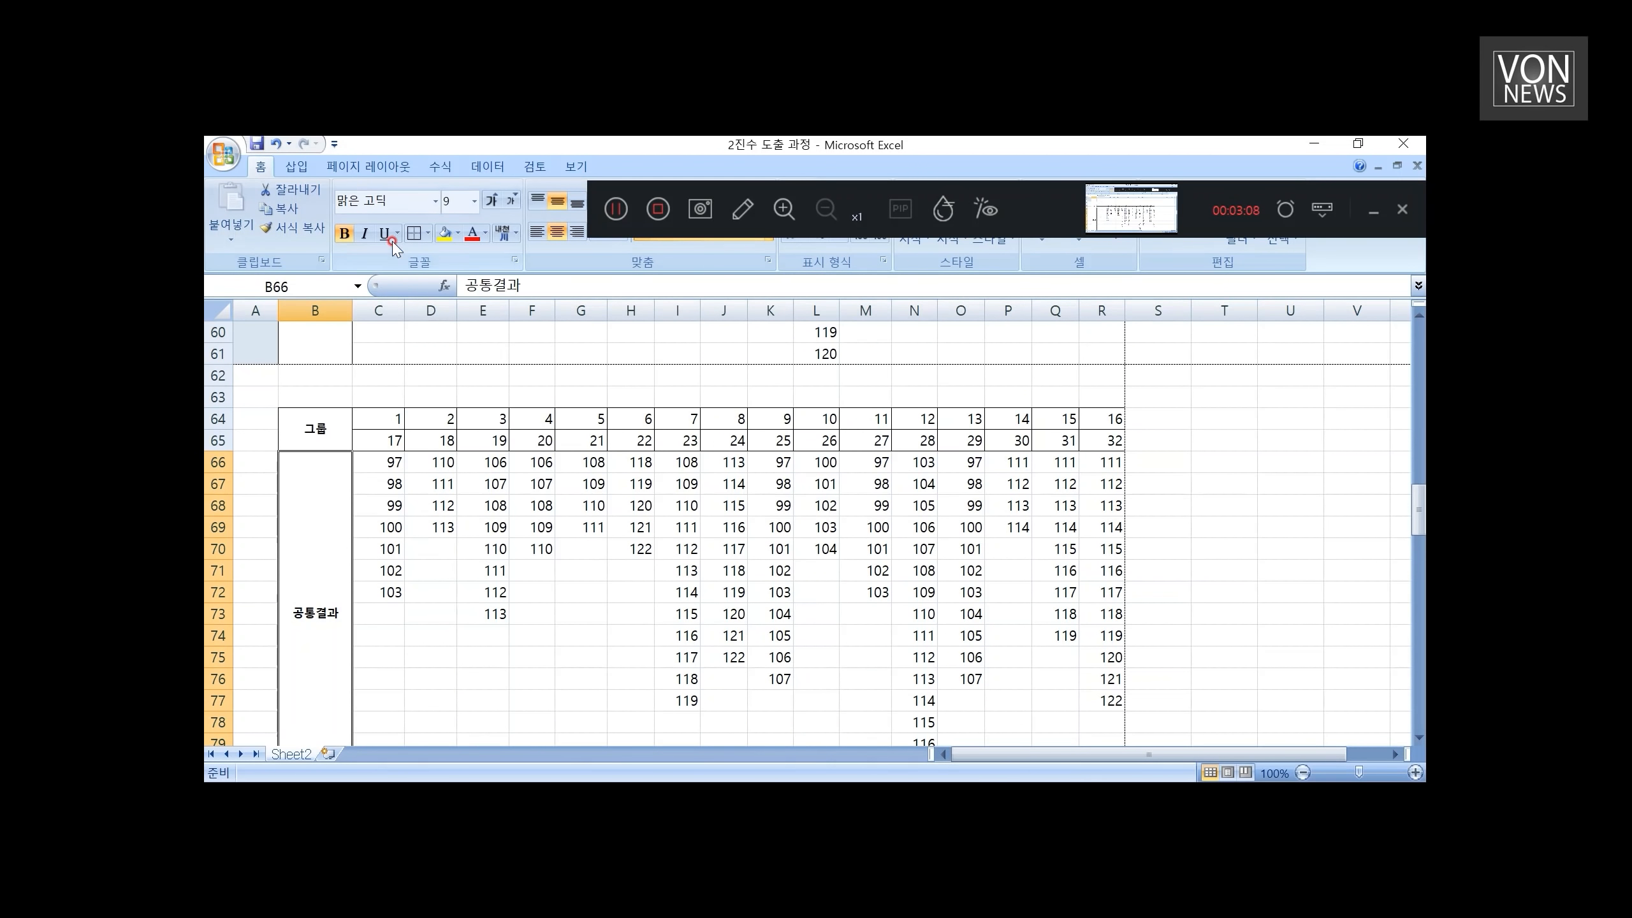
left_click(430, 635)
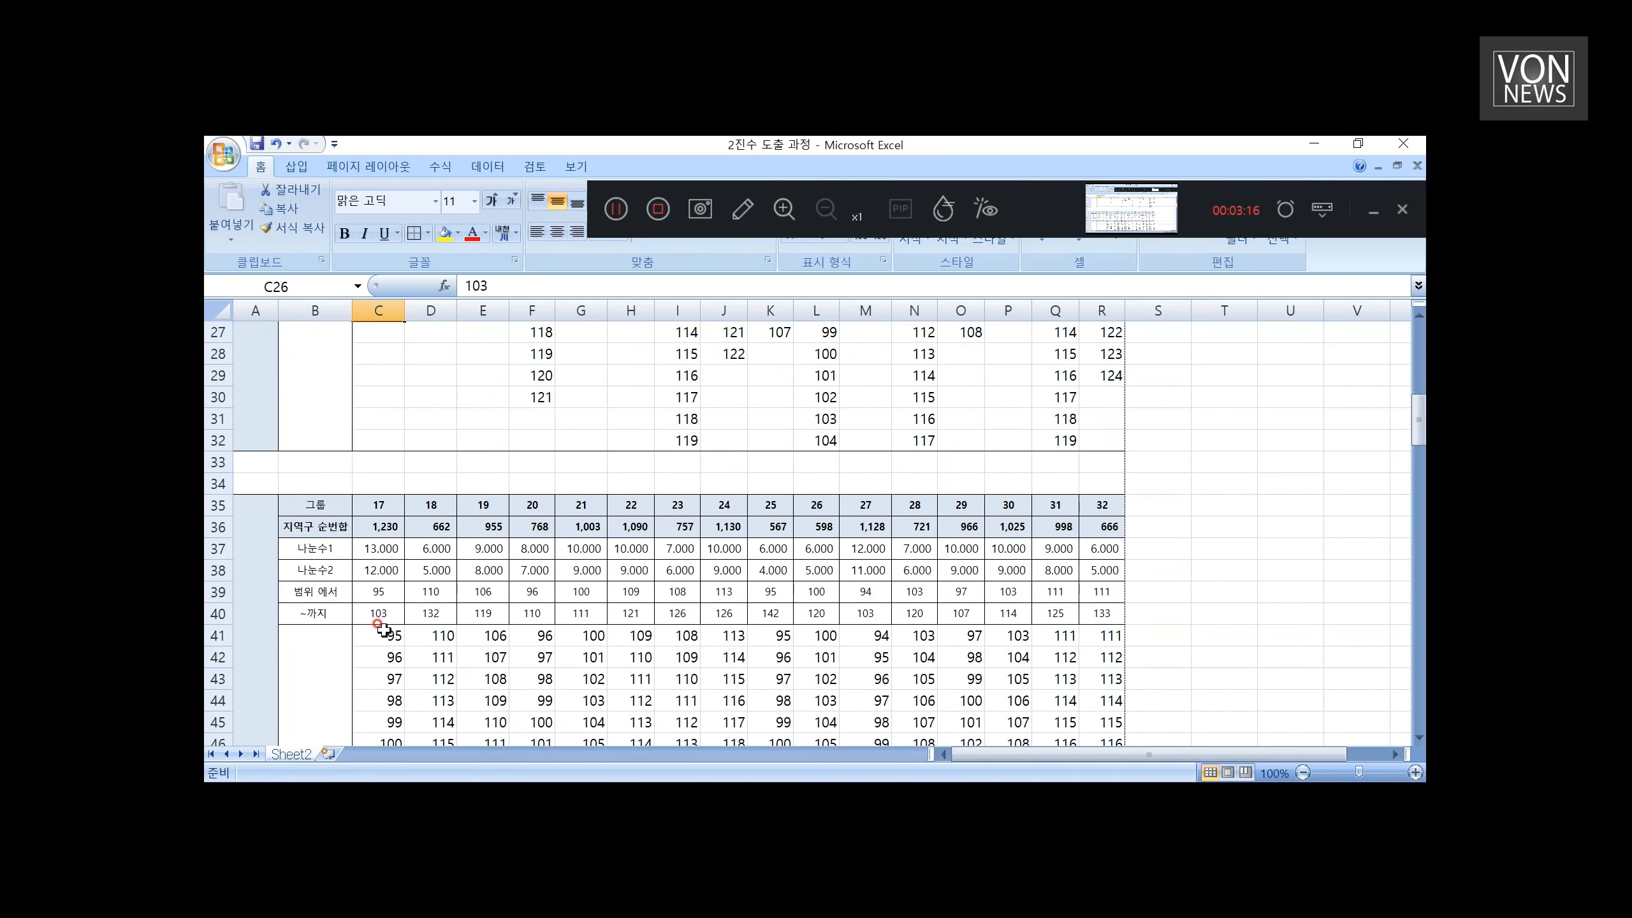
left_click(377, 505)
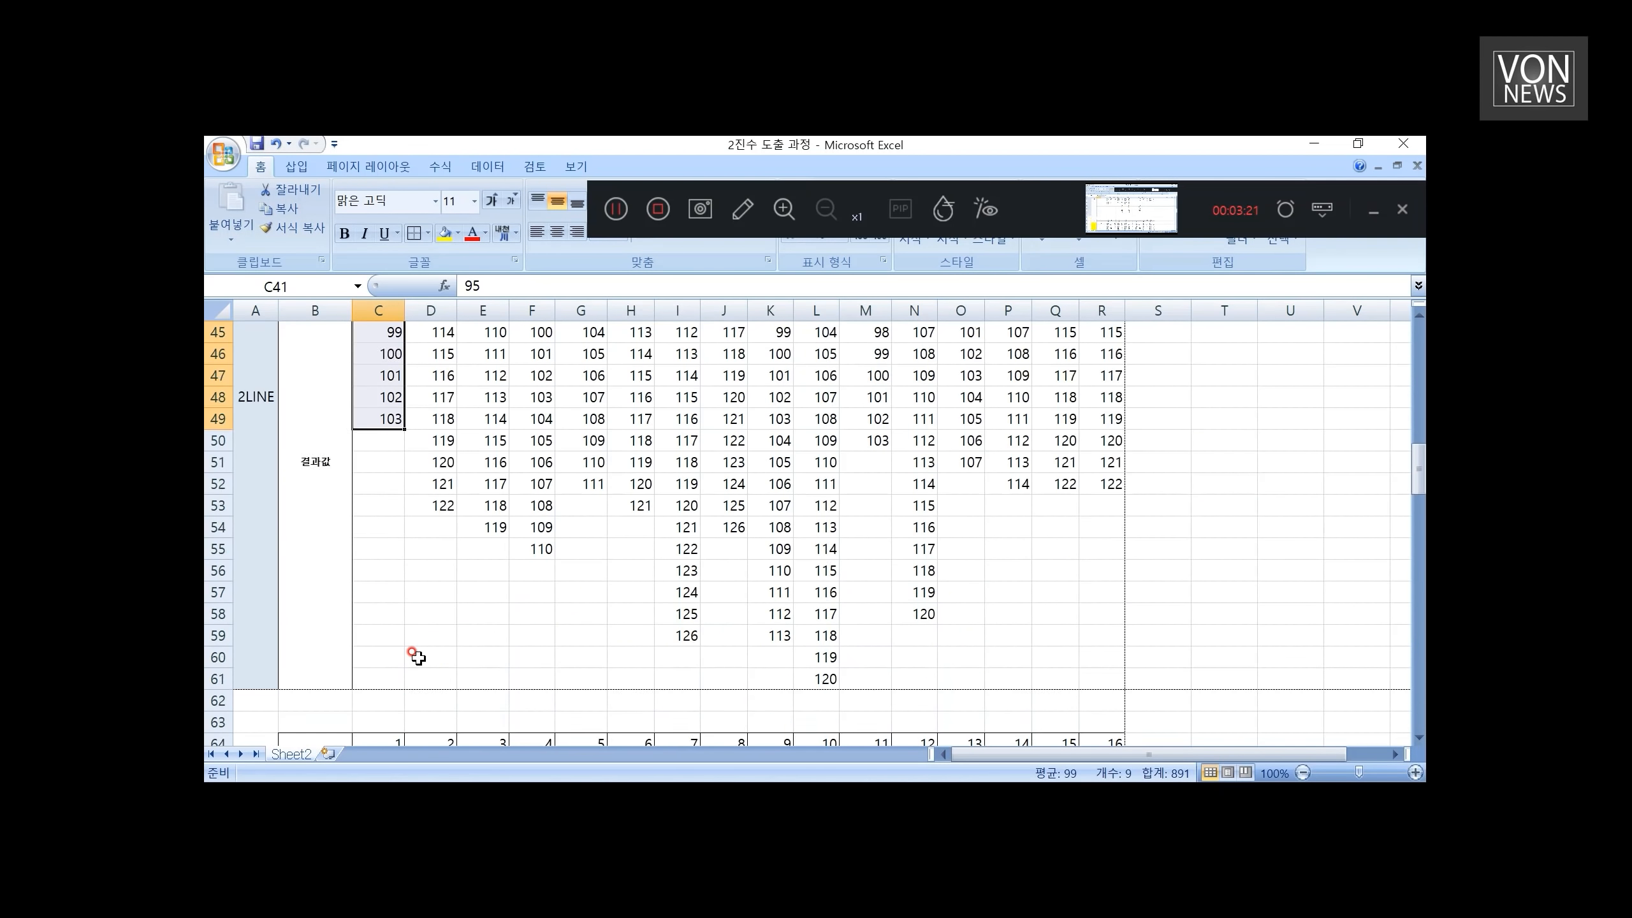
scroll("up", 3)
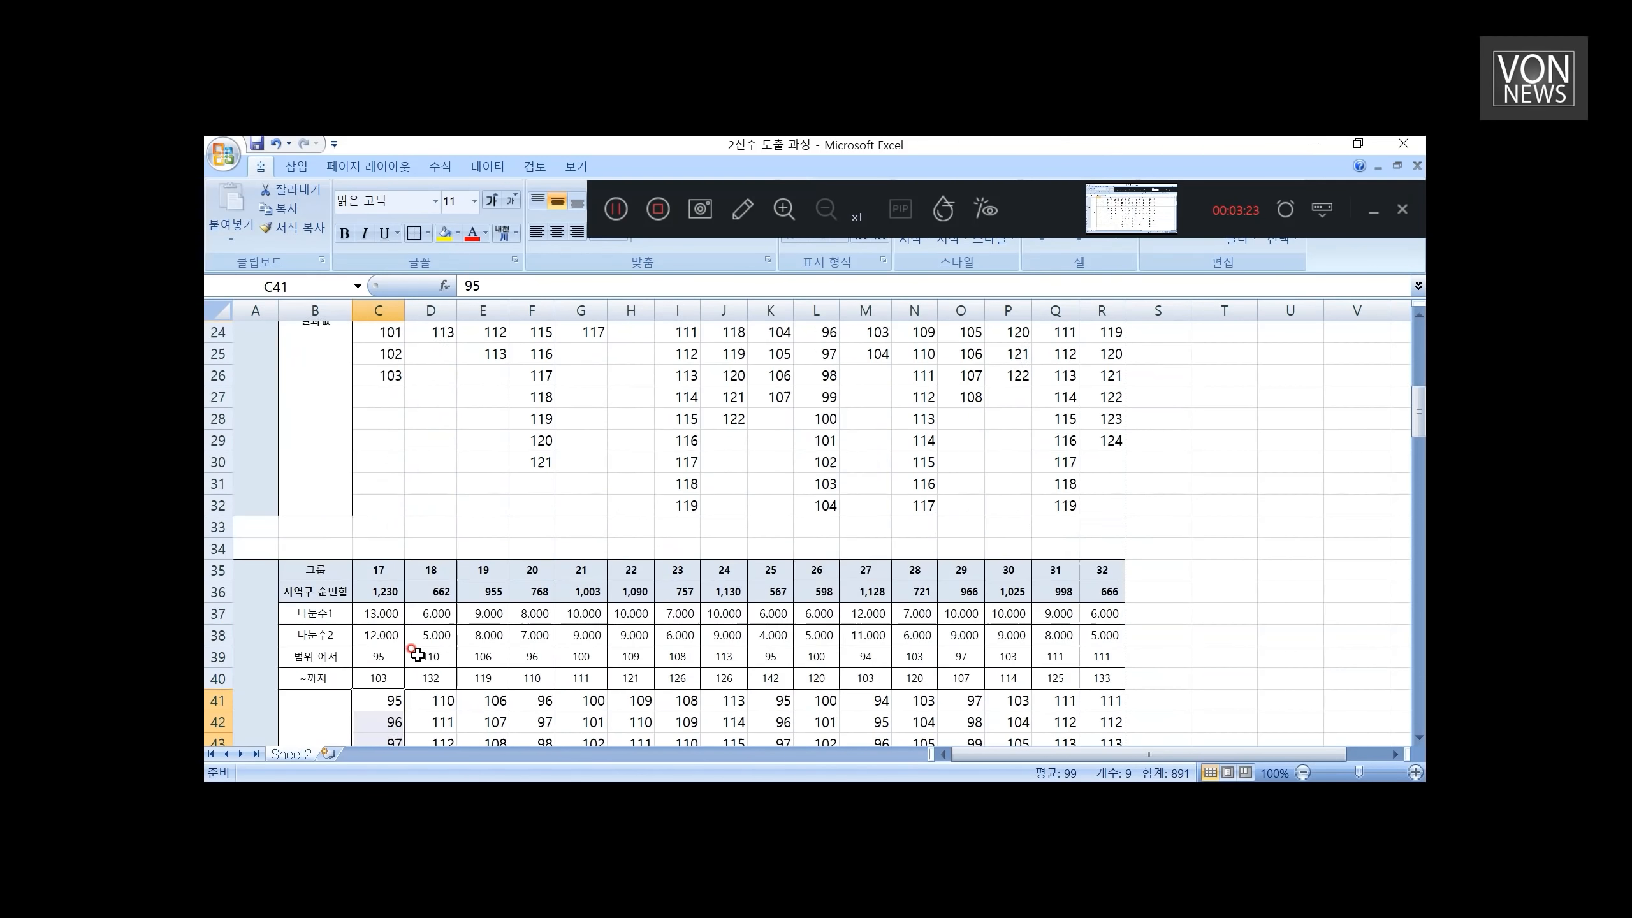
scroll("down", 3)
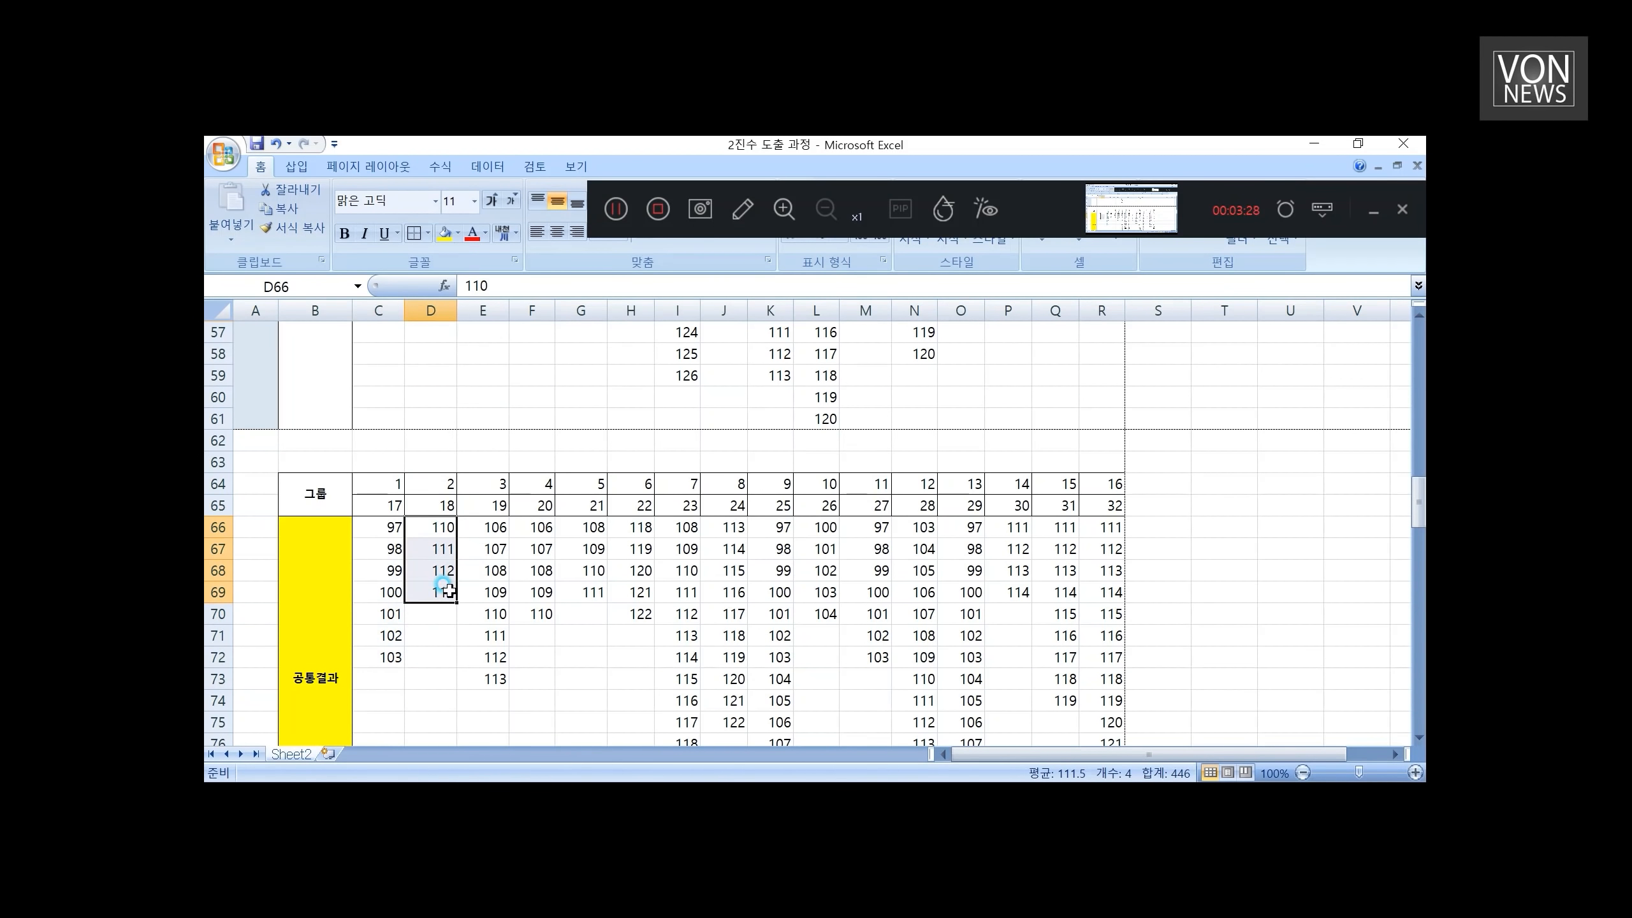
scroll("up", 3)
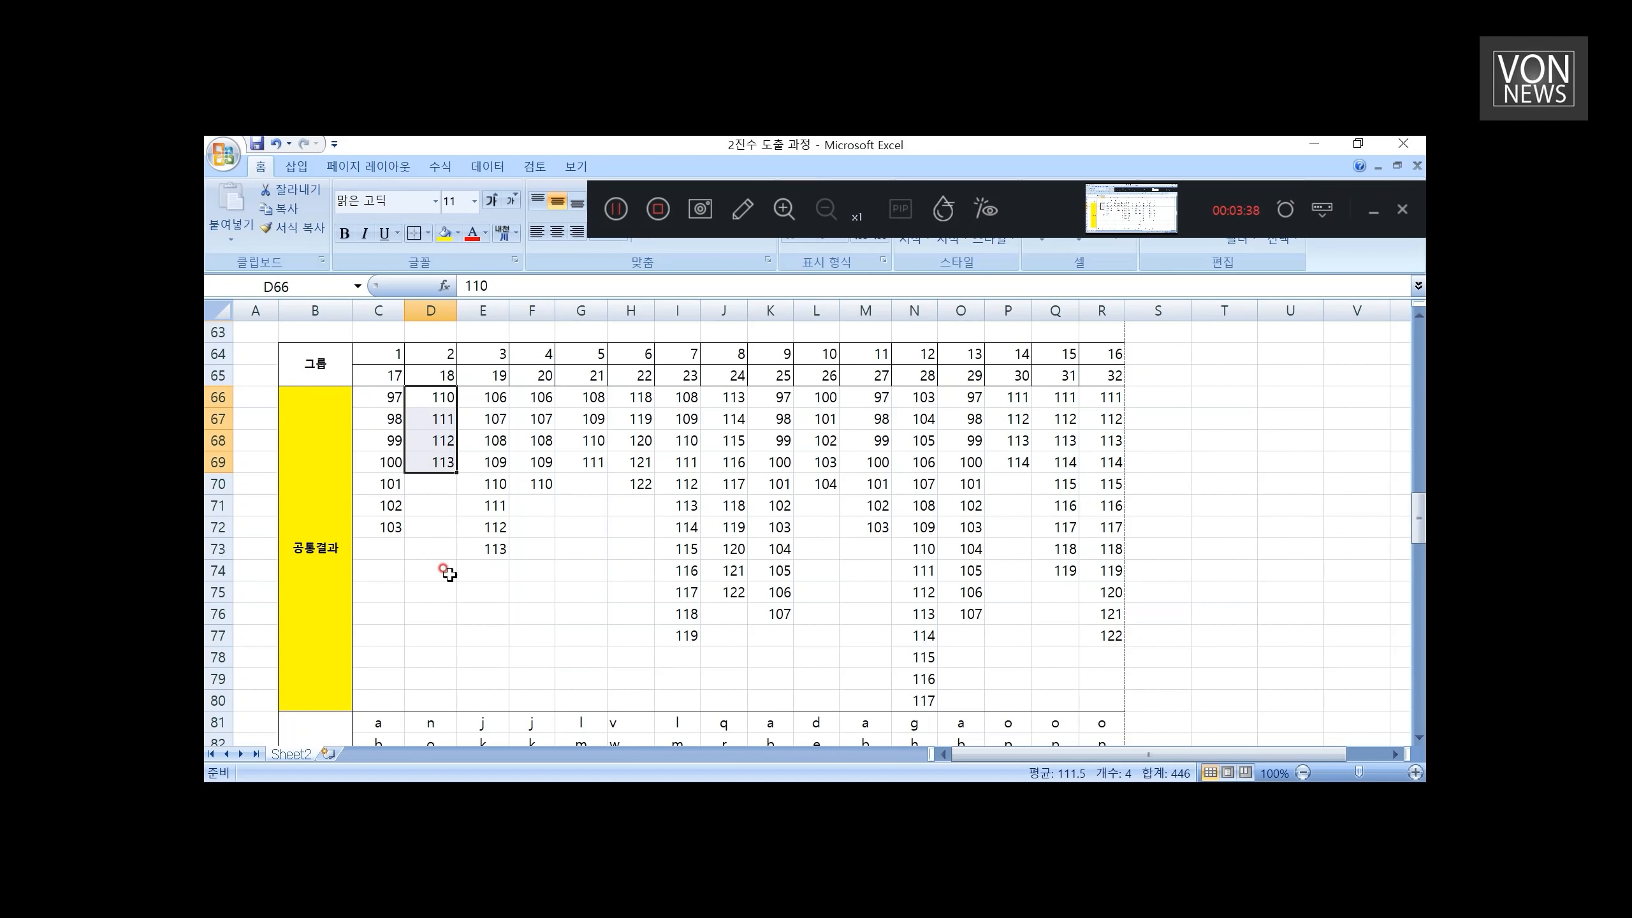
left_click(430, 592)
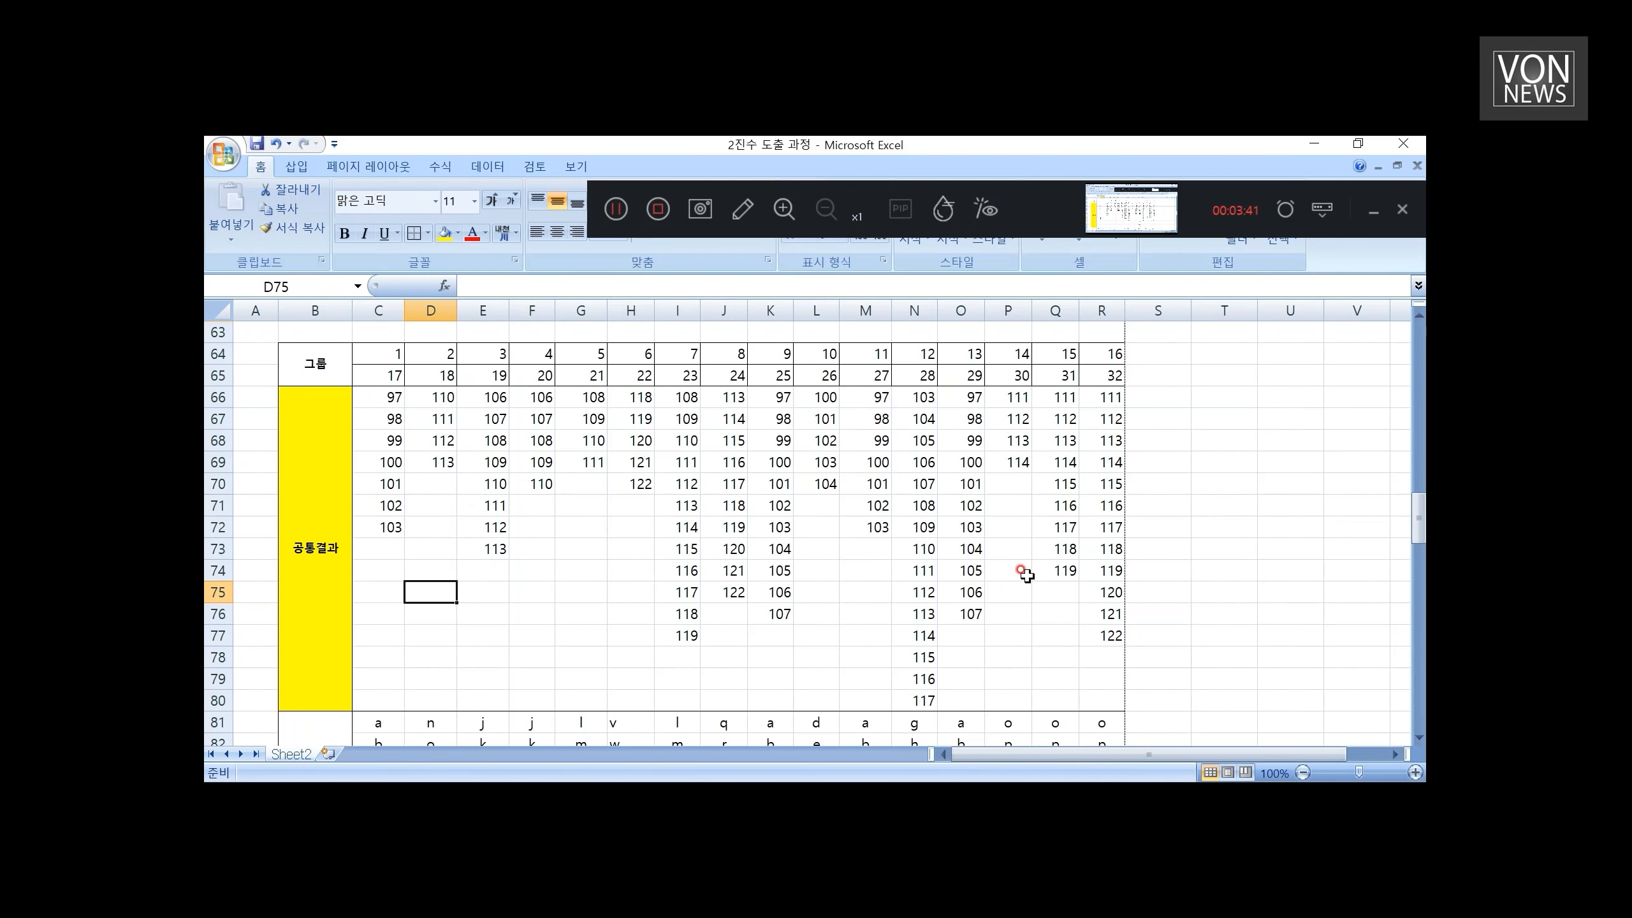
scroll("down", 3)
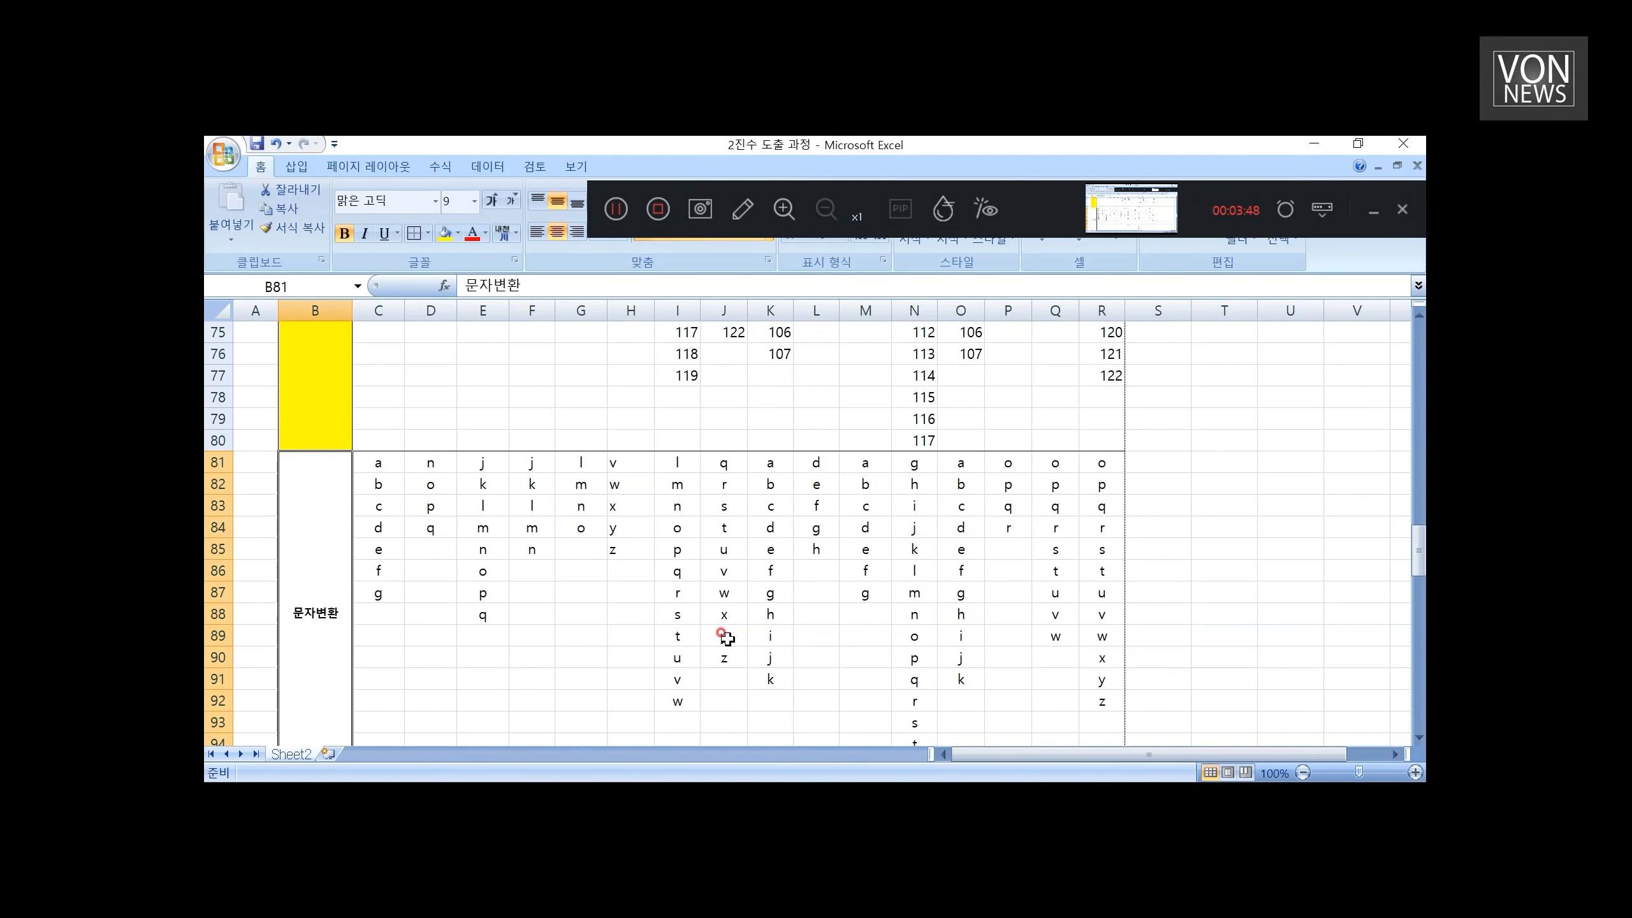
left_click(723, 570)
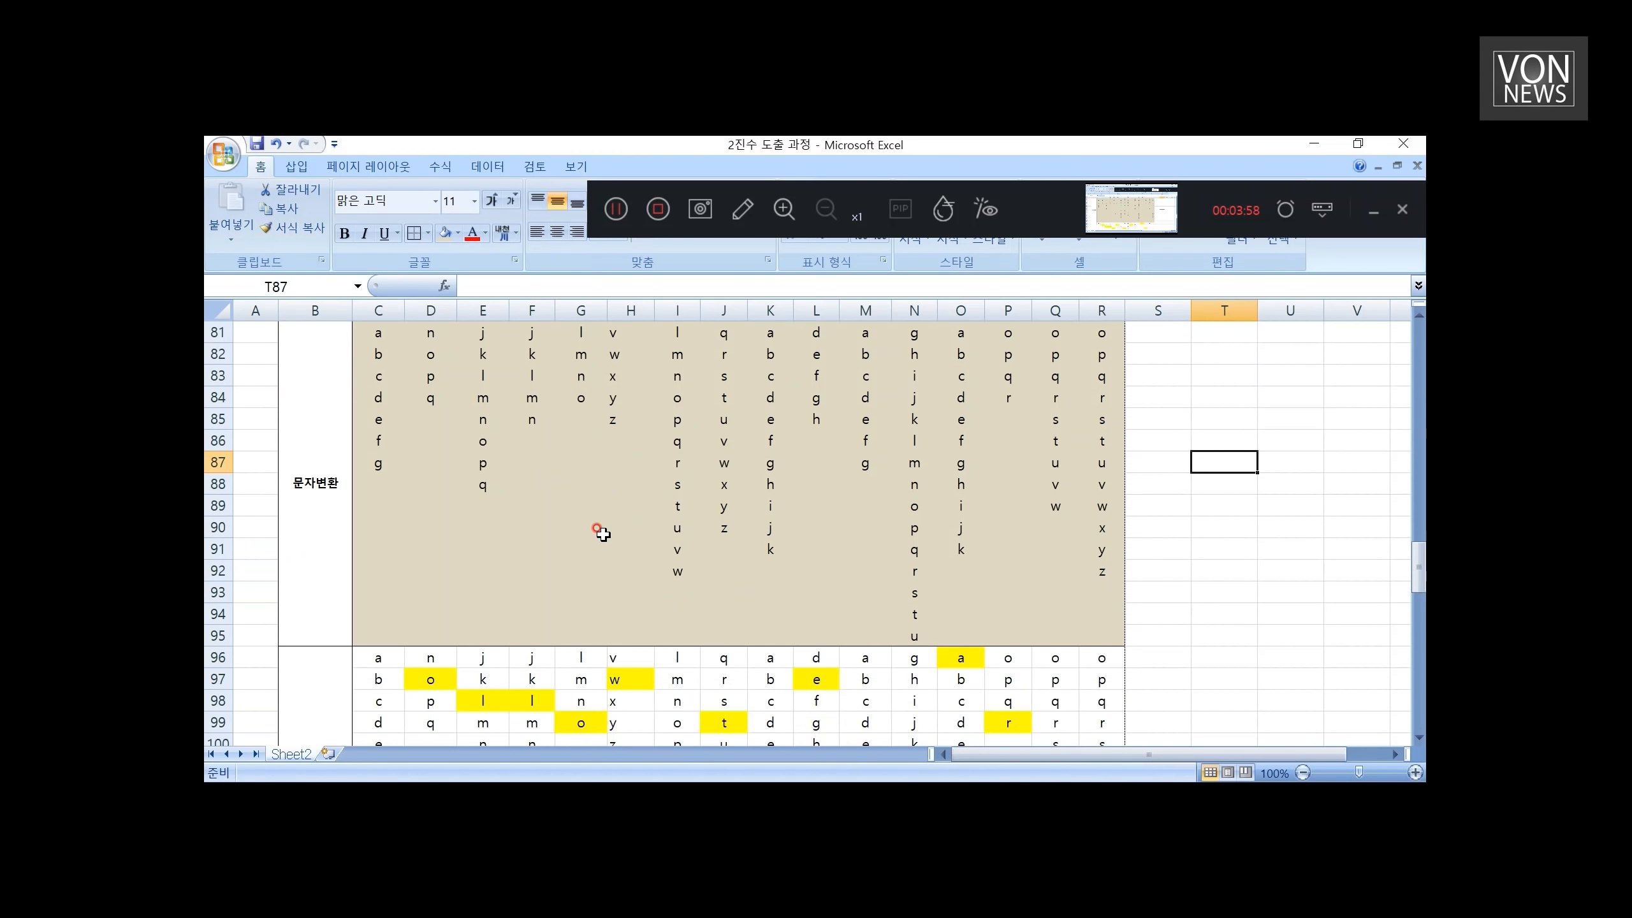
scroll("down", 3)
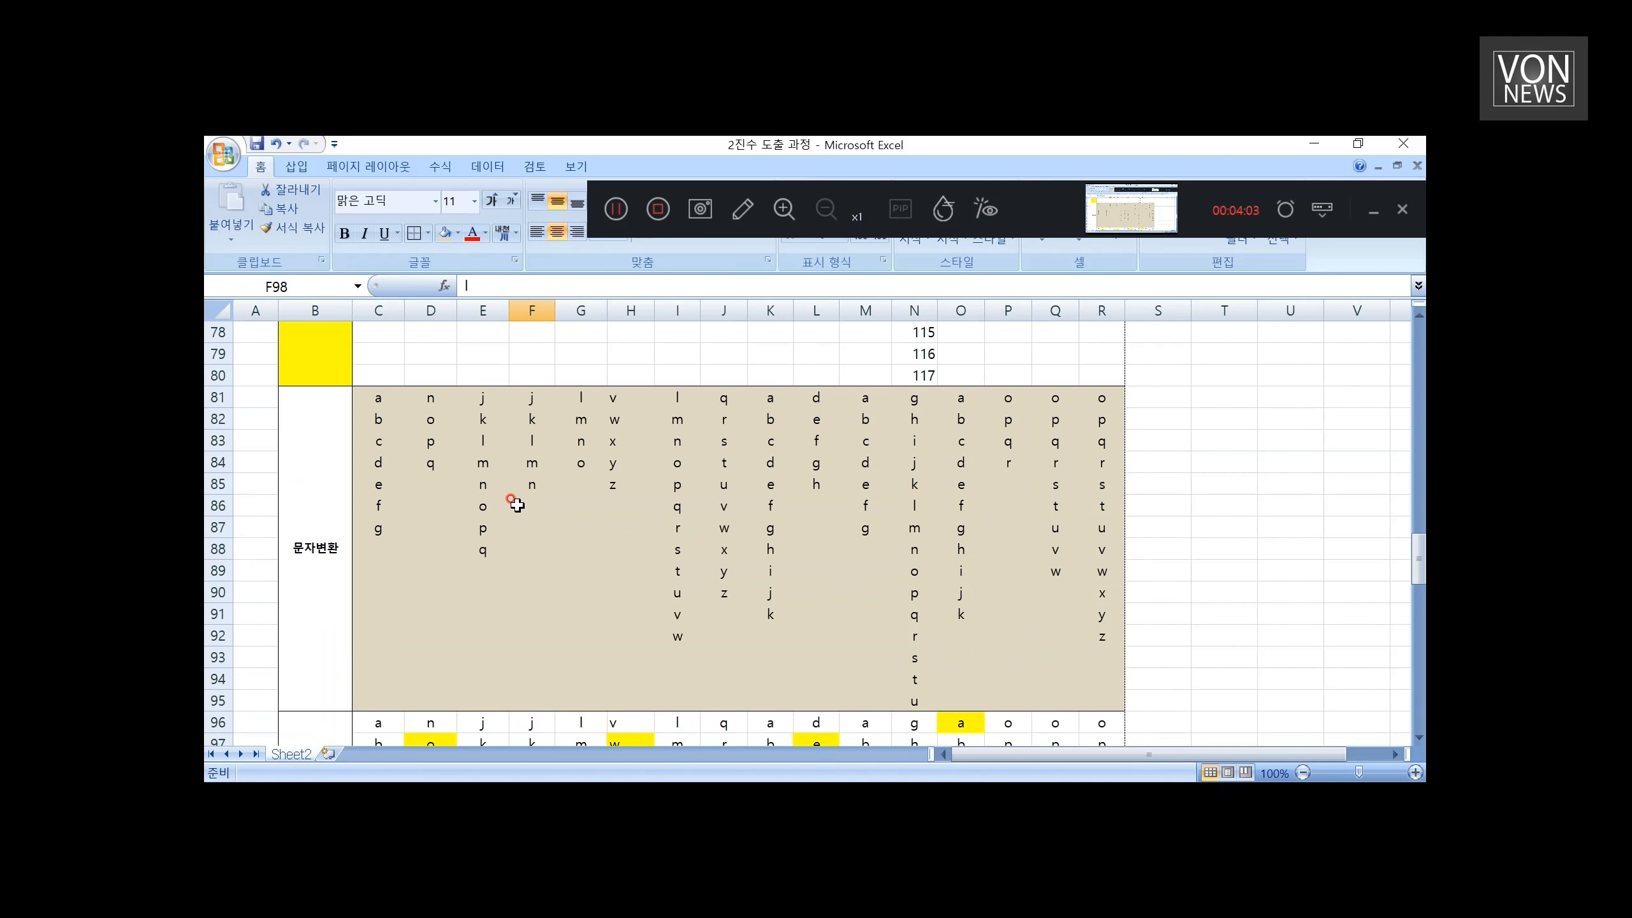
left_click(482, 462)
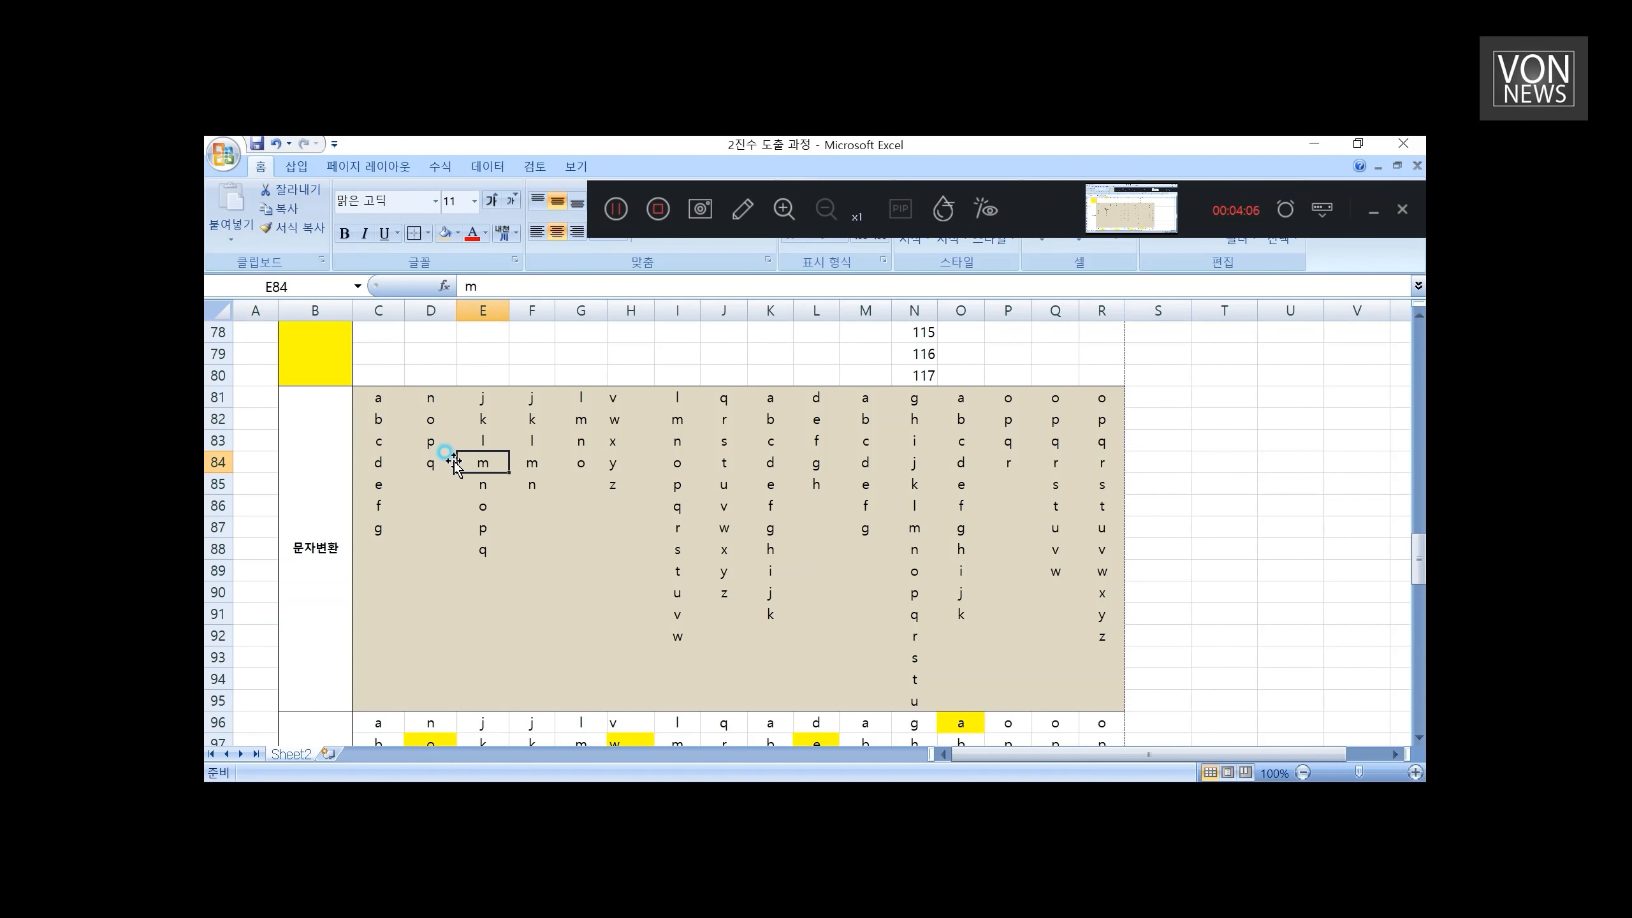
left_click(482, 505)
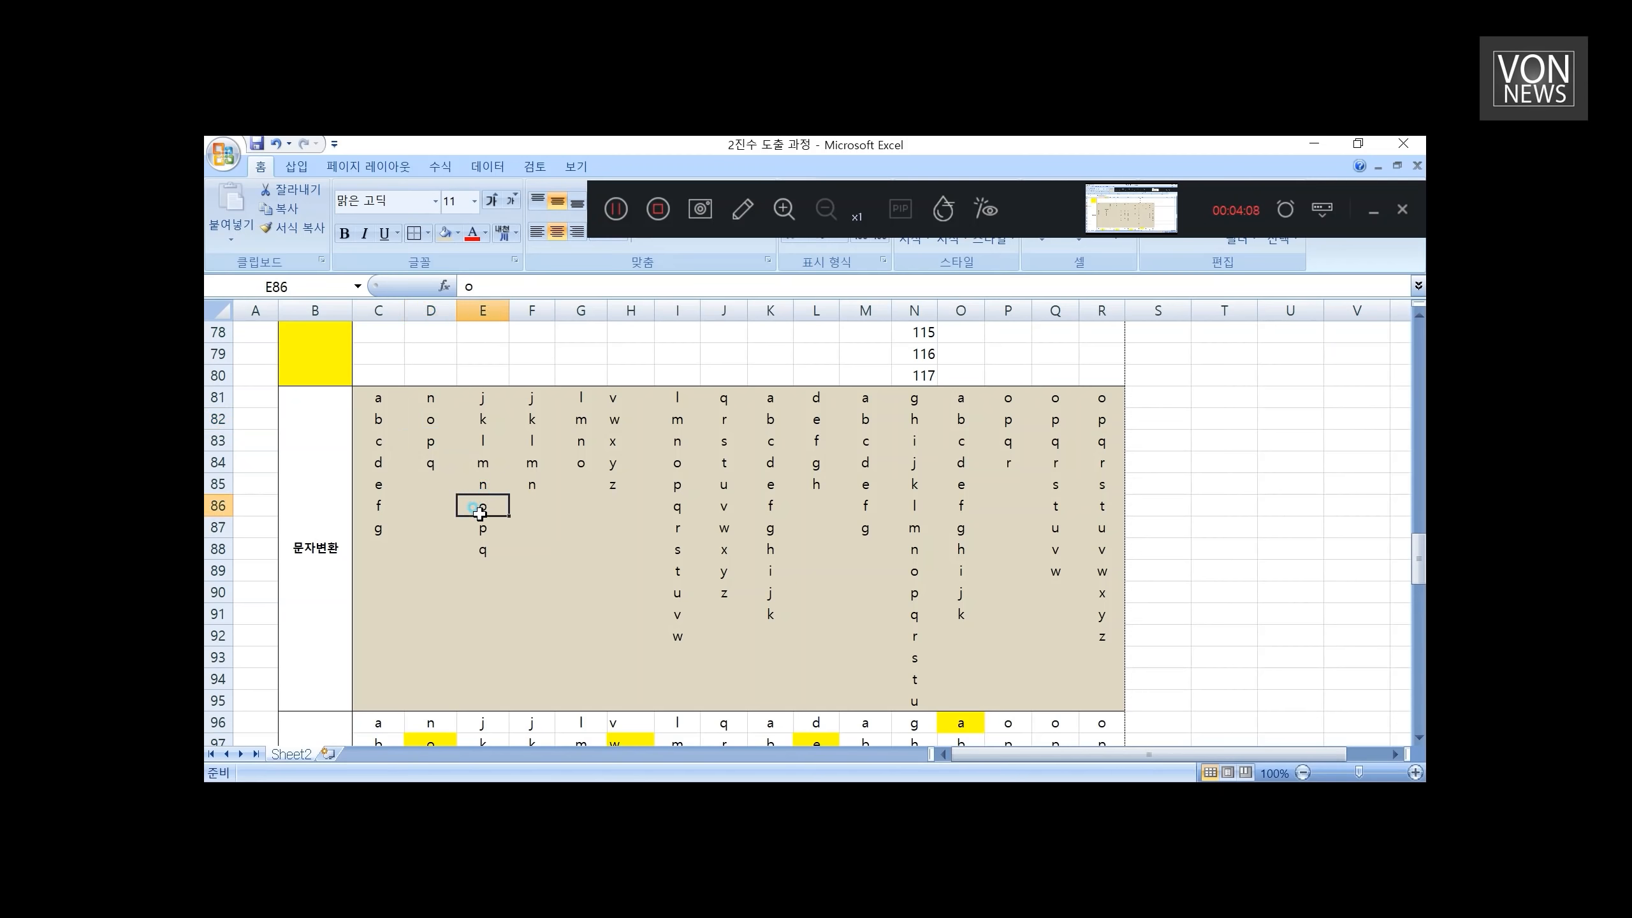
left_click(378, 528)
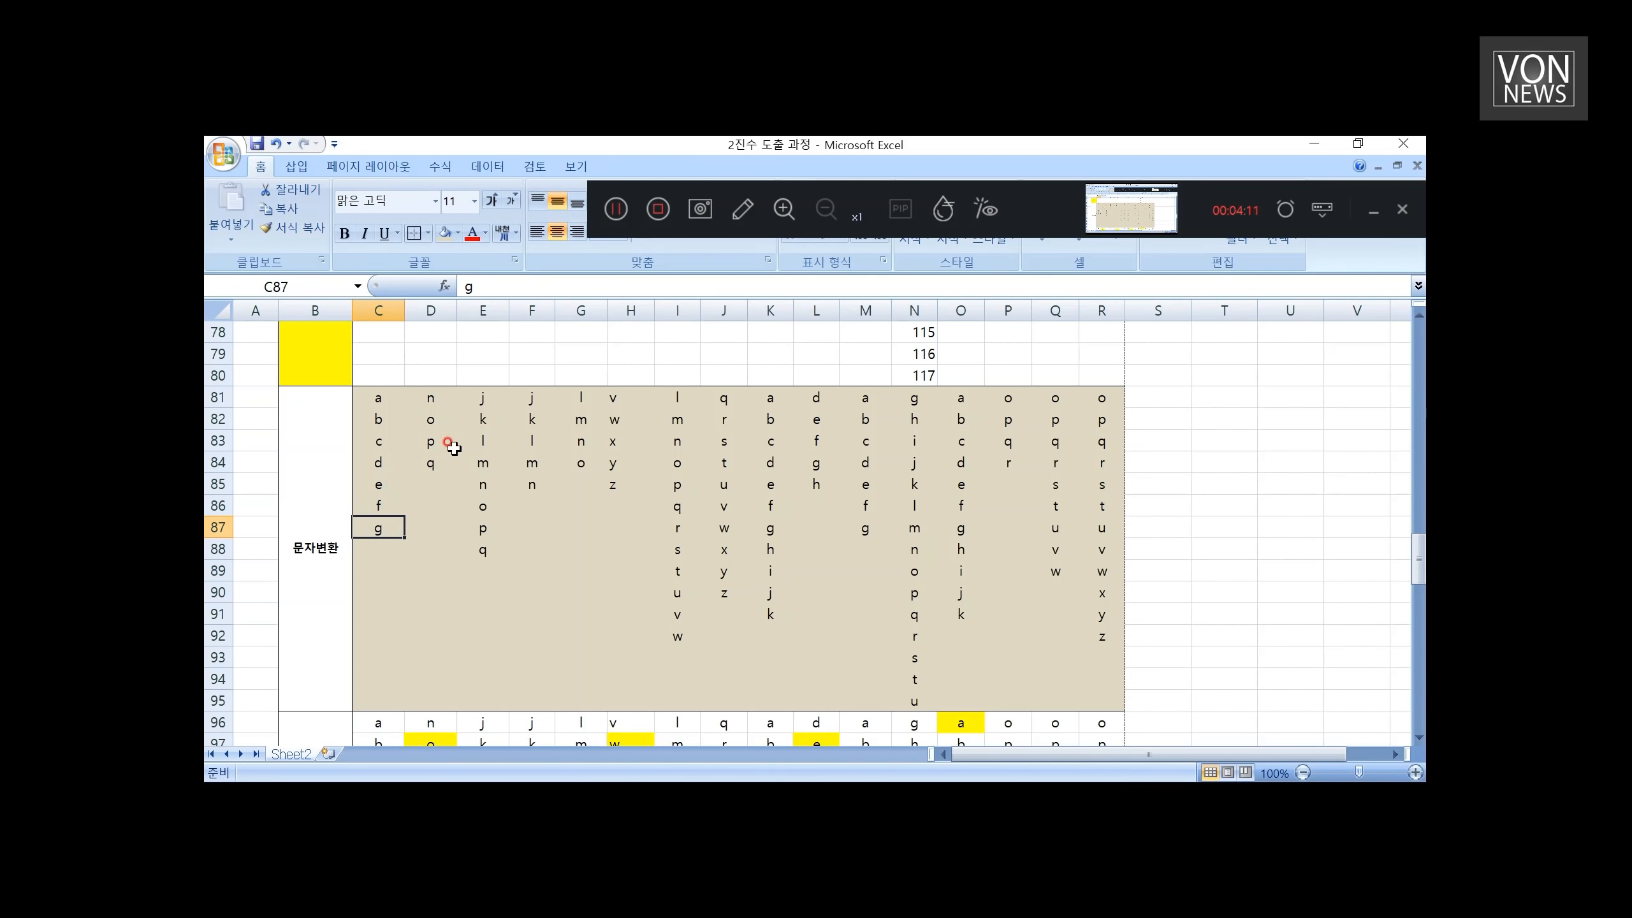
left_click(482, 527)
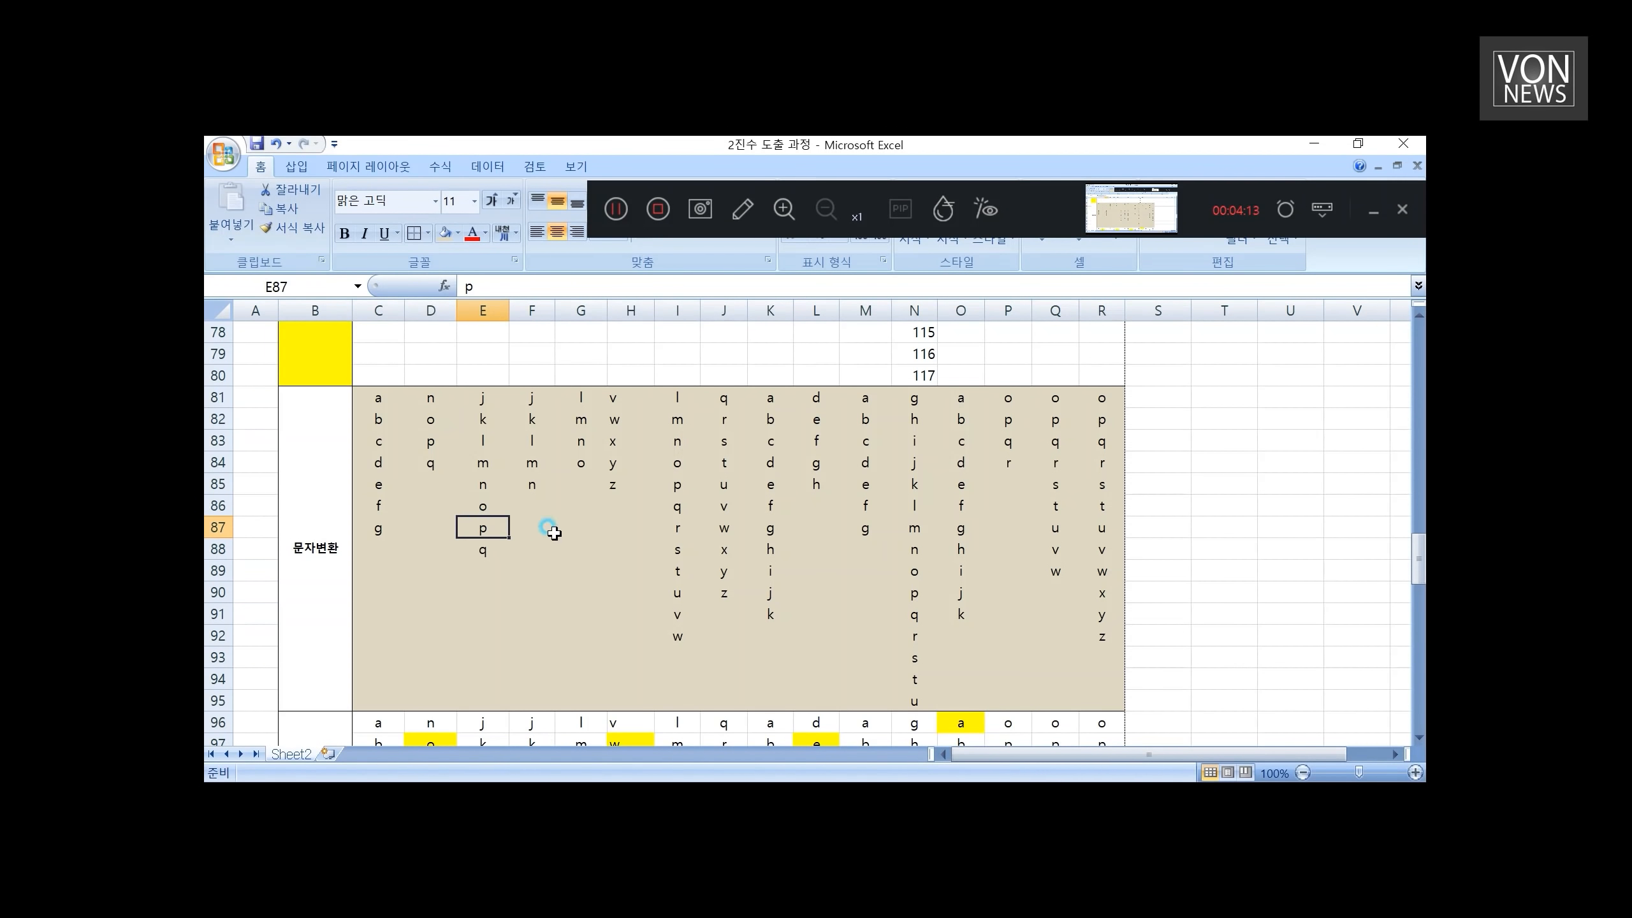
scroll("down", 3)
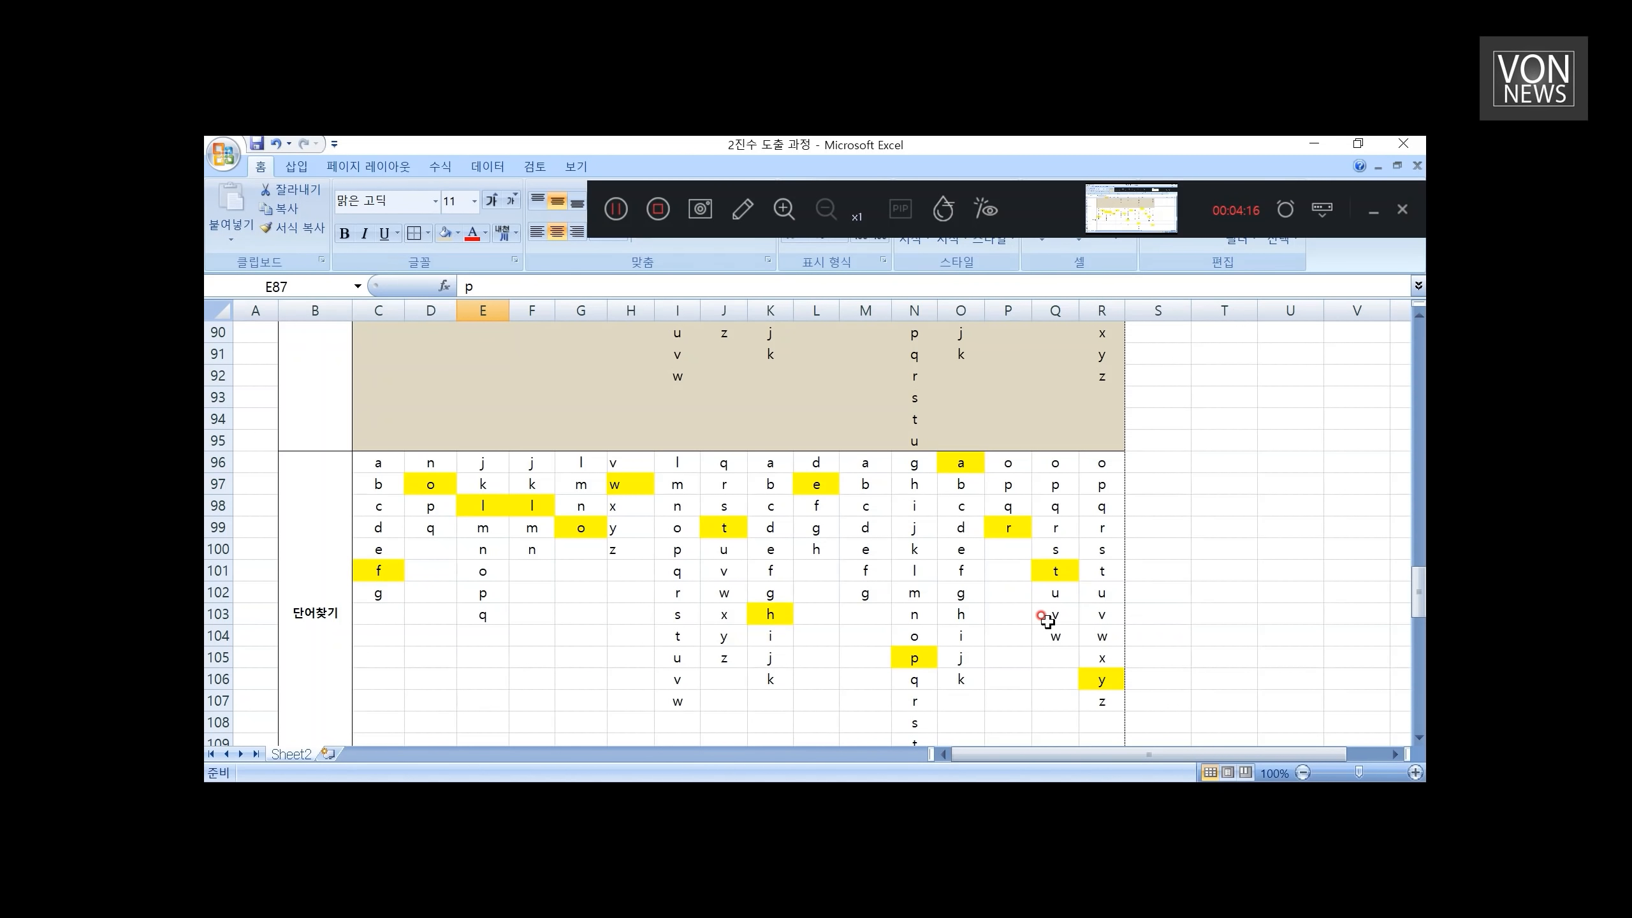
mouse_move(838, 428)
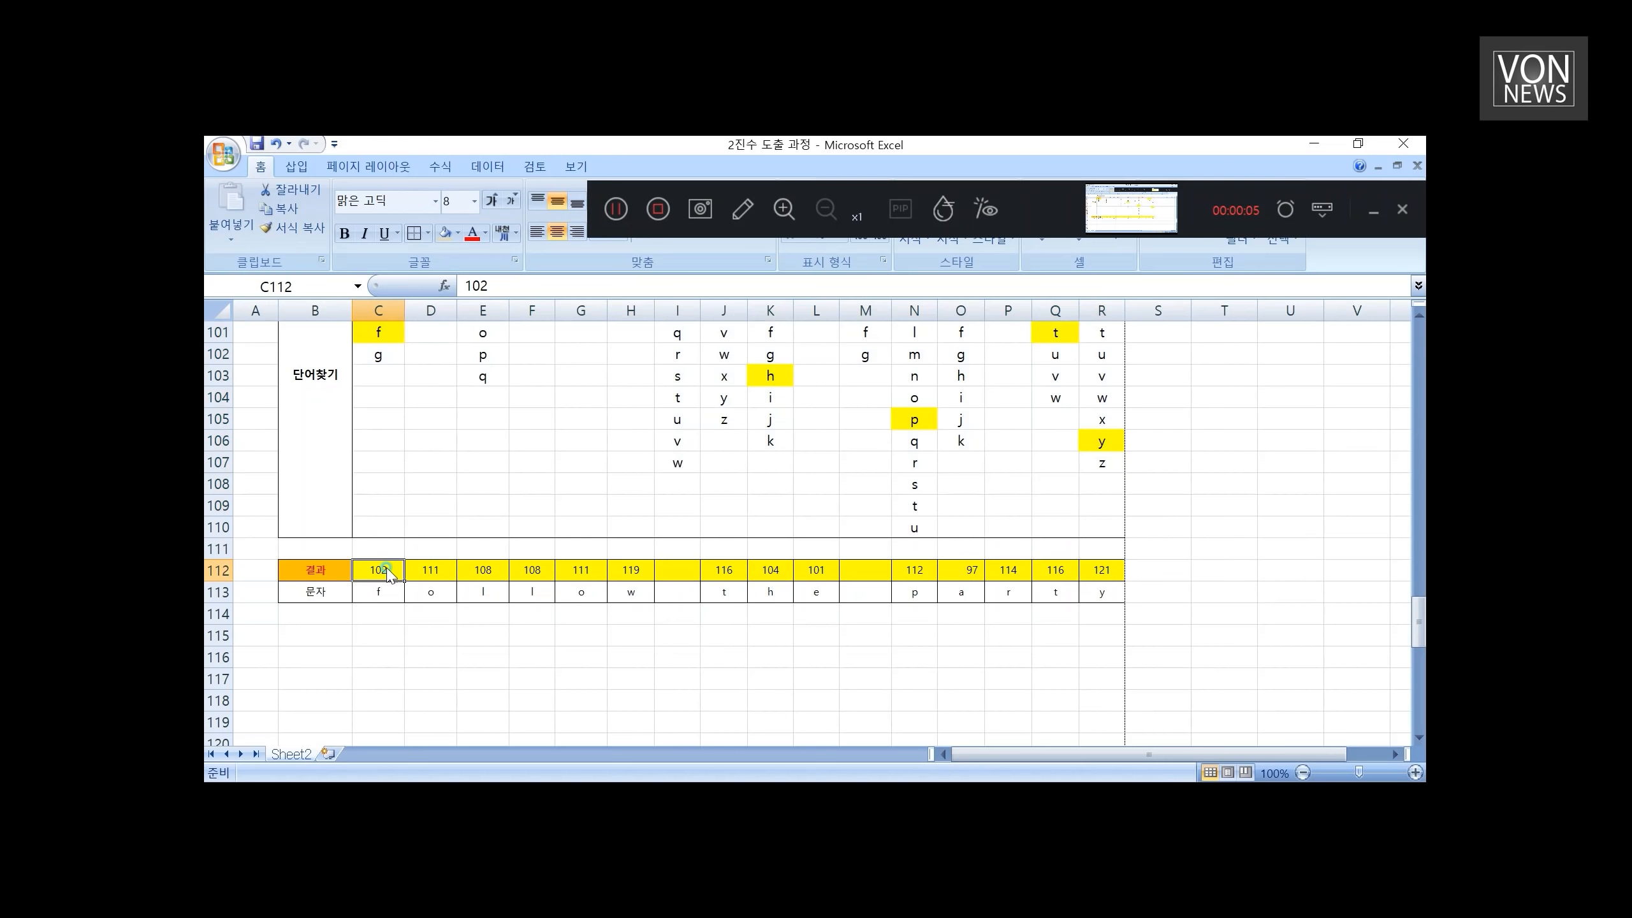
left_click(630, 570)
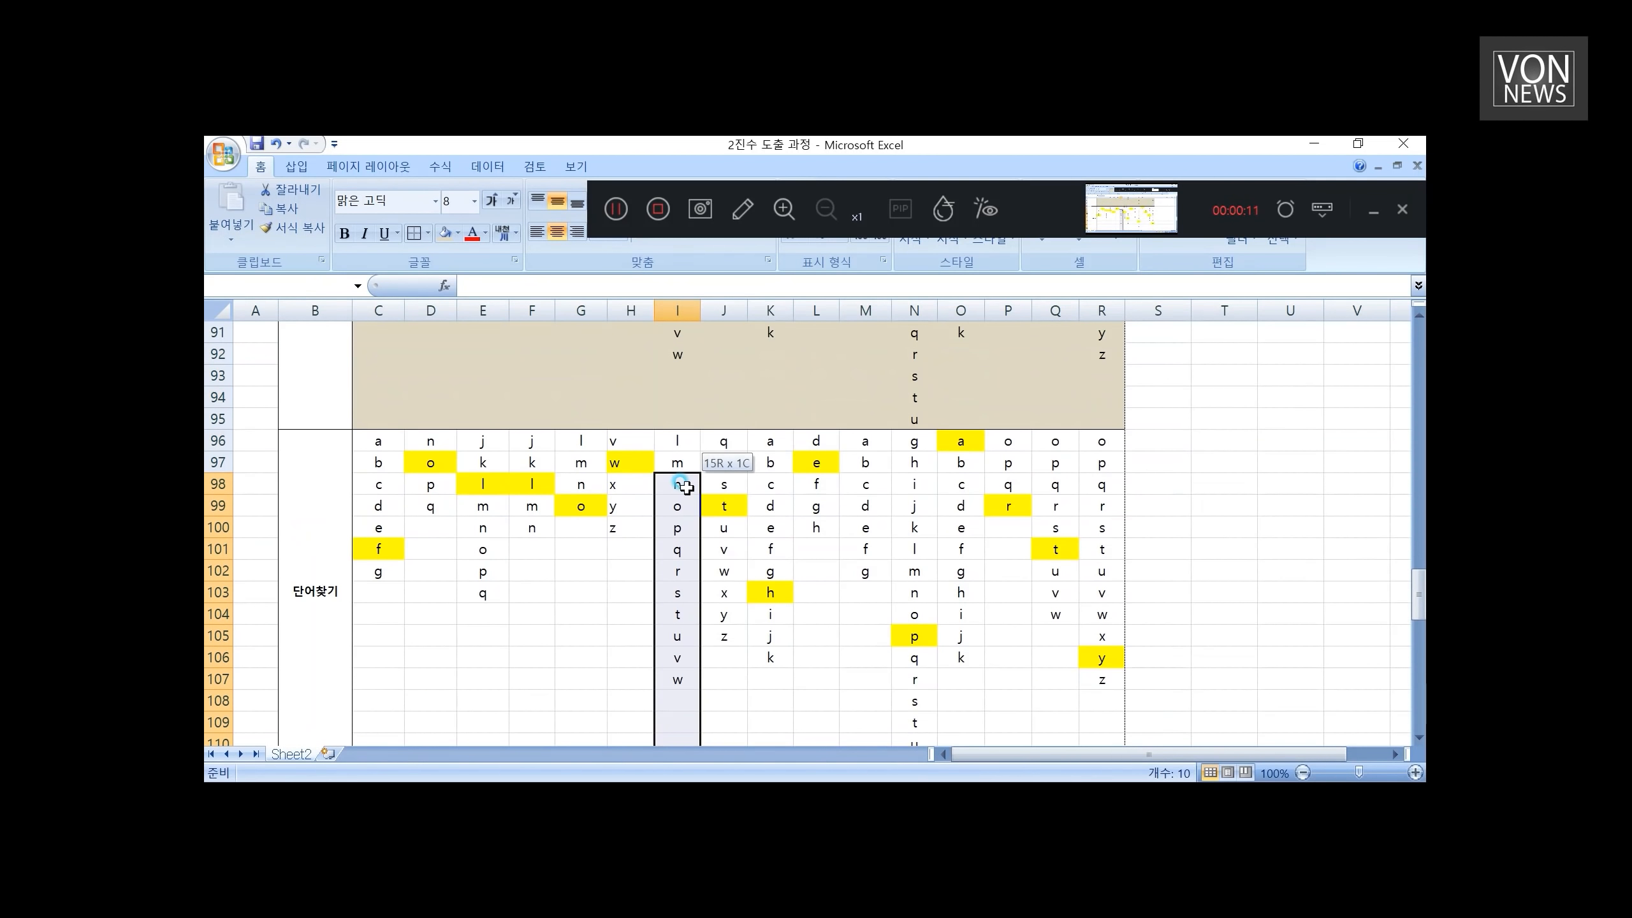
scroll("down", 3)
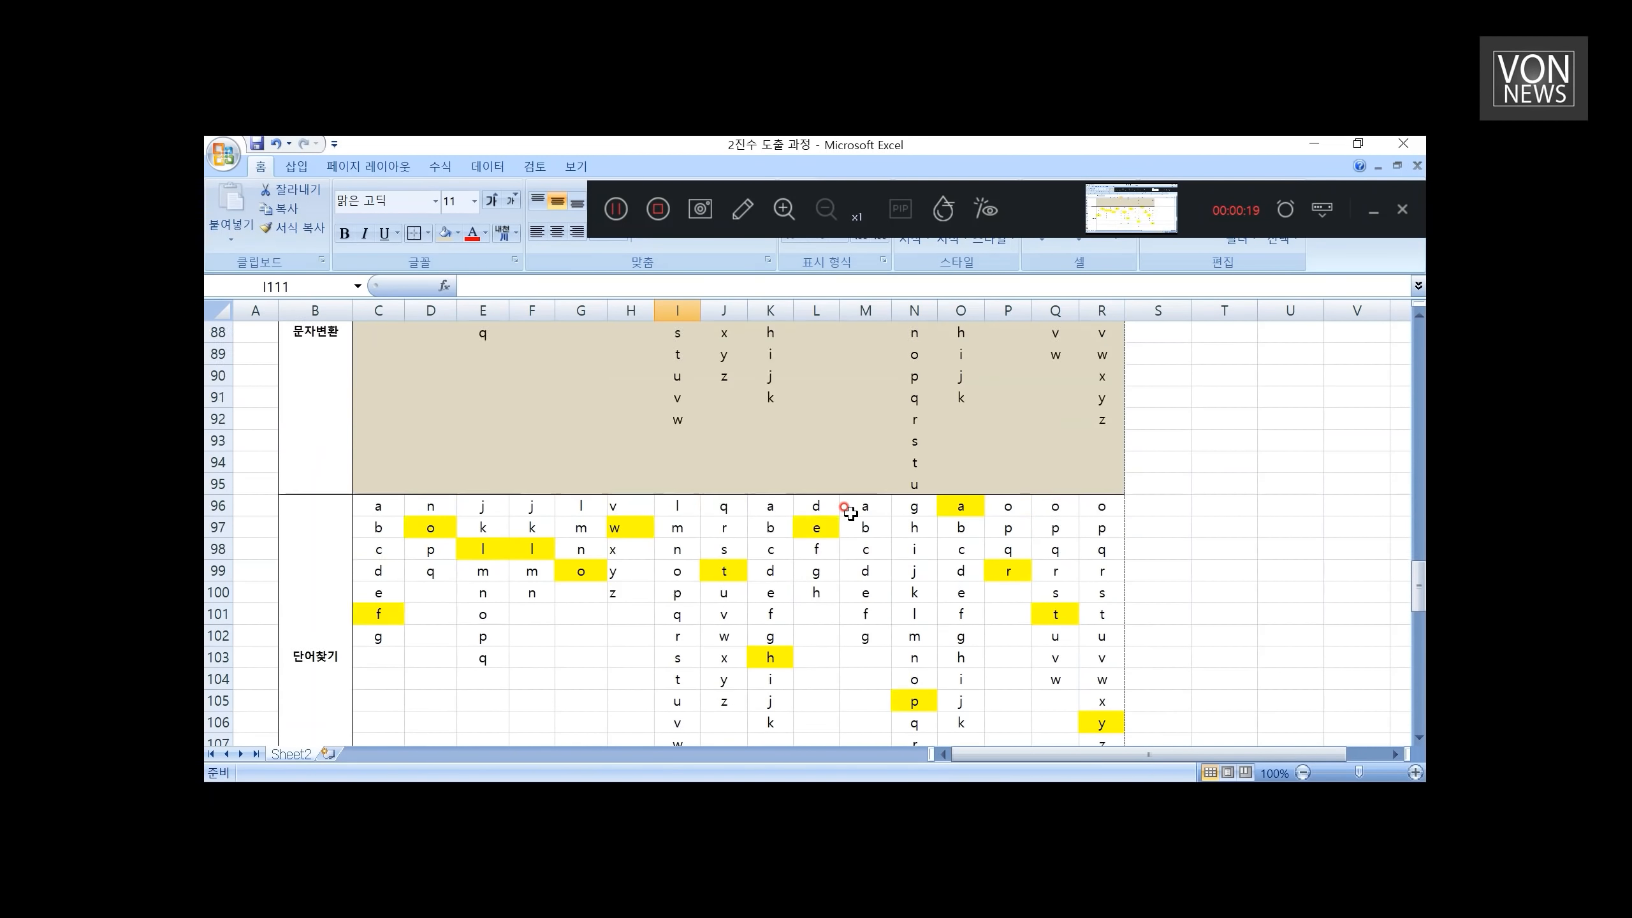
scroll("down", 3)
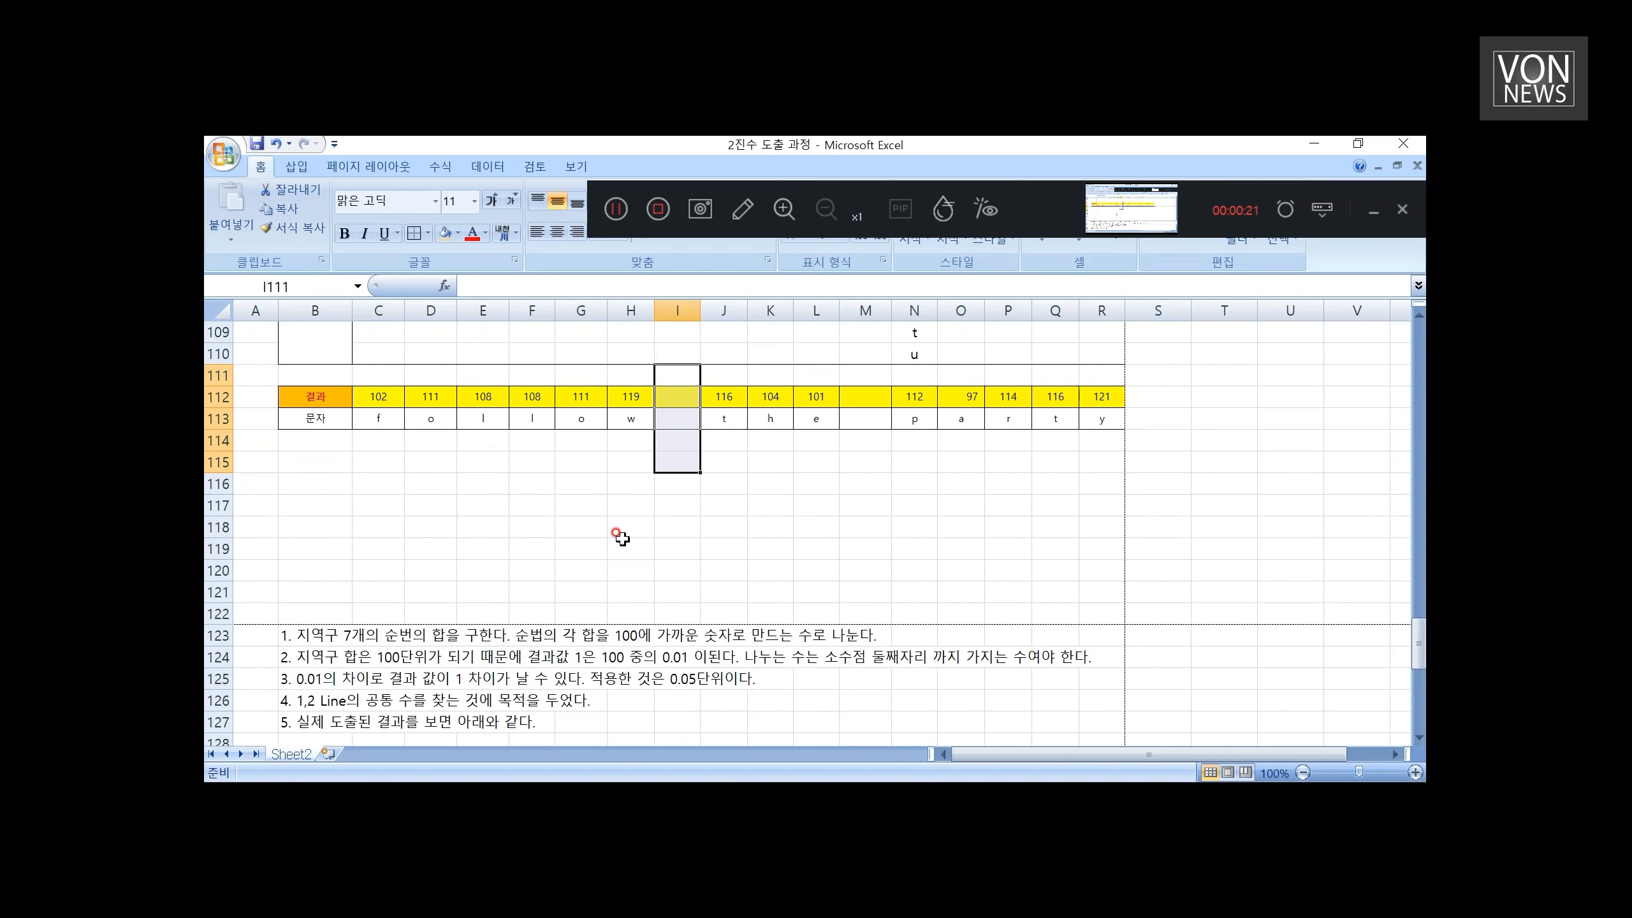
mouse_move(297, 635)
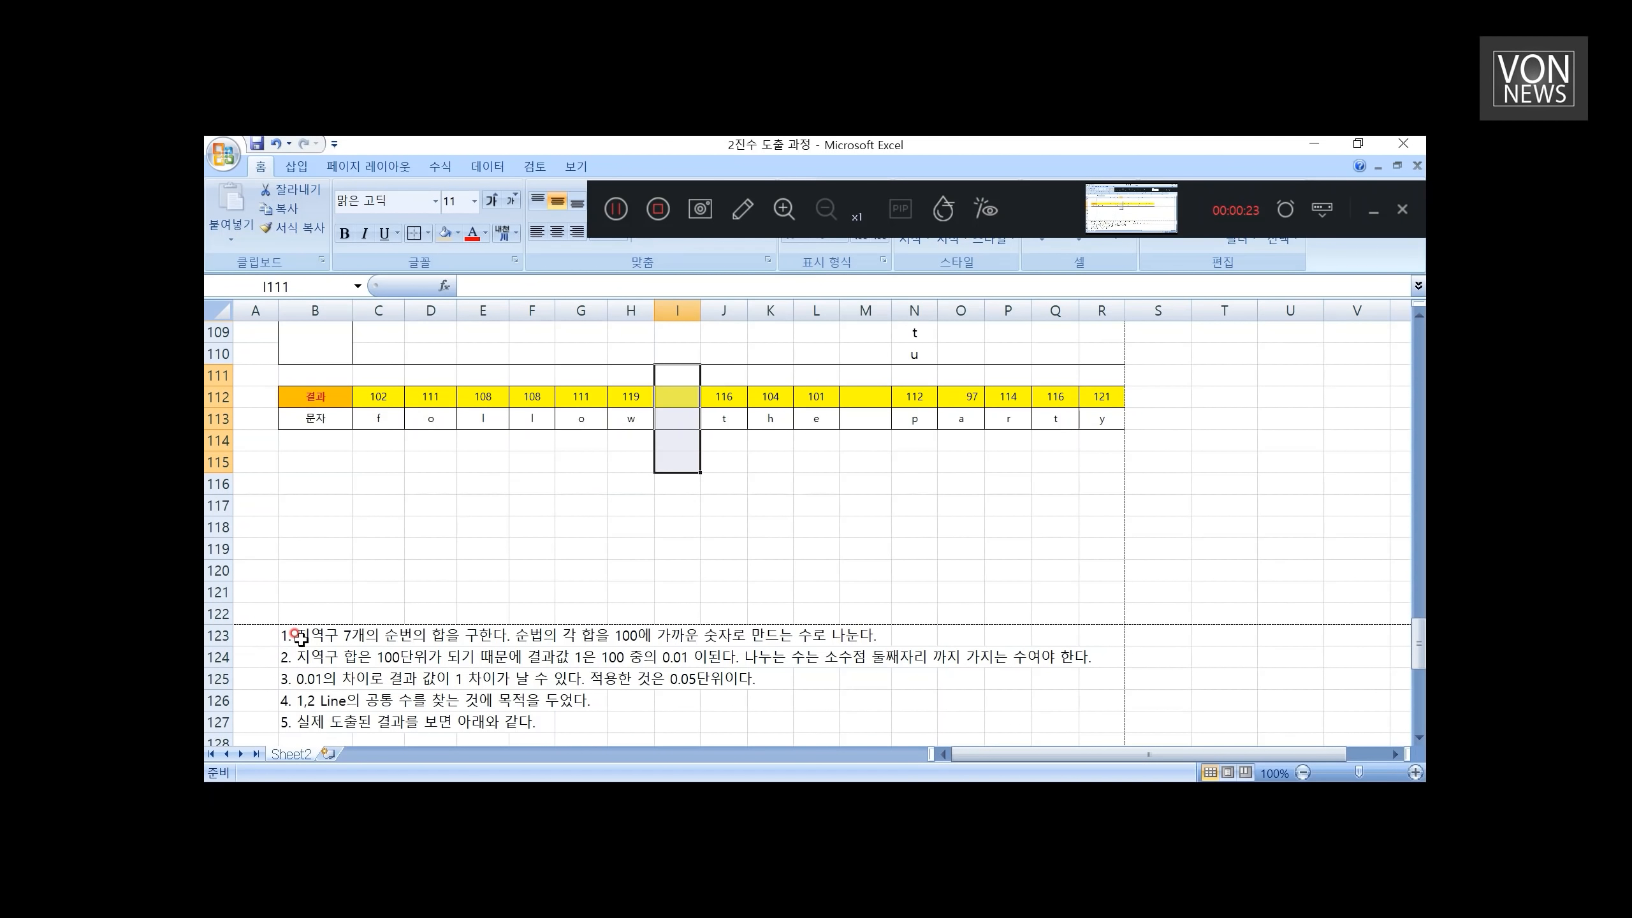
left_click(315, 635)
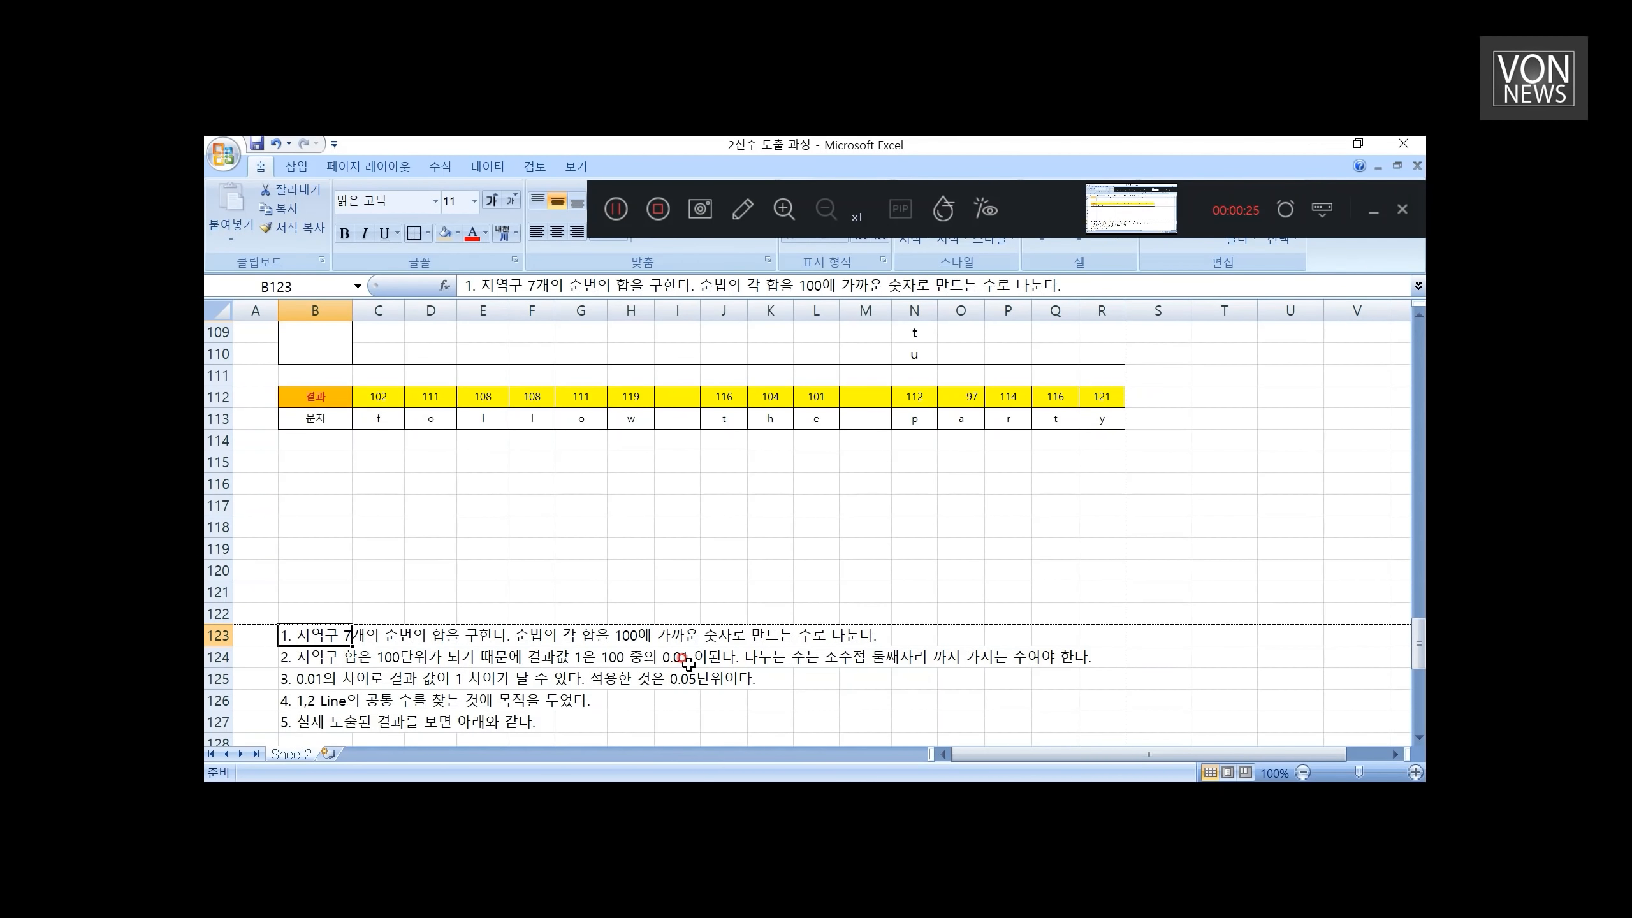
left_click(914, 656)
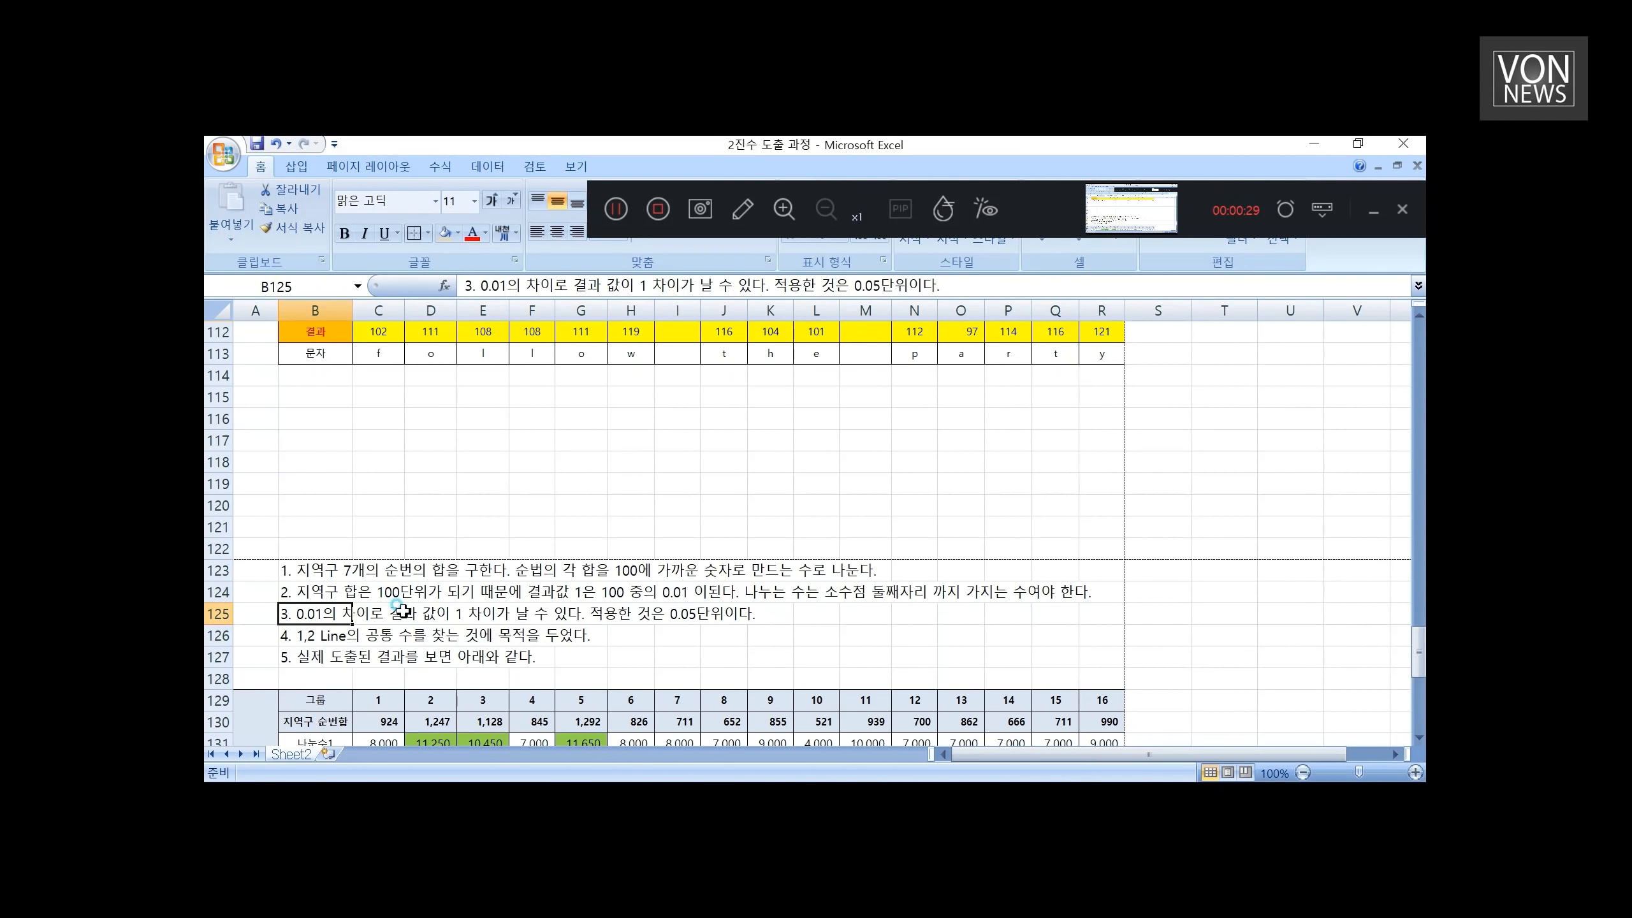
scroll("down", 3)
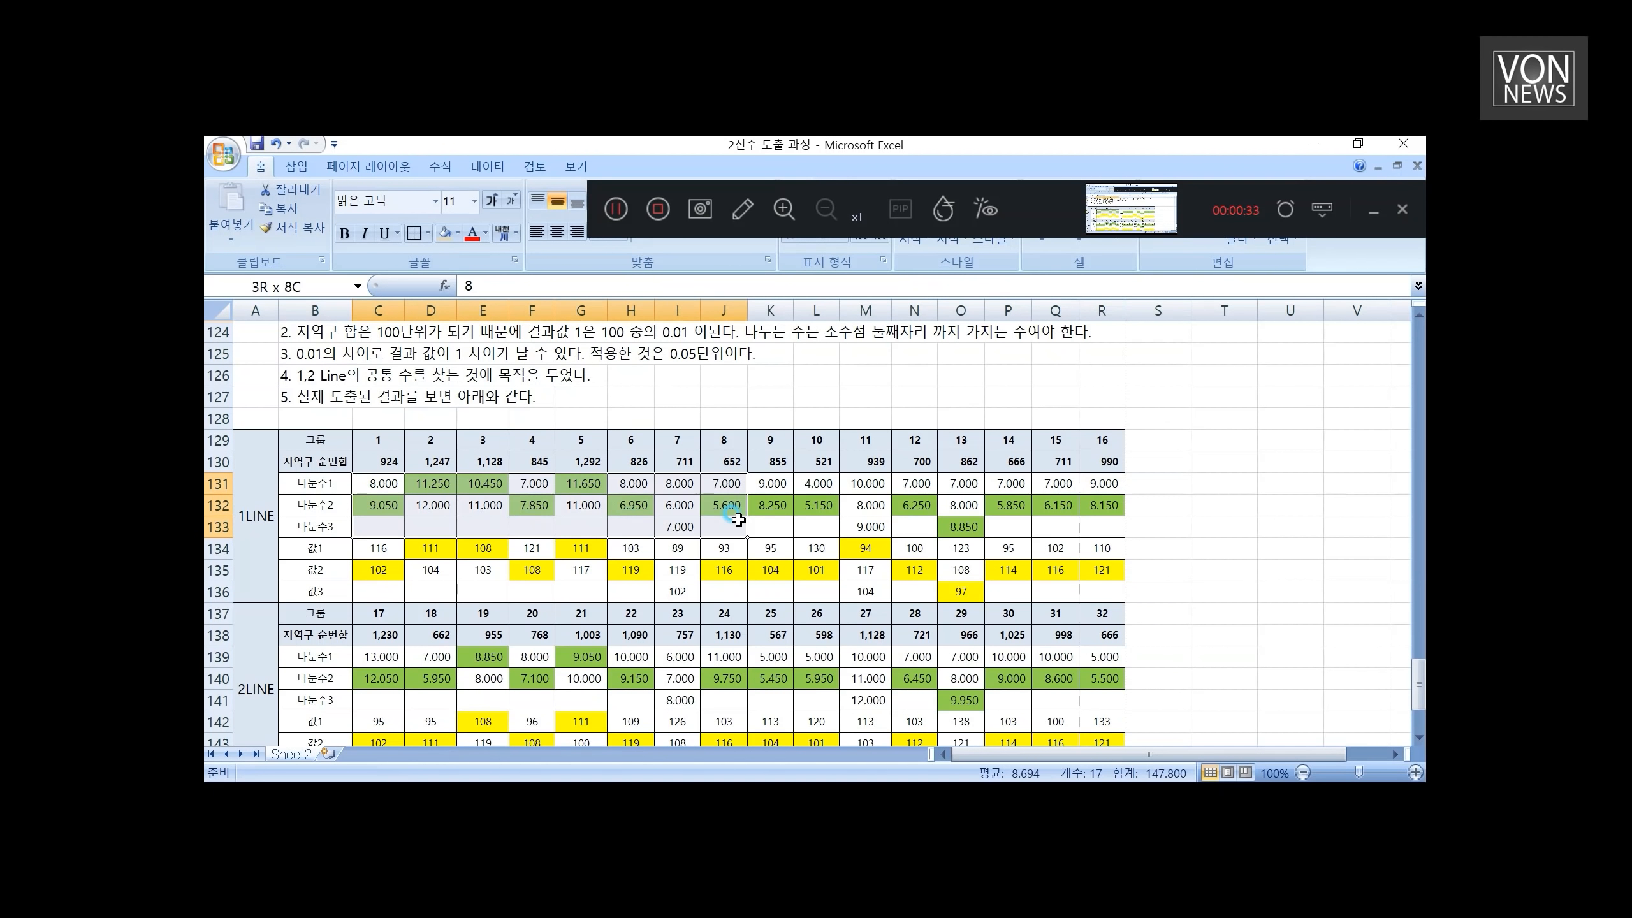
left_click(378, 507)
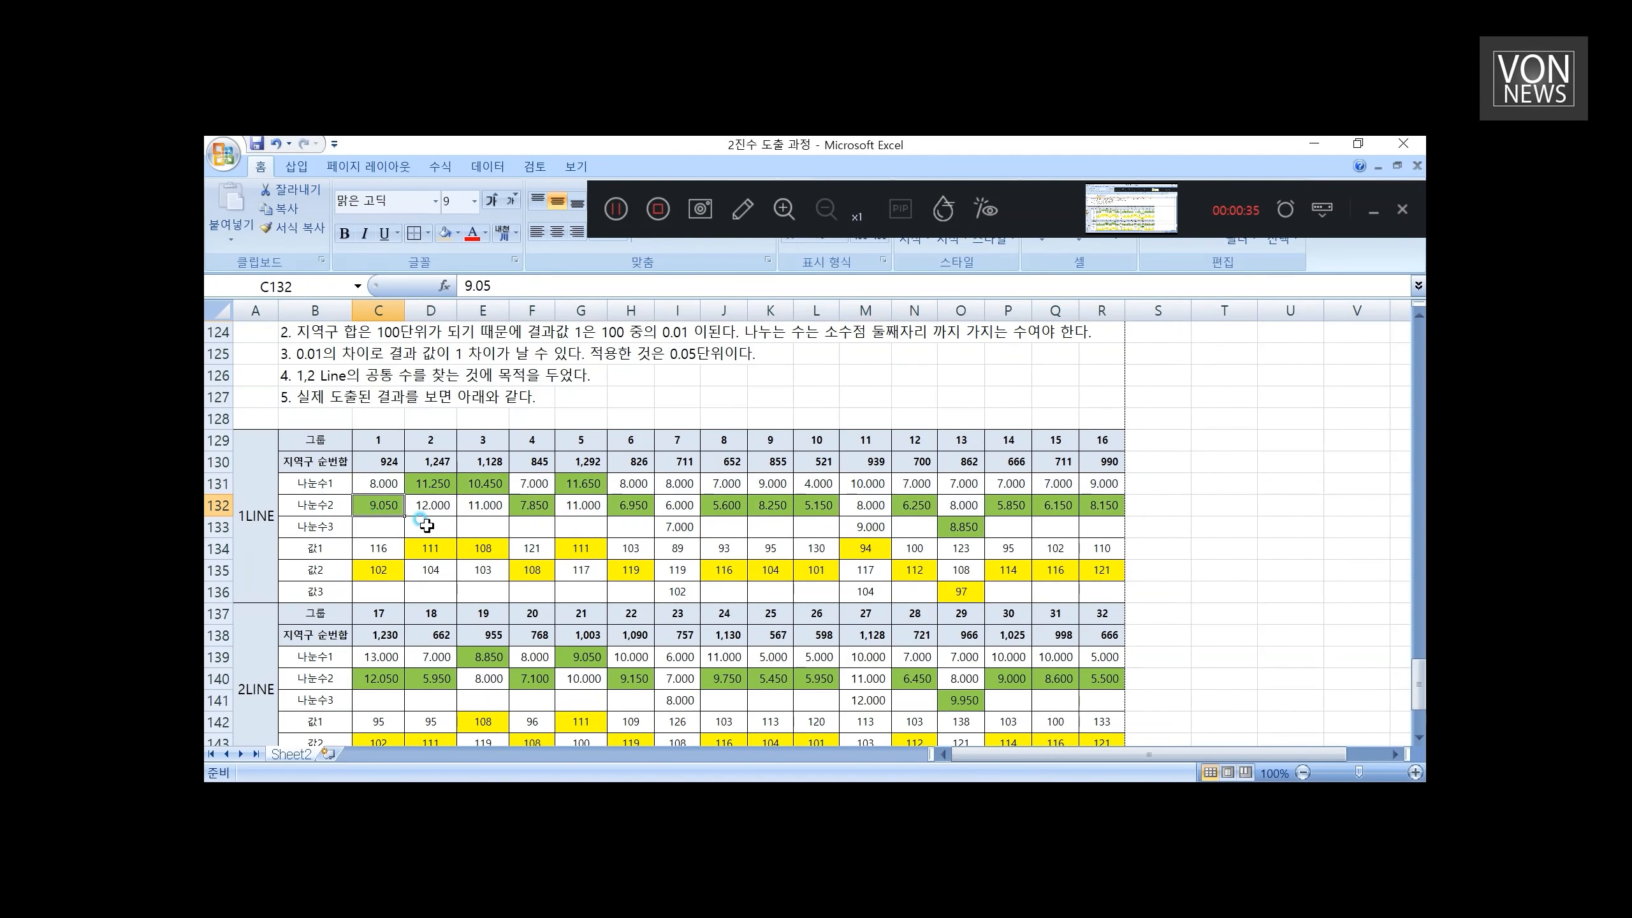
left_click(428, 483)
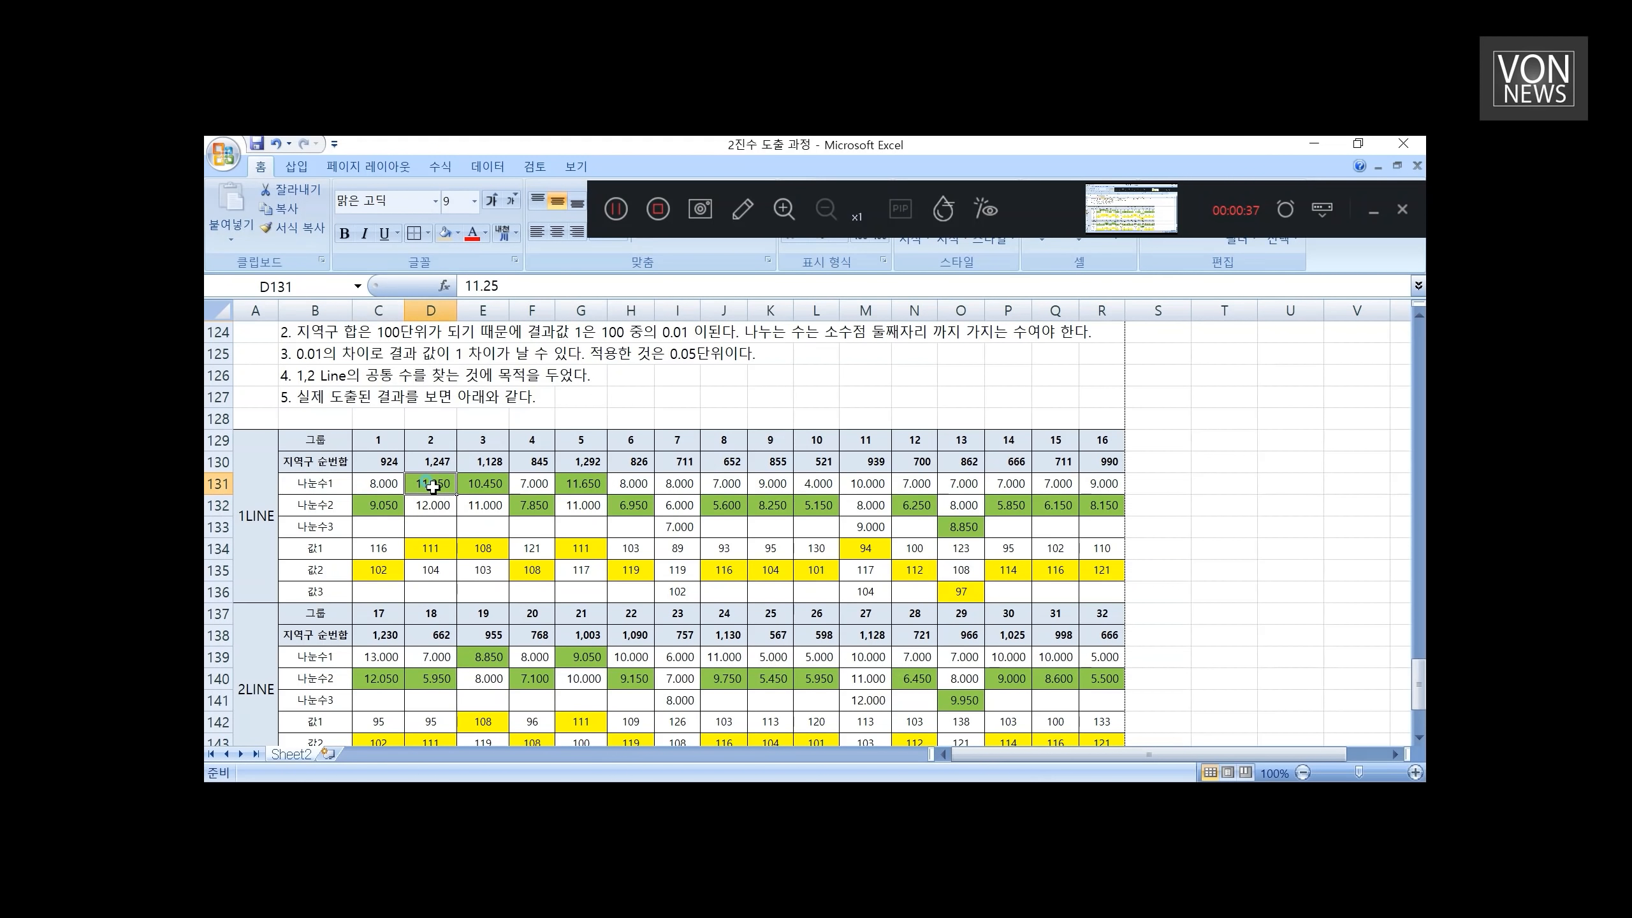
left_click(581, 483)
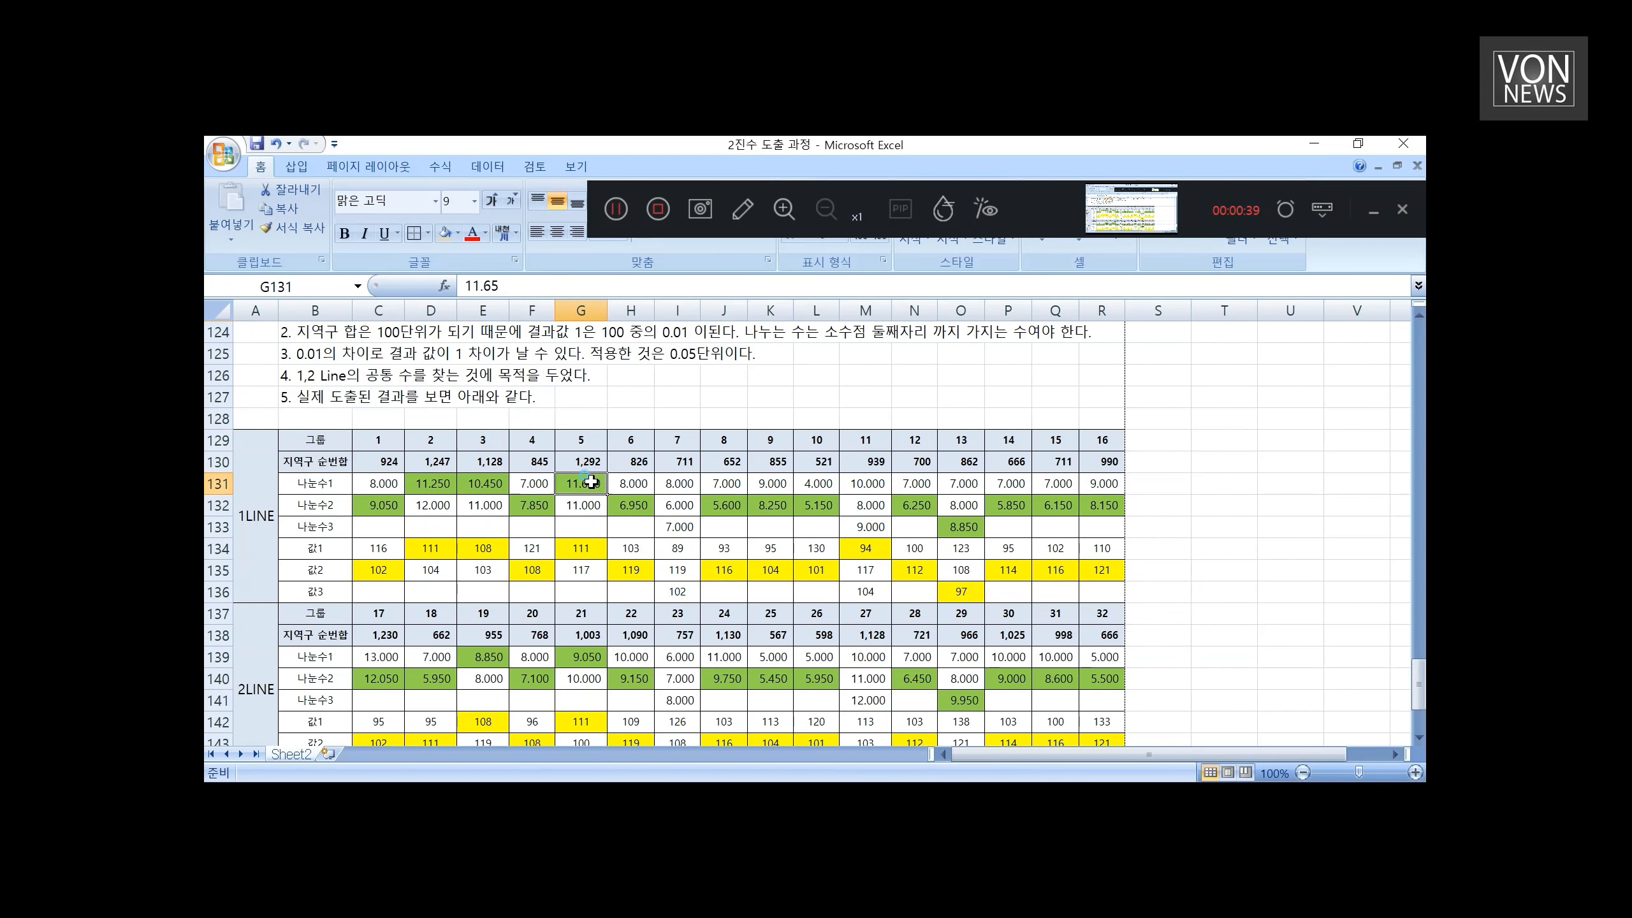
left_click(675, 355)
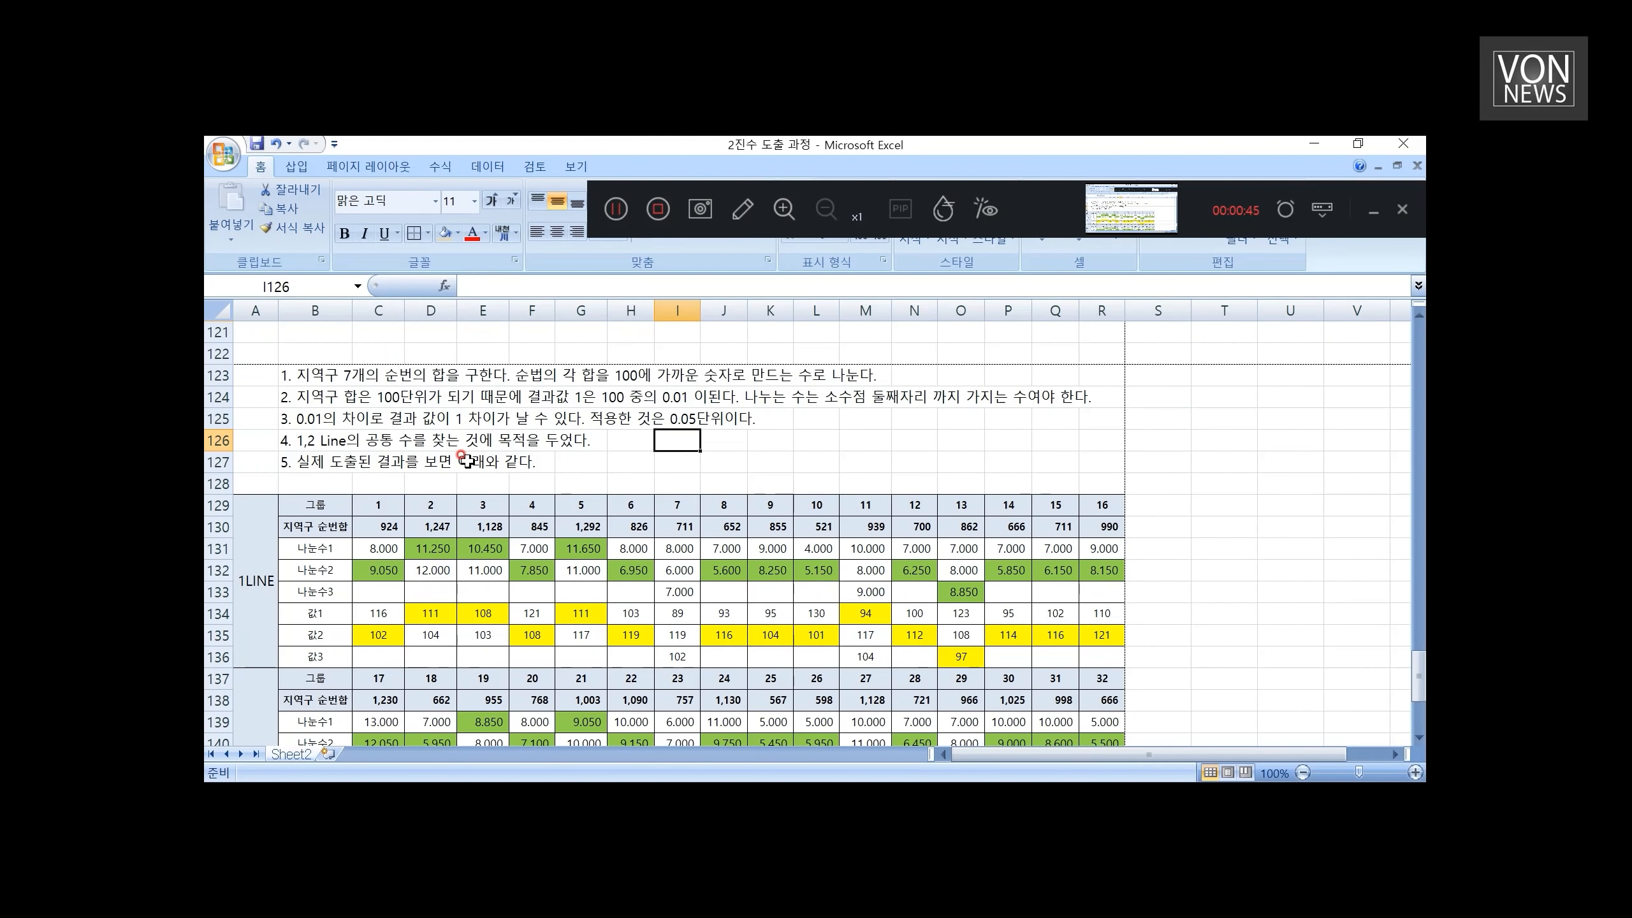
scroll("down", 3)
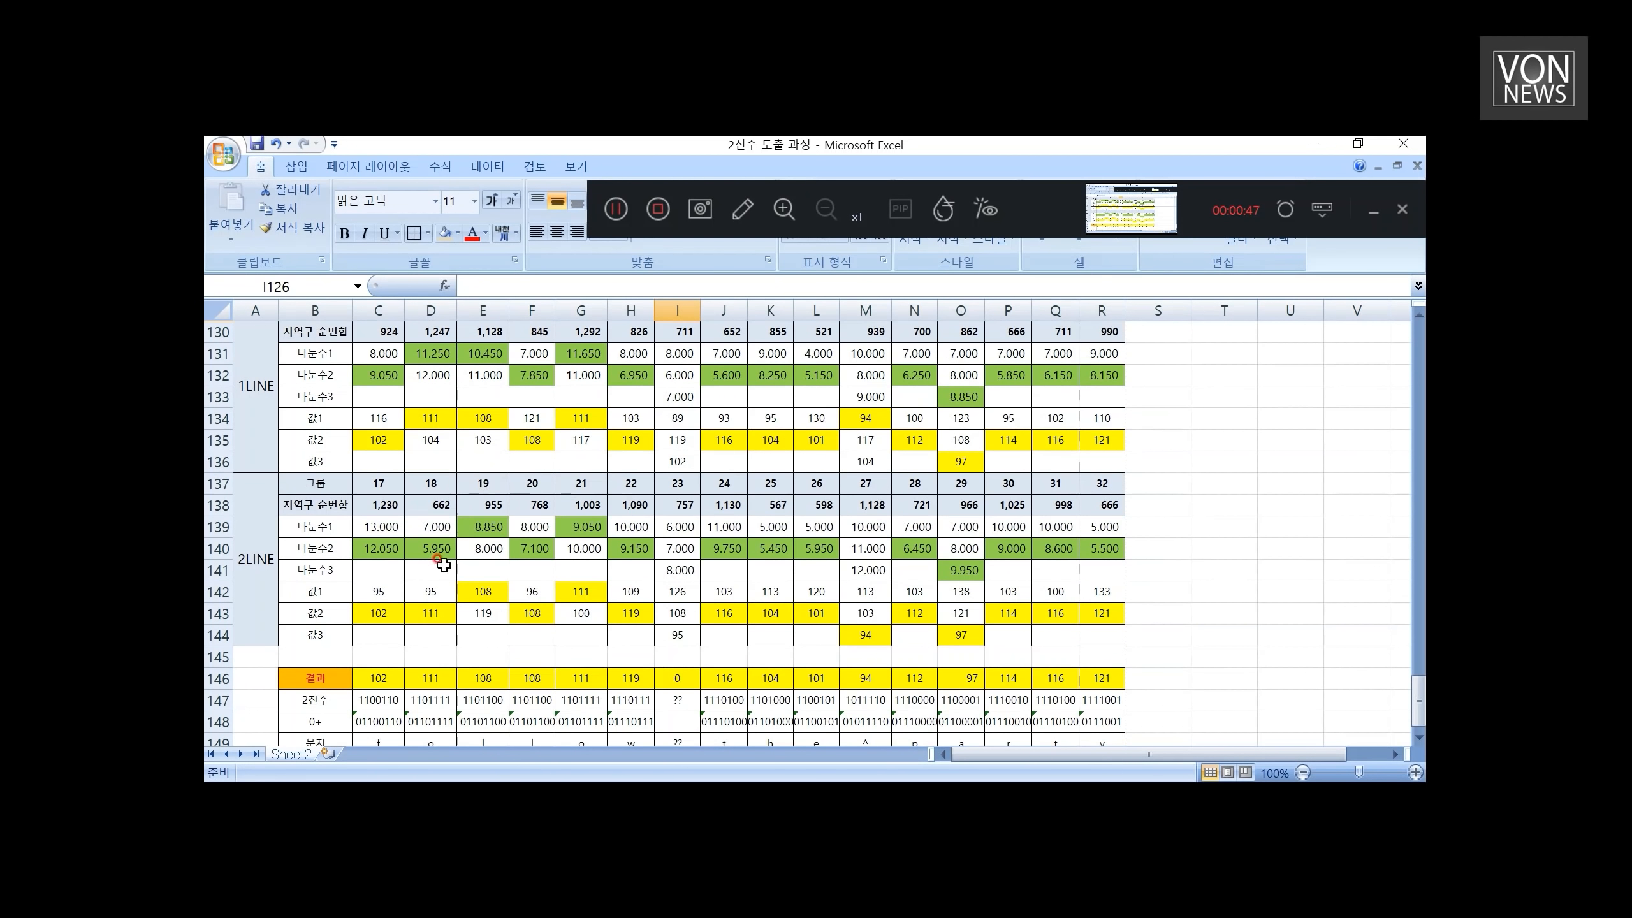
mouse_move(588, 603)
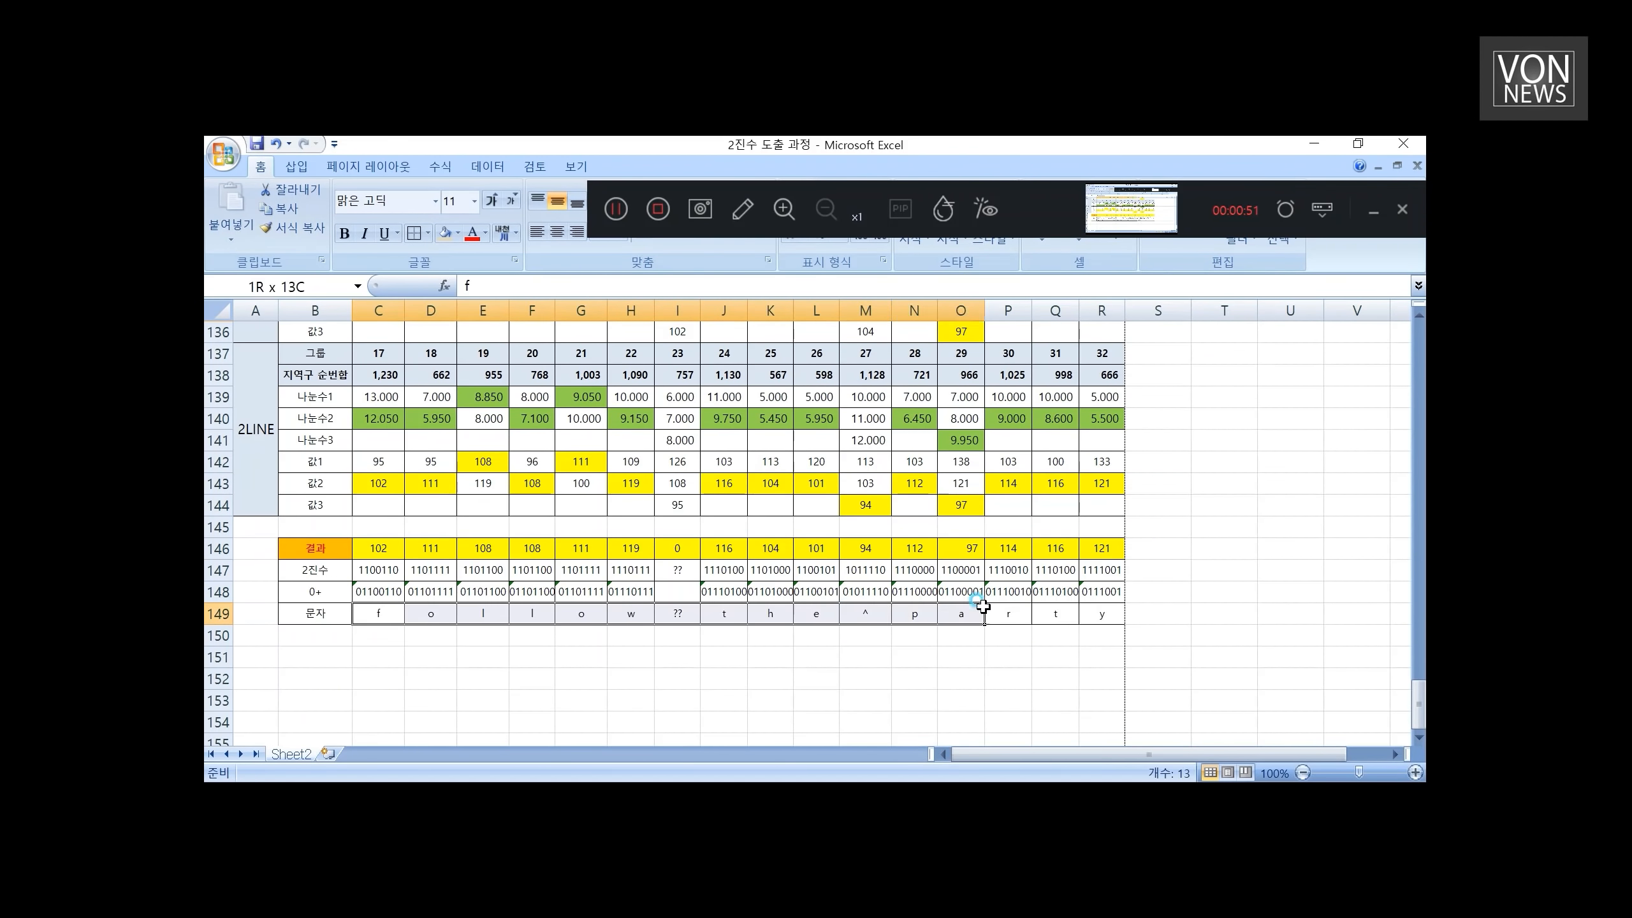
left_click(630, 697)
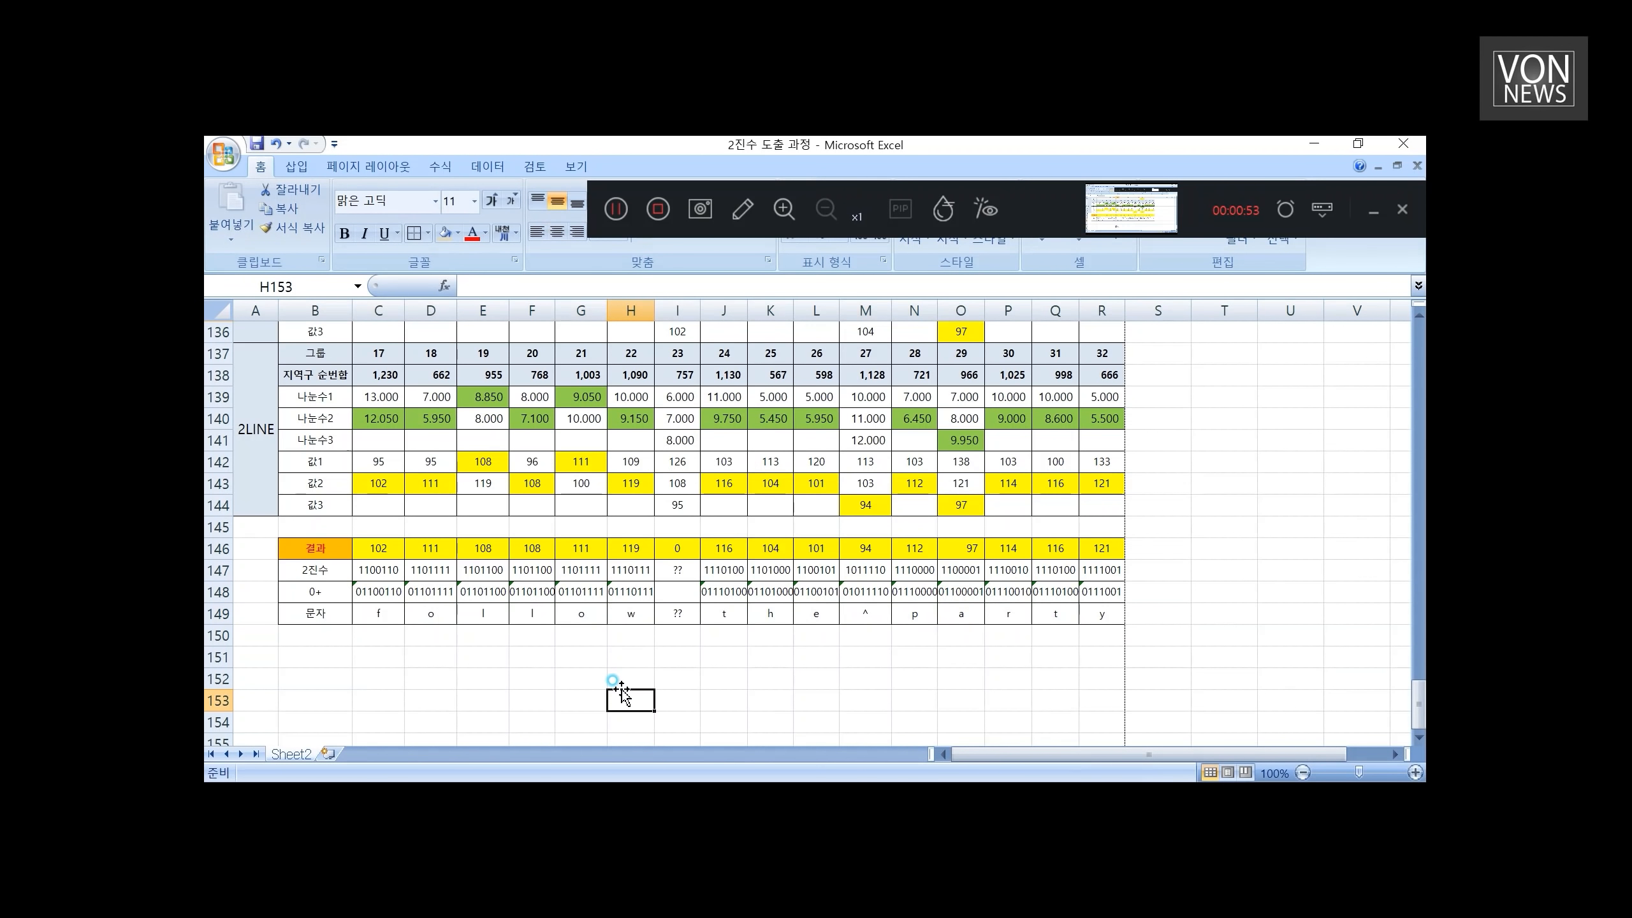